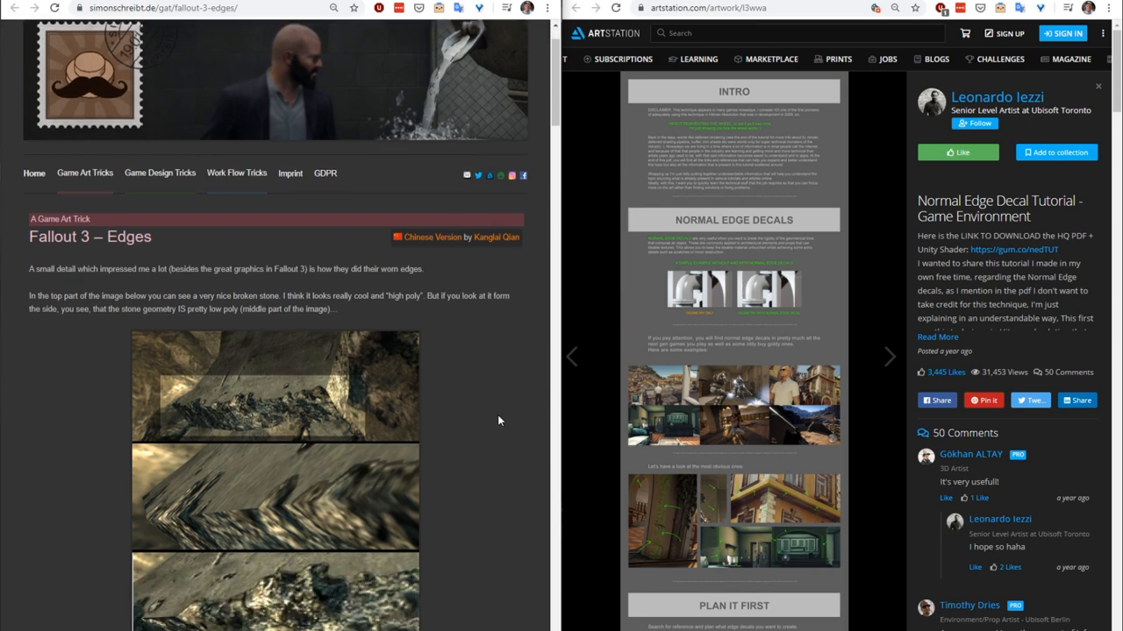
# Switch the workspace layout to BP - UV Edit to show the cube beside the UV editor.
pyautogui.scroll(-3)
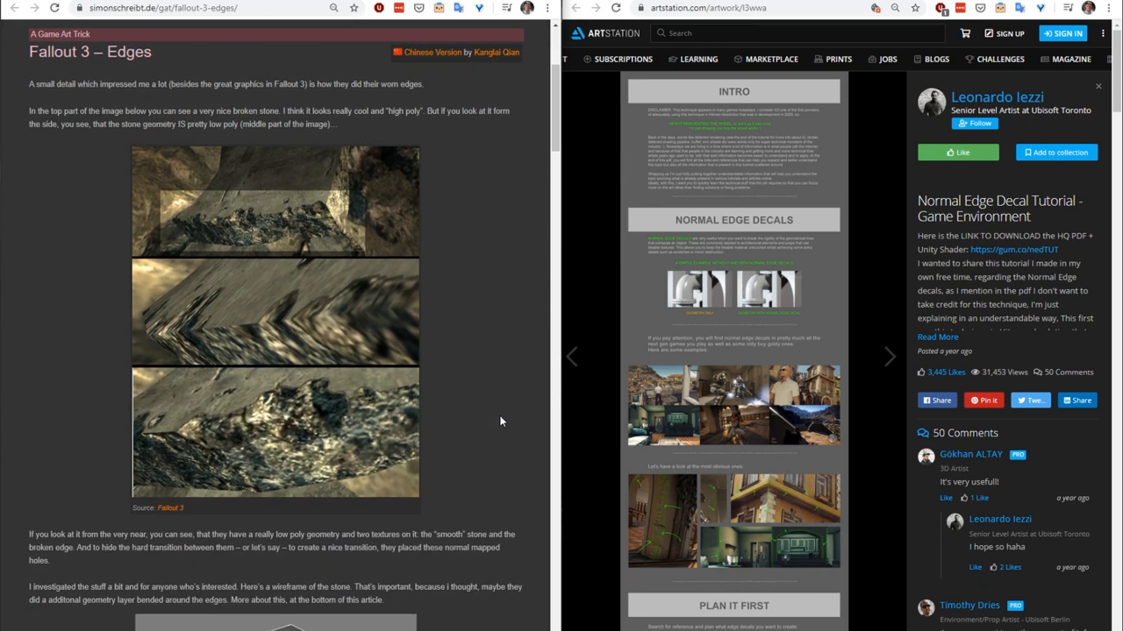
pyautogui.scroll(-3)
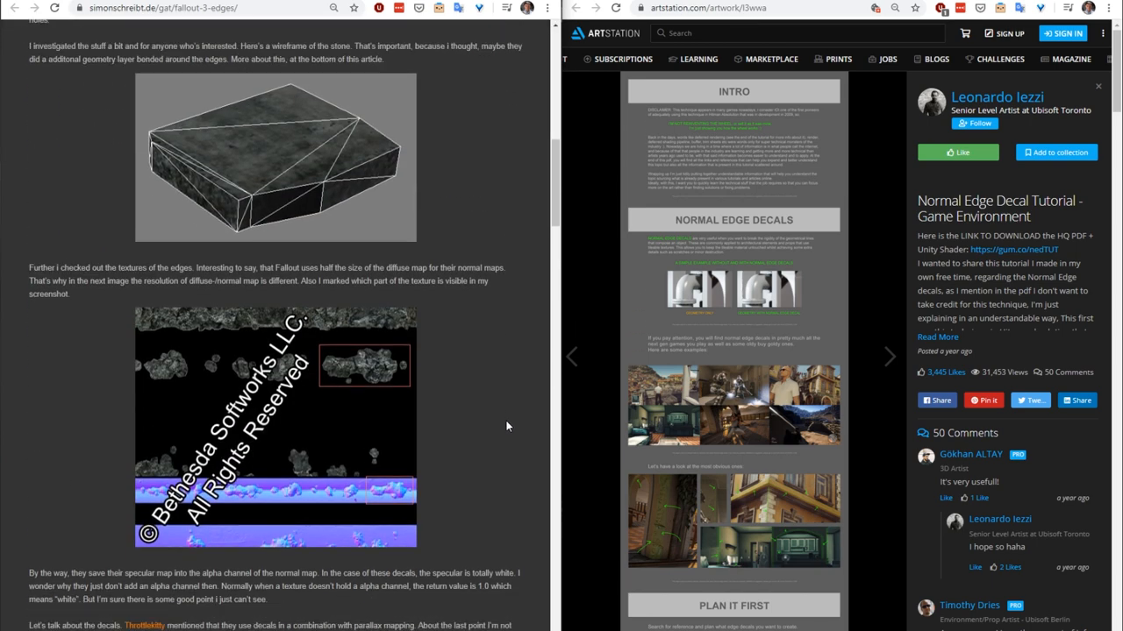
pyautogui.scroll(-3)
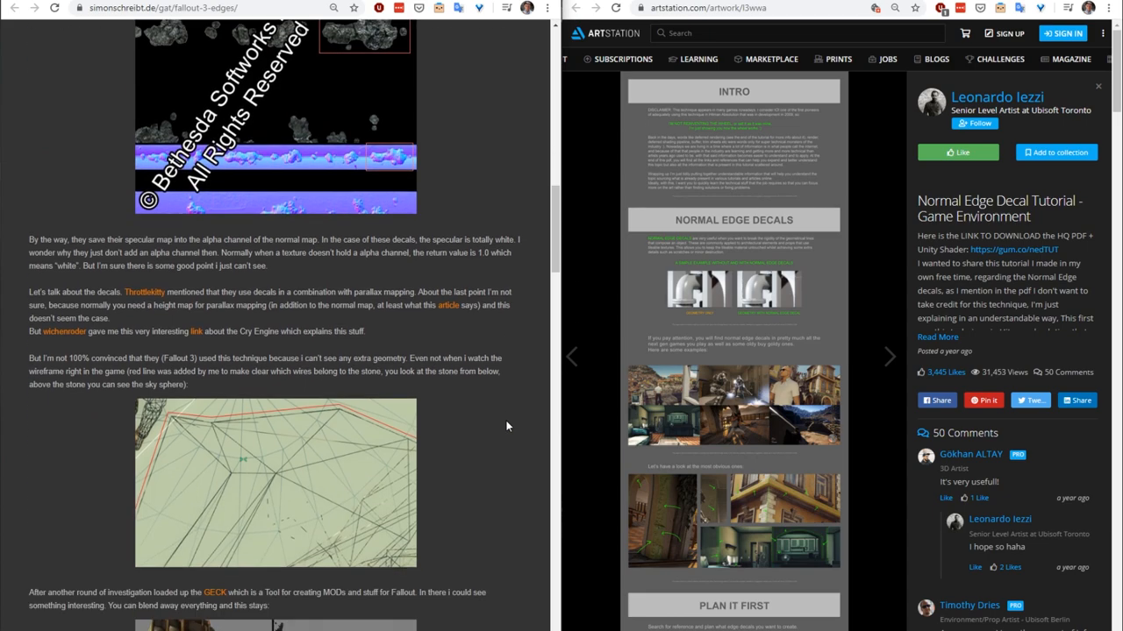
pyautogui.scroll(-3)
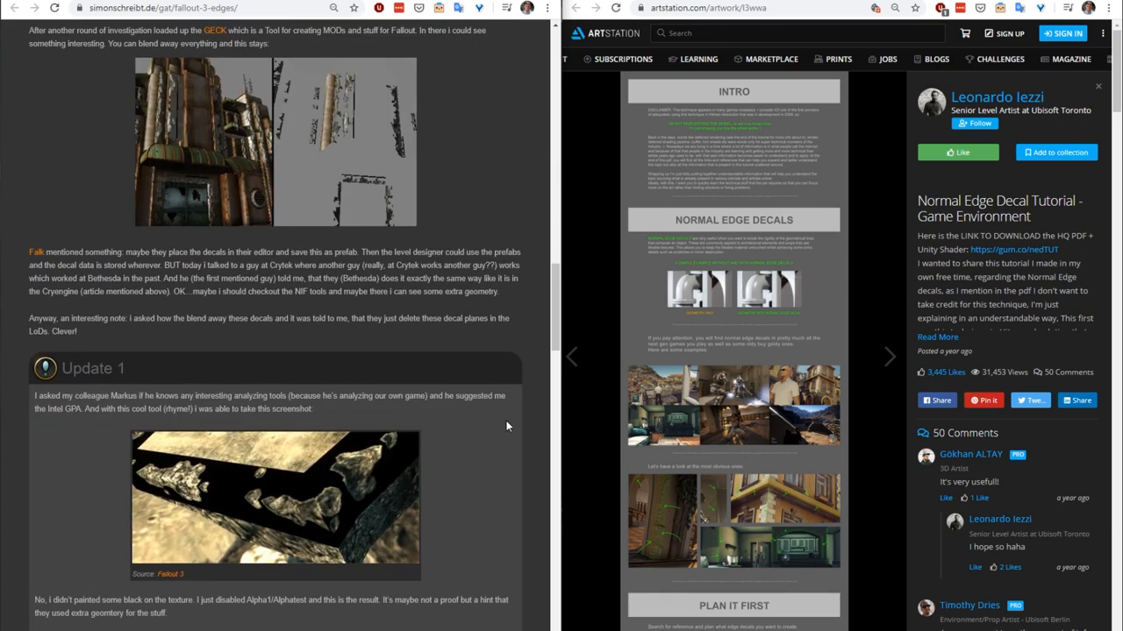
pyautogui.scroll(-3)
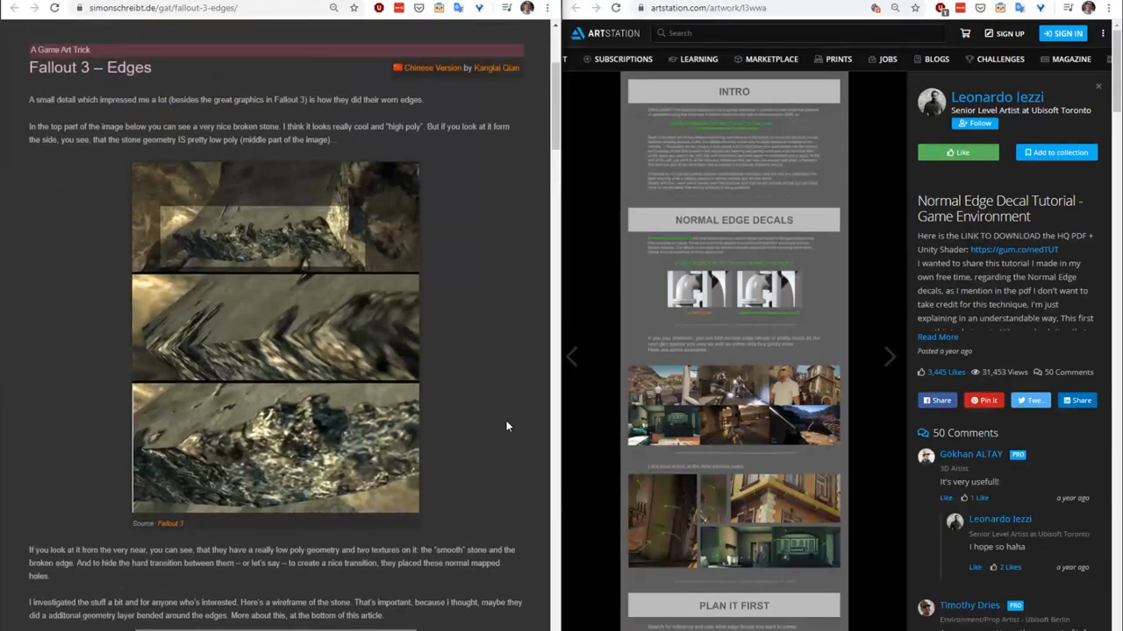
pyautogui.scroll(3)
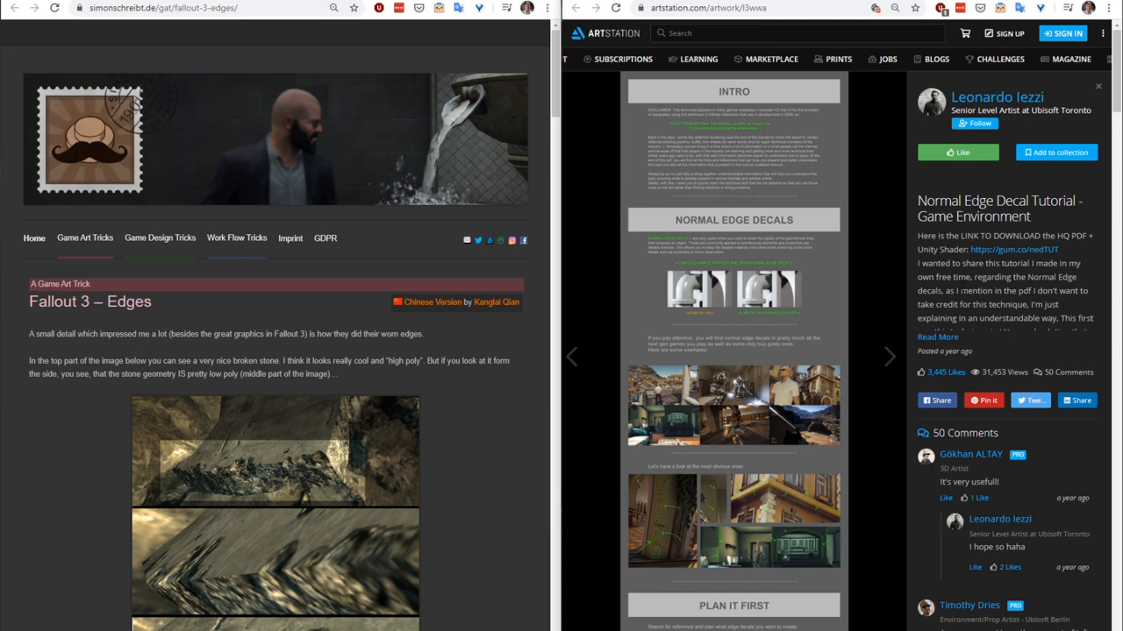
pyautogui.moveTo(803, 133)
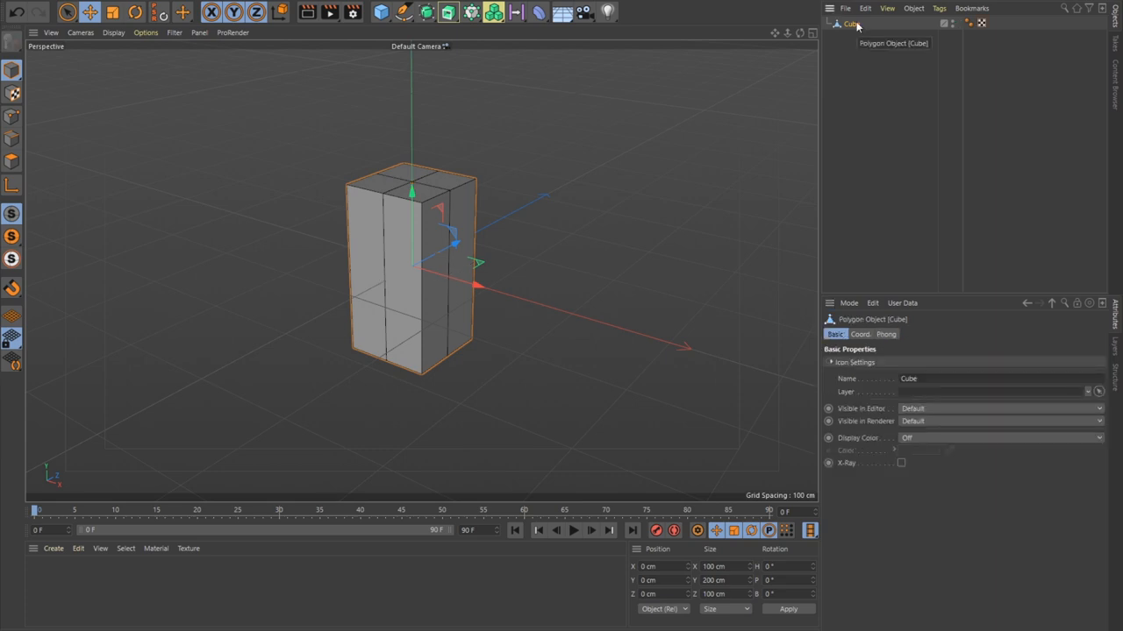
pyautogui.click(978, 22)
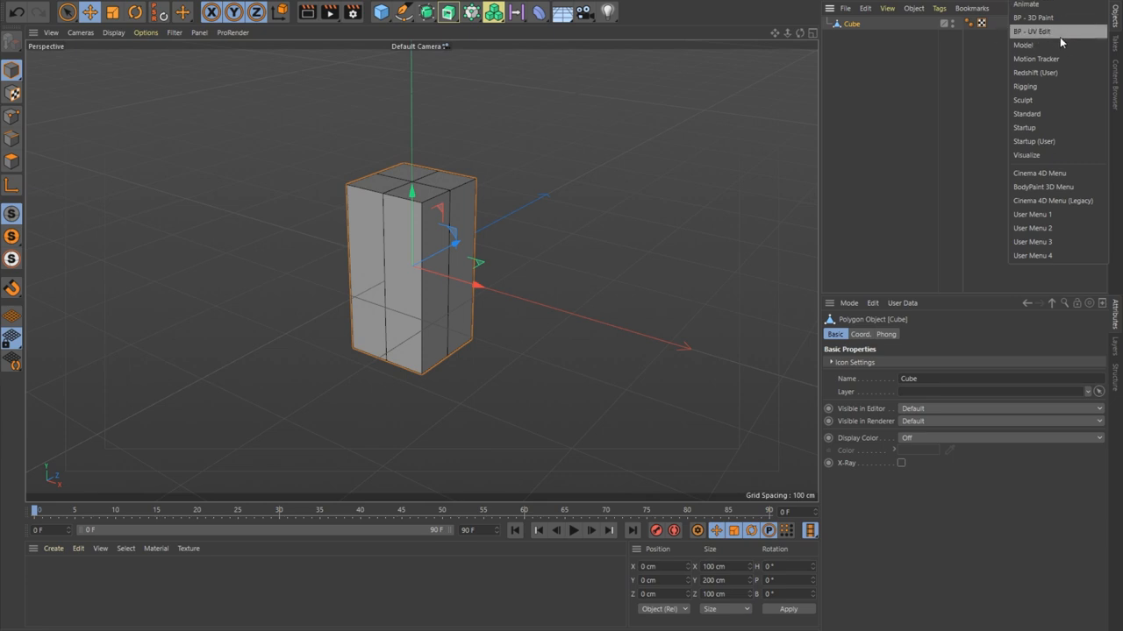
pyautogui.click(1032, 32)
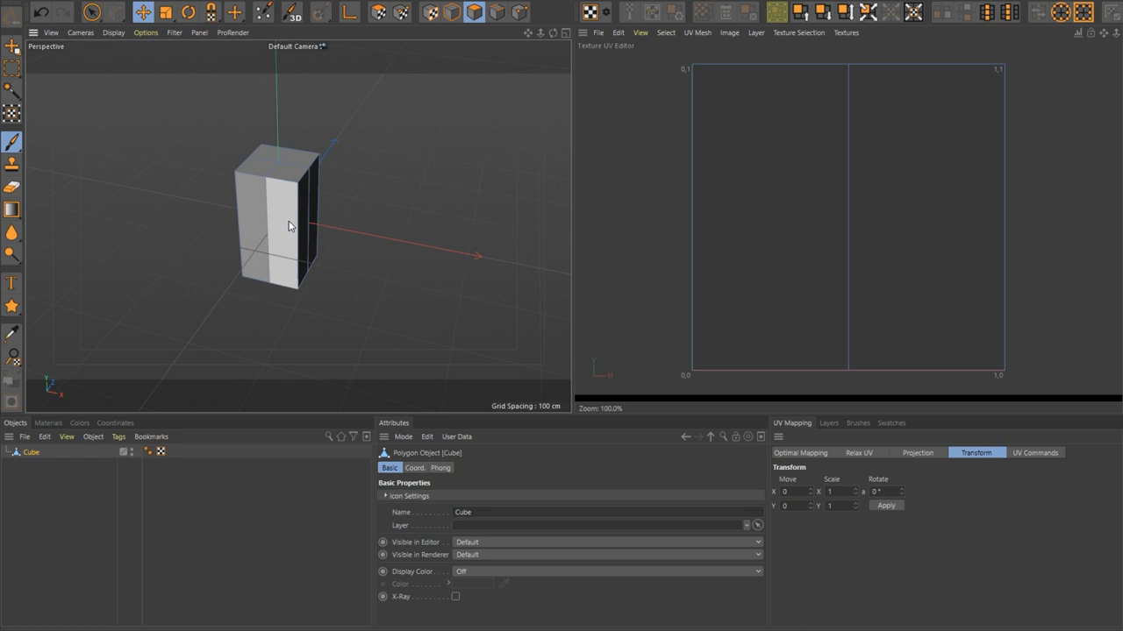
# Offset a side face's UVs along X via UV Transform Apply, then select the next side face.
pyautogui.click(271, 224)
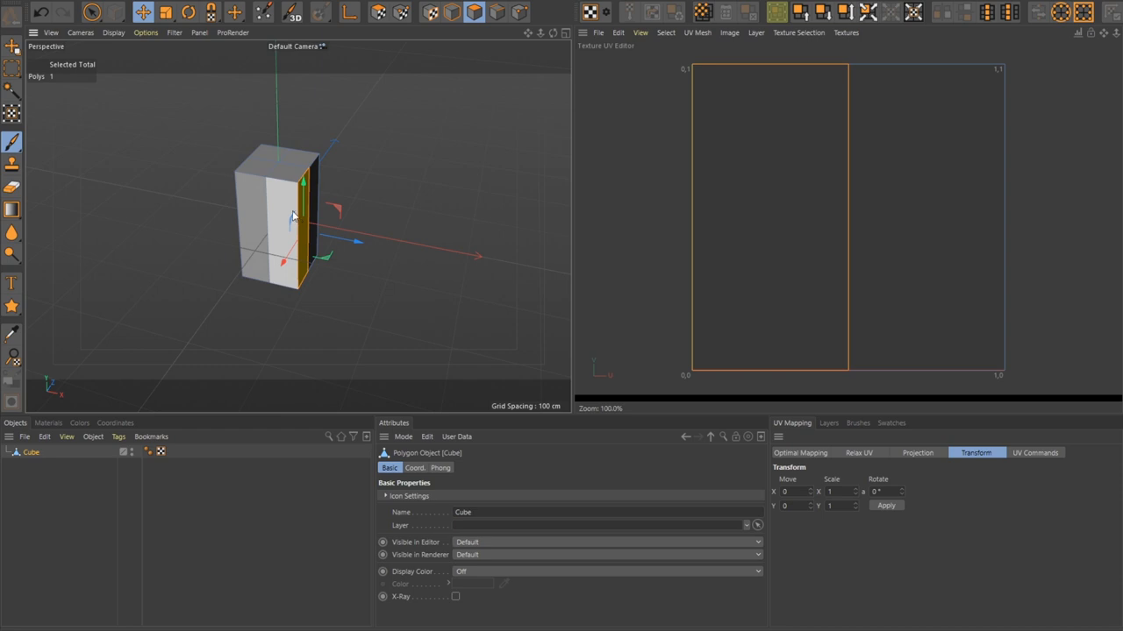
pyautogui.write('.1')
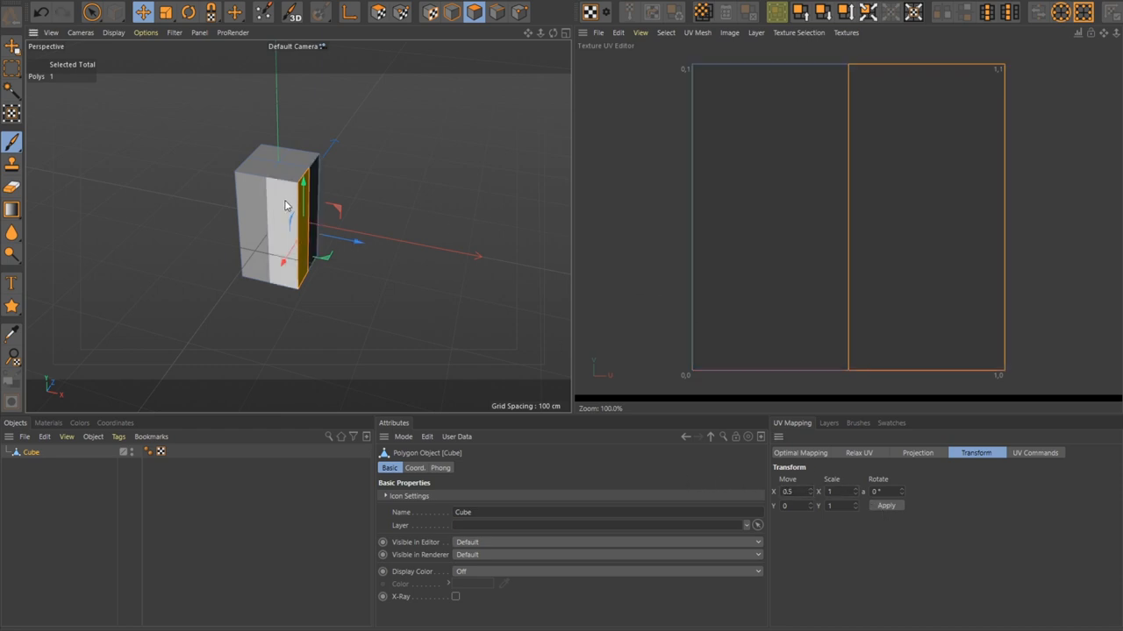
pyautogui.click(885, 505)
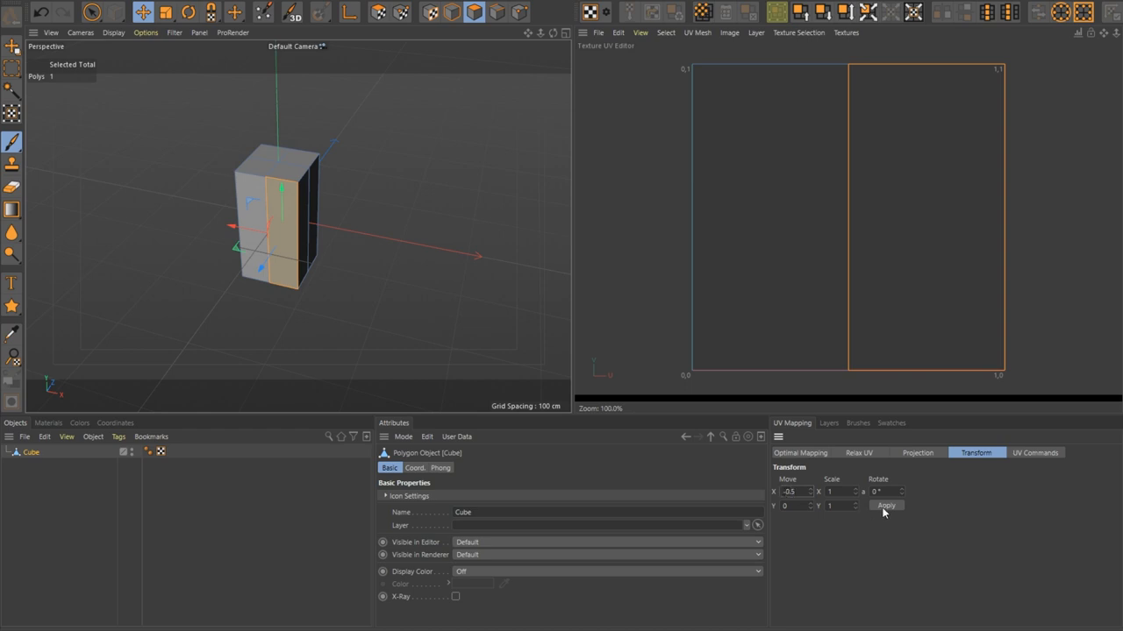
pyautogui.click(886, 506)
pyautogui.write('0.5')
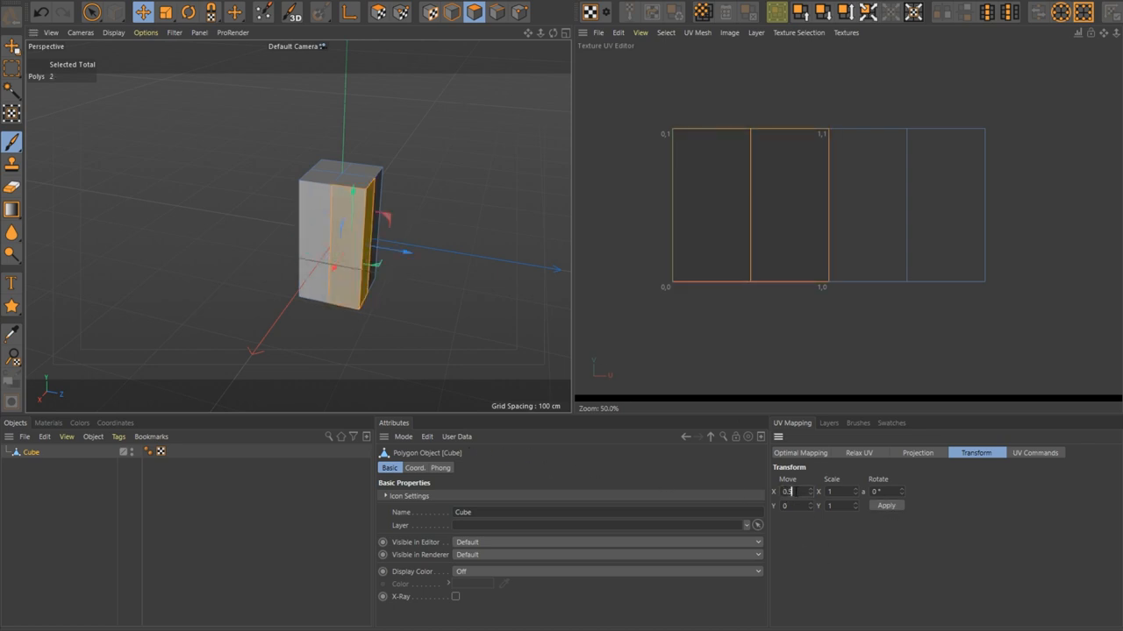
pyautogui.click(886, 505)
pyautogui.write('0.25')
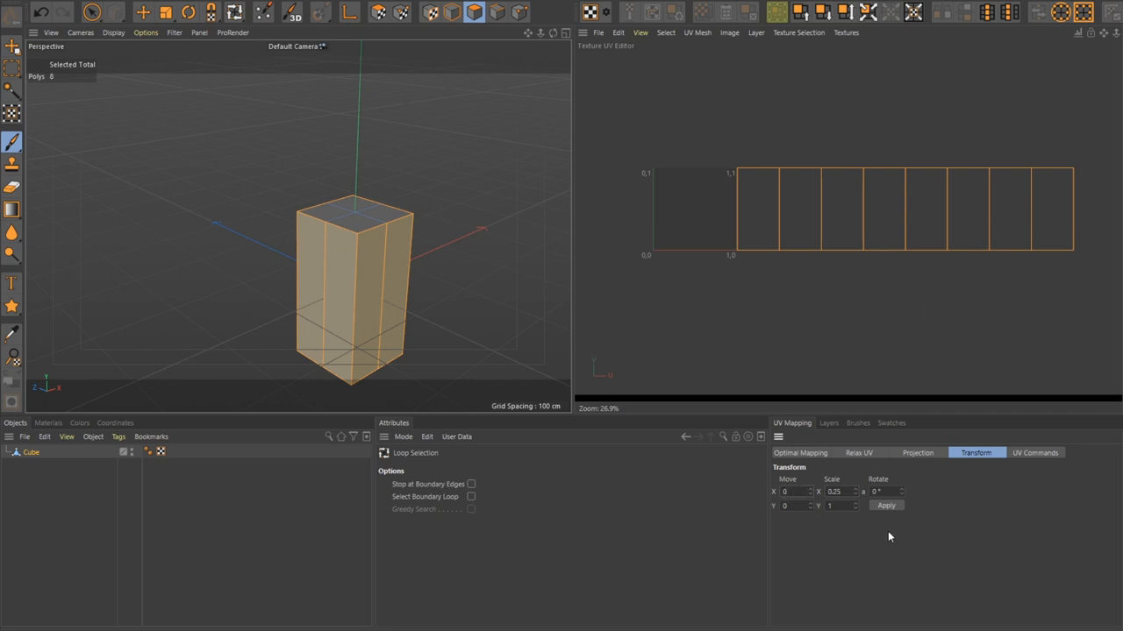
# Apply a Transform Scale X of 0.25 to squeeze the side UVs to a quarter width.
pyautogui.click(884, 505)
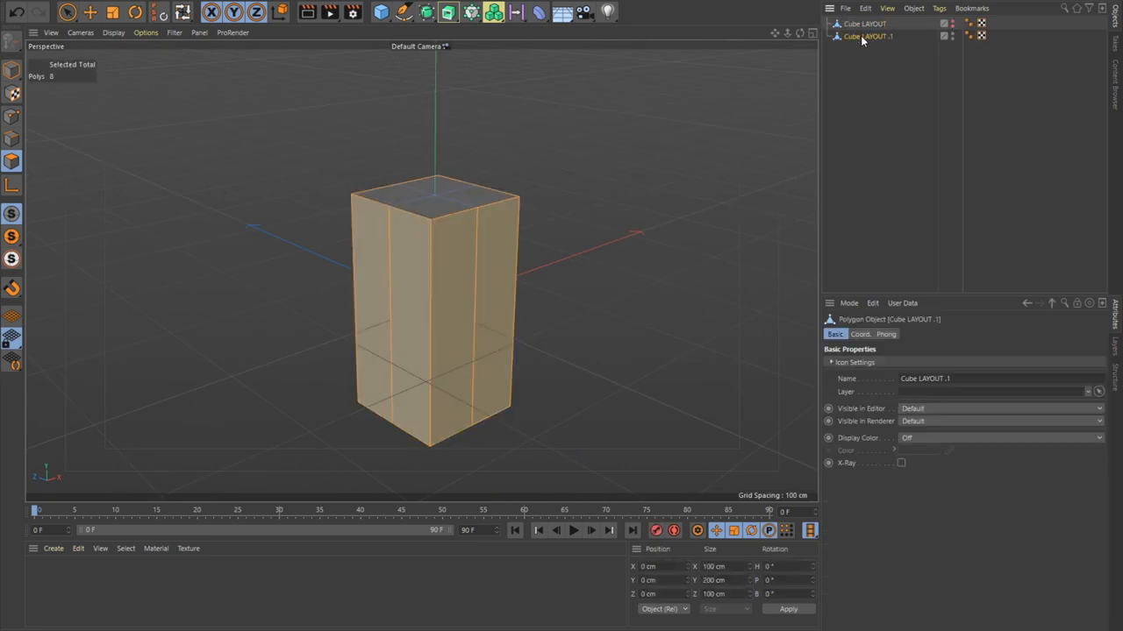
# Rename the copy CUBE SCULPT and slice it with a Plane Cut of 10 cuts.
pyautogui.doubleClick(868, 37)
pyautogui.write('CUBE SCULPT')
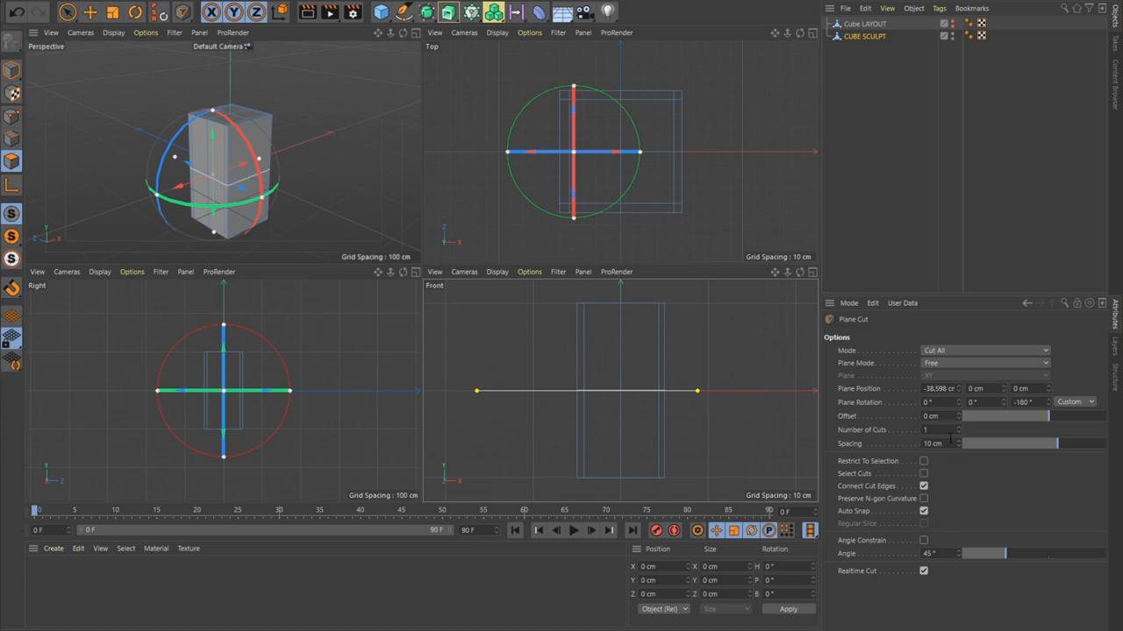
pyautogui.write('10')
pyautogui.write('CUBE PREFRM')
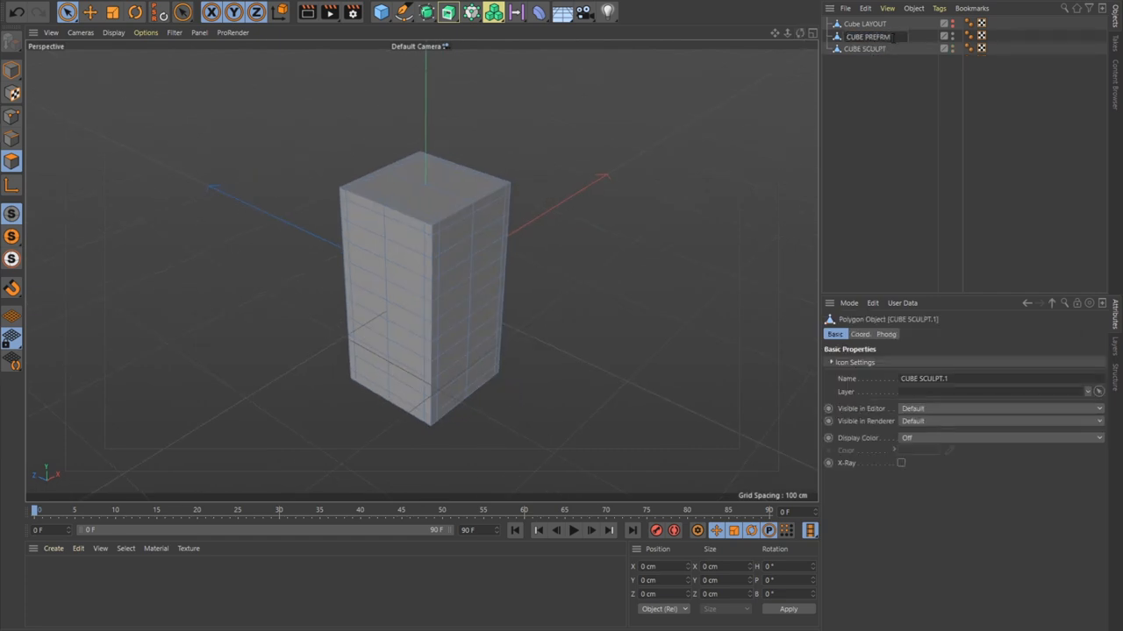
# Enter the Sculpt layout and subdivide the sculpt cube up to level 5.
pyautogui.click(865, 50)
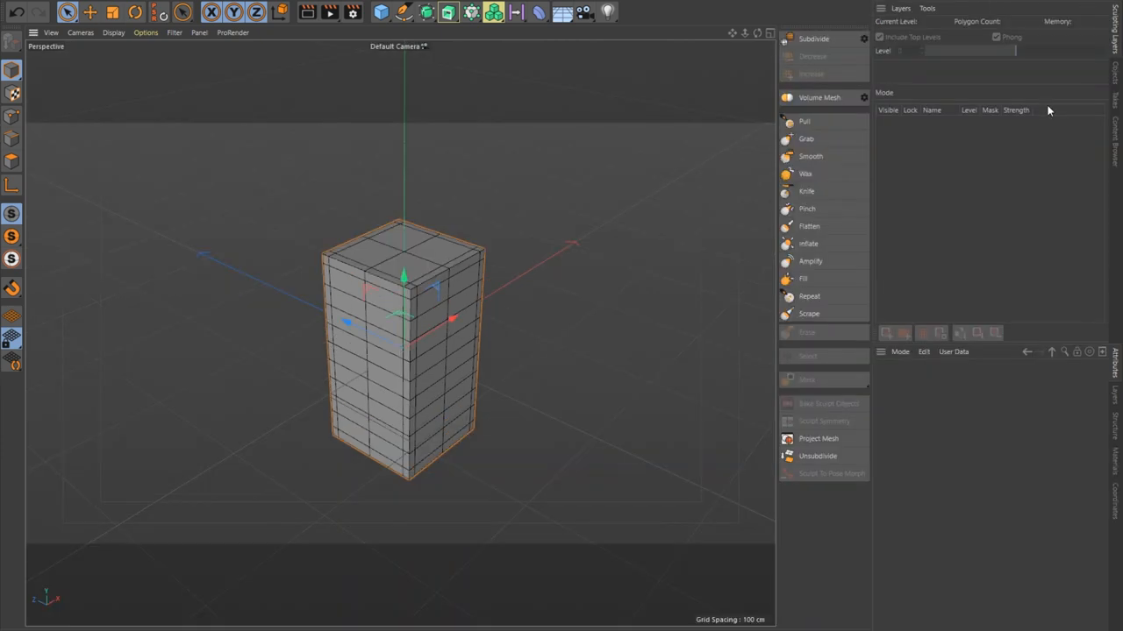
pyautogui.click(814, 39)
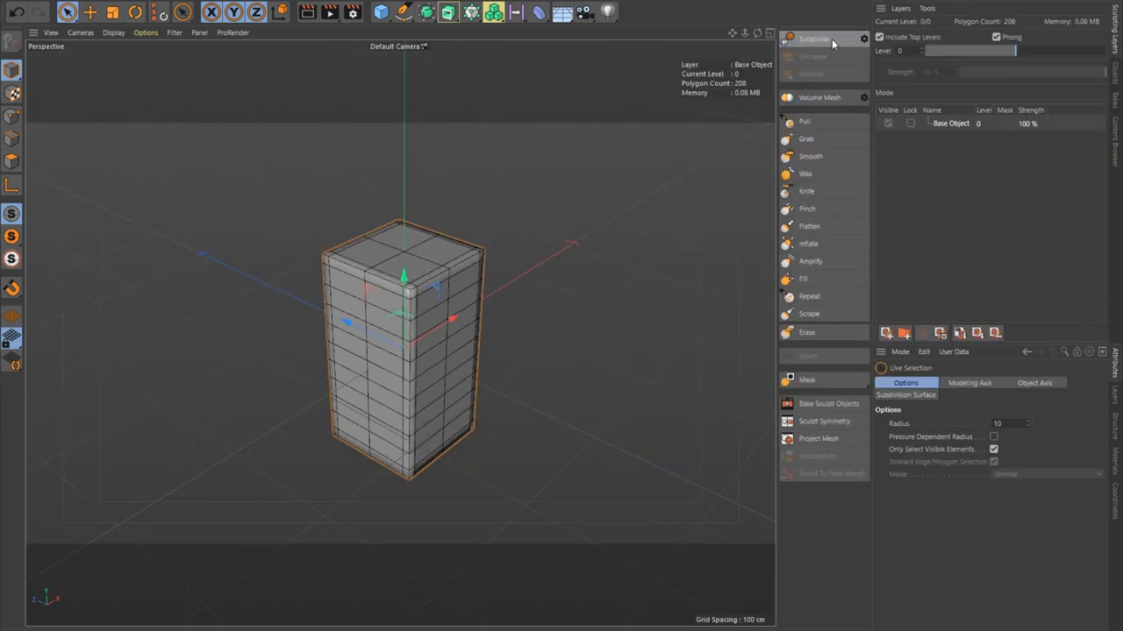
pyautogui.click(814, 39)
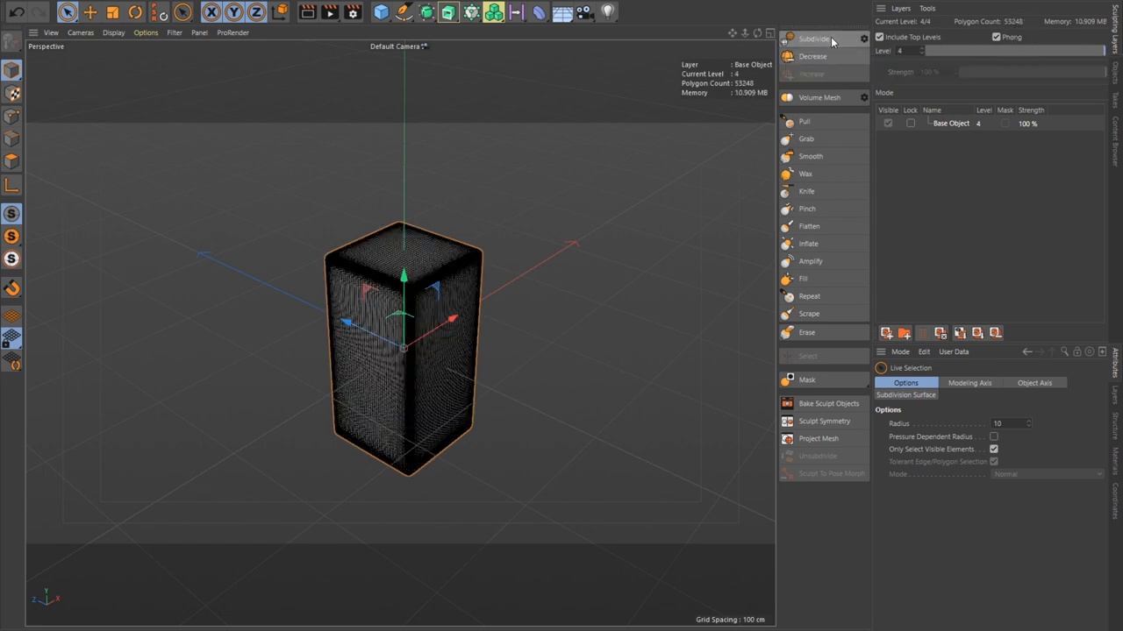
pyautogui.click(80, 32)
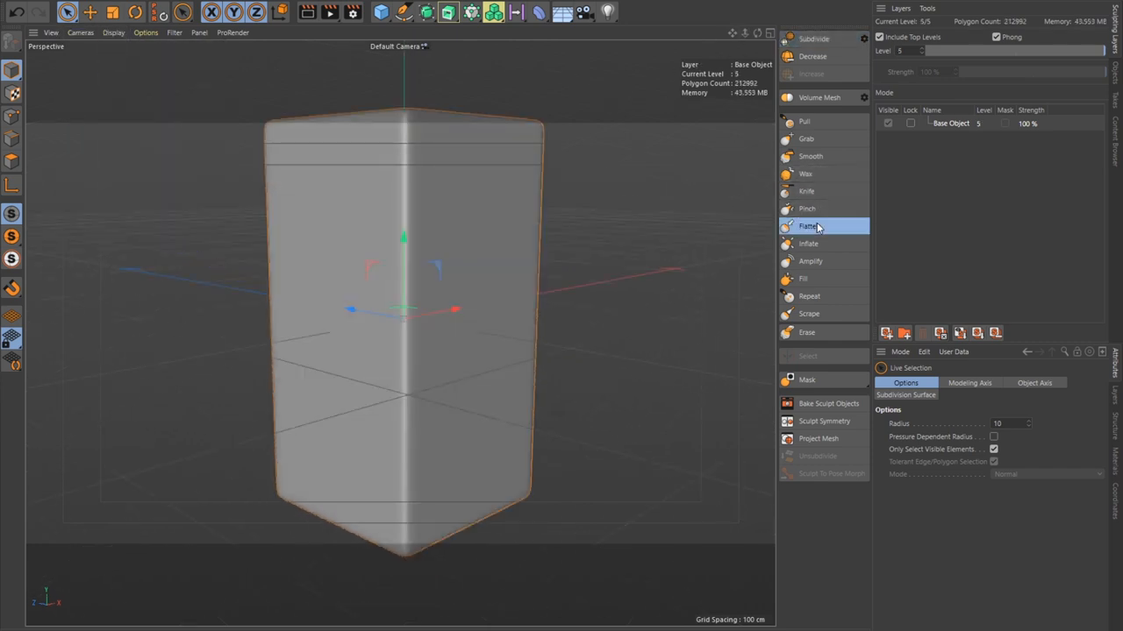
# Soften the cube's front vertical edge with the Flatten brush at 5% pressure.
pyautogui.click(808, 227)
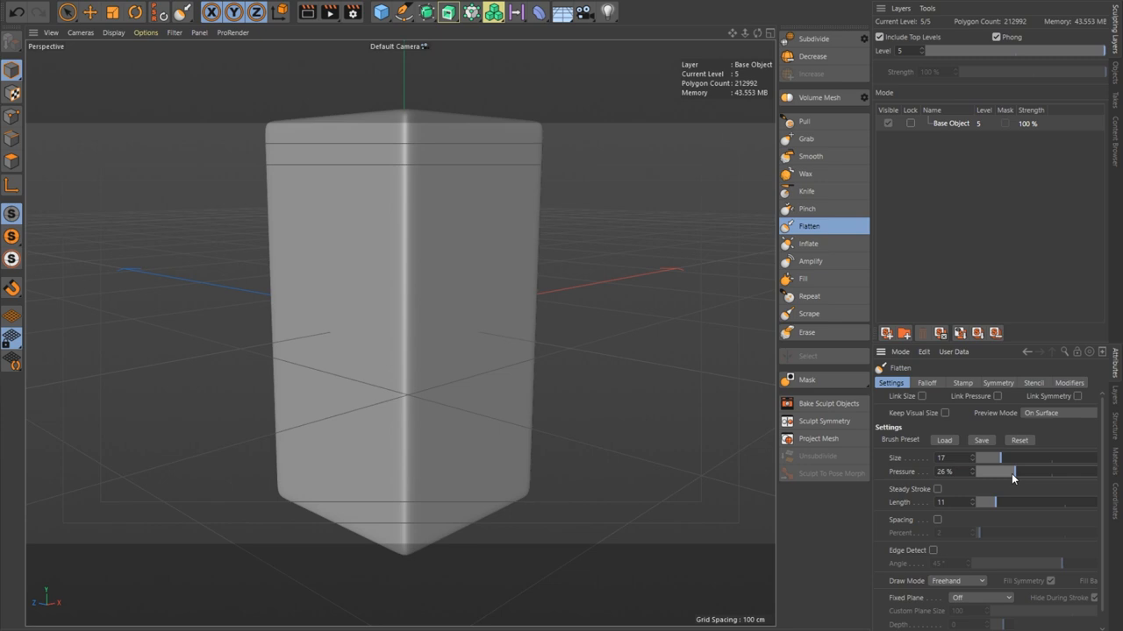
pyautogui.moveTo(1014, 472); pyautogui.dragTo(989, 472)
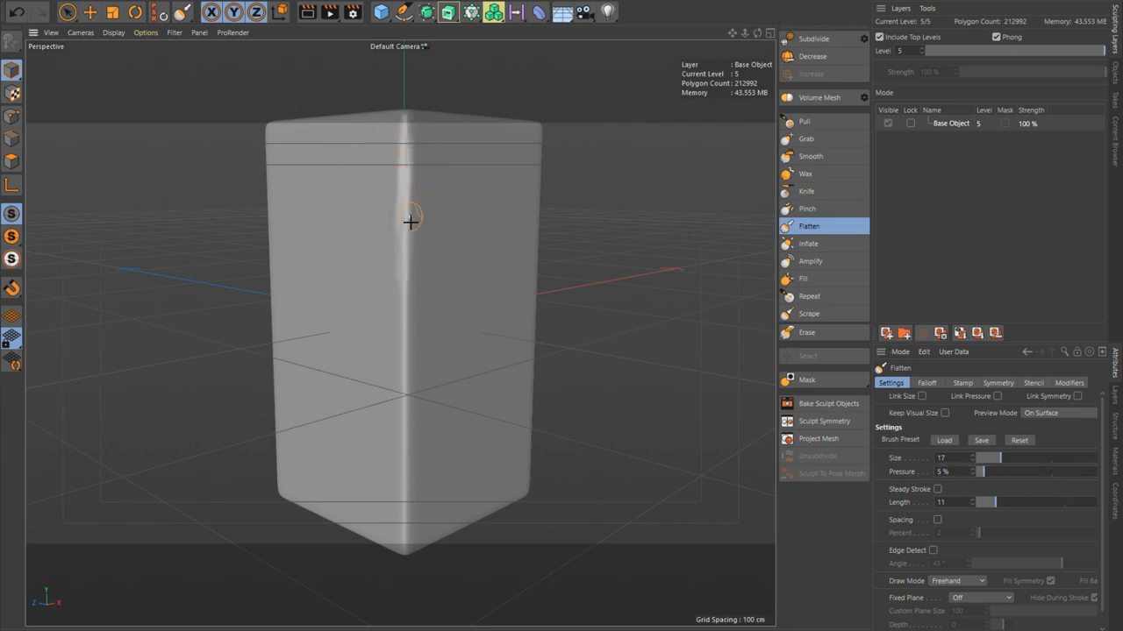
pyautogui.moveTo(407, 219); pyautogui.dragTo(400, 333)
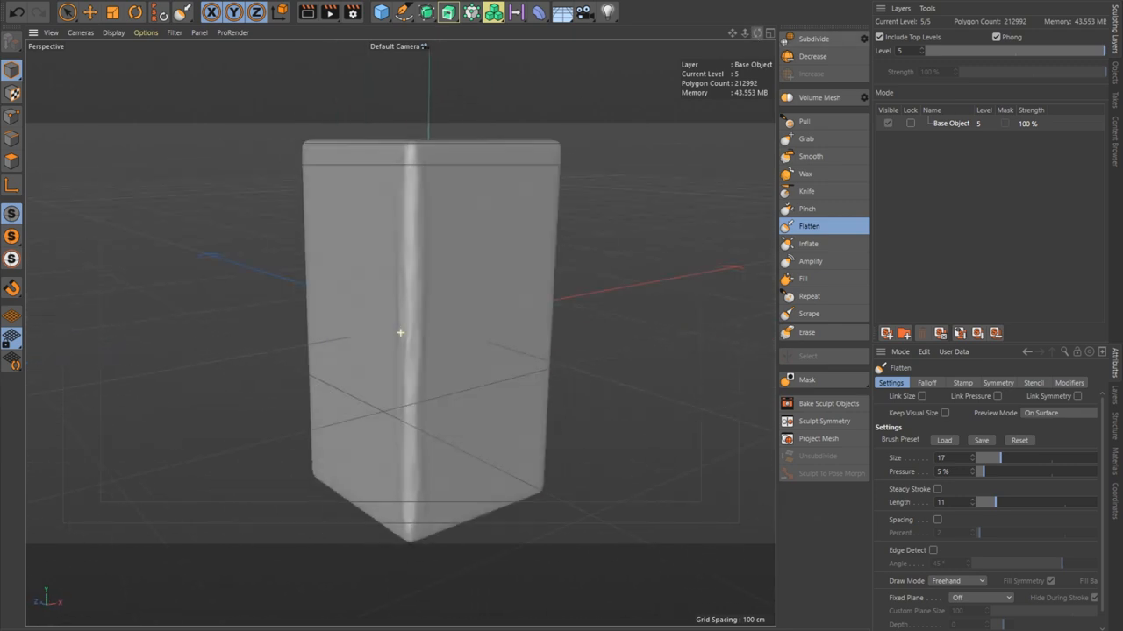
pyautogui.moveTo(400, 333); pyautogui.dragTo(526, 316)
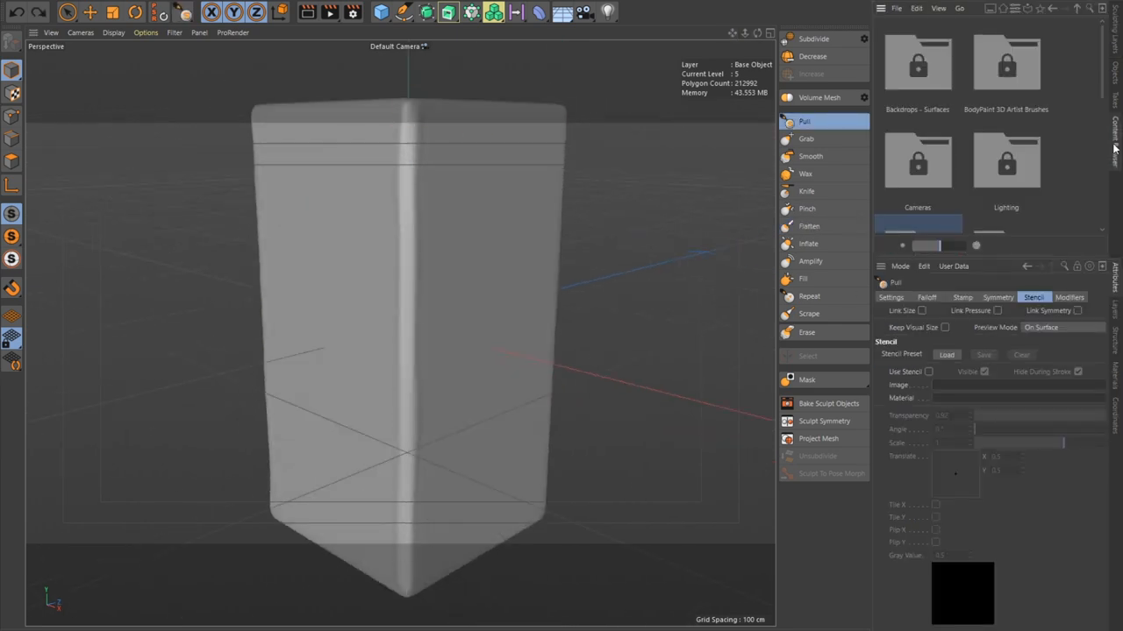
# Enable Use Stencil on the Pull brush and load the Craters stencil image.
pyautogui.scroll(-3)
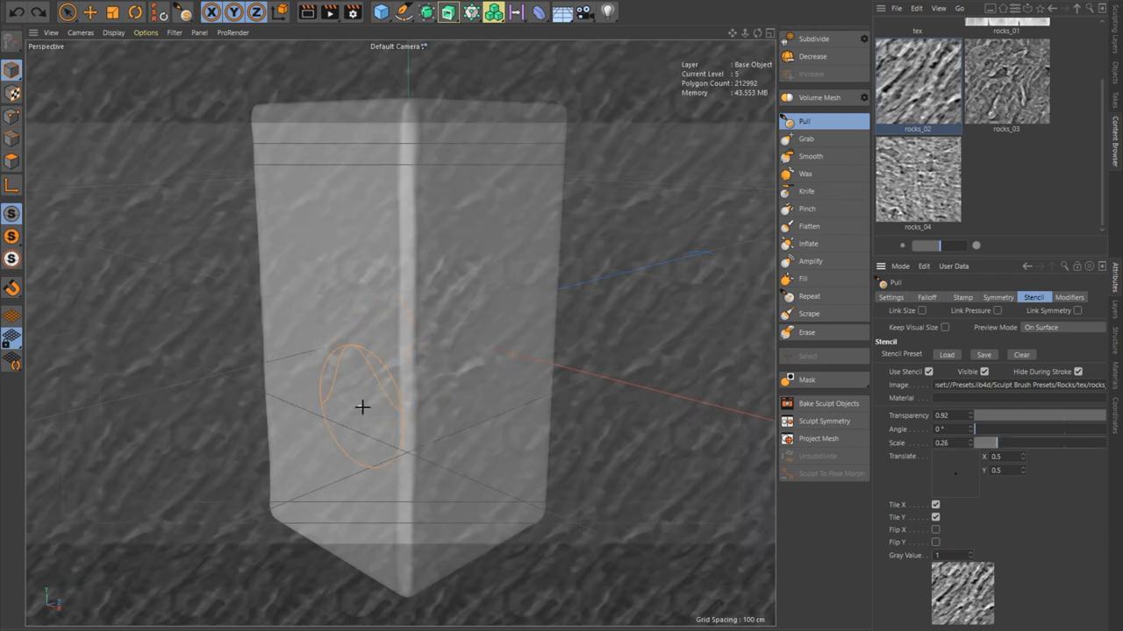
pyautogui.click(891, 298)
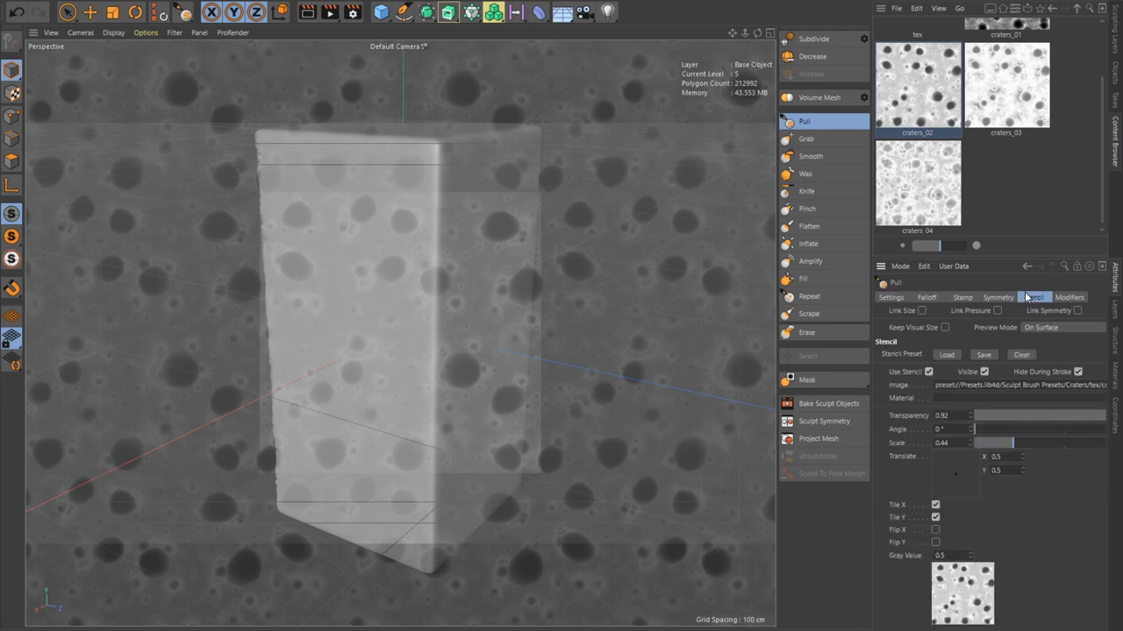
# Shrink the stencil and sculpt chipped, cratered wear along the cube's front edge with the Pull brush.
pyautogui.moveTo(996, 442); pyautogui.dragTo(982, 442)
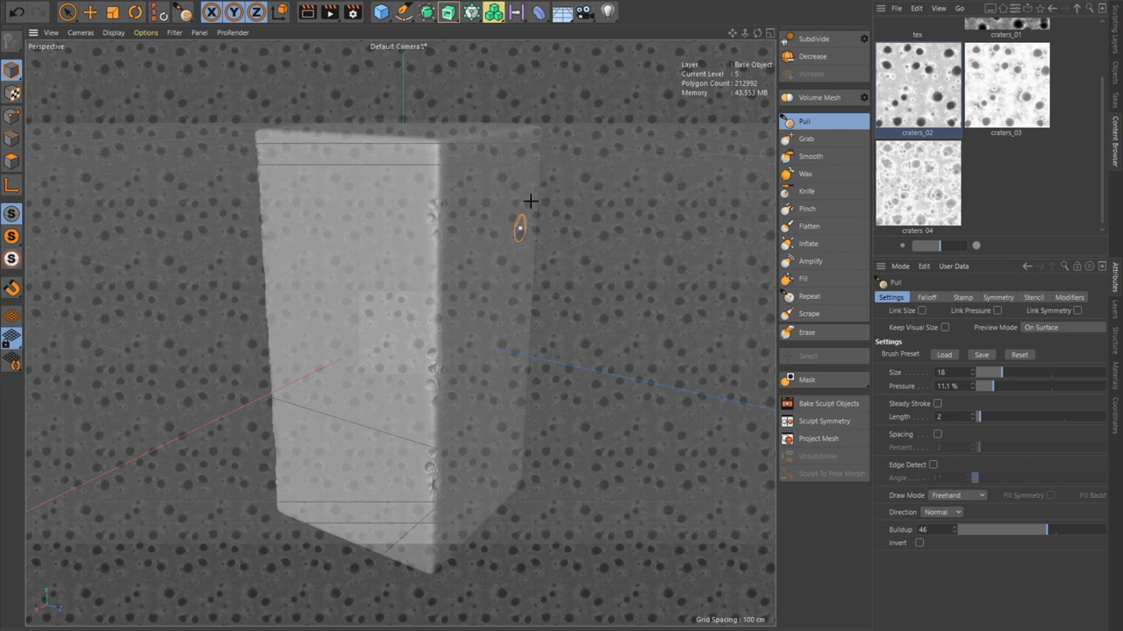
pyautogui.click(1033, 298)
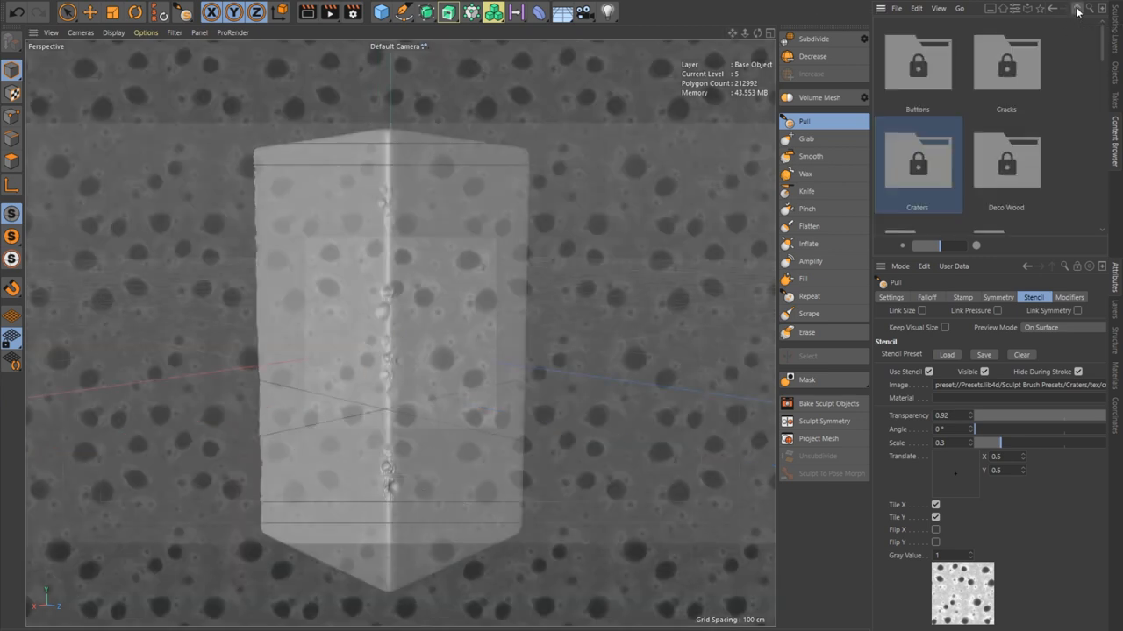
pyautogui.scroll(-3)
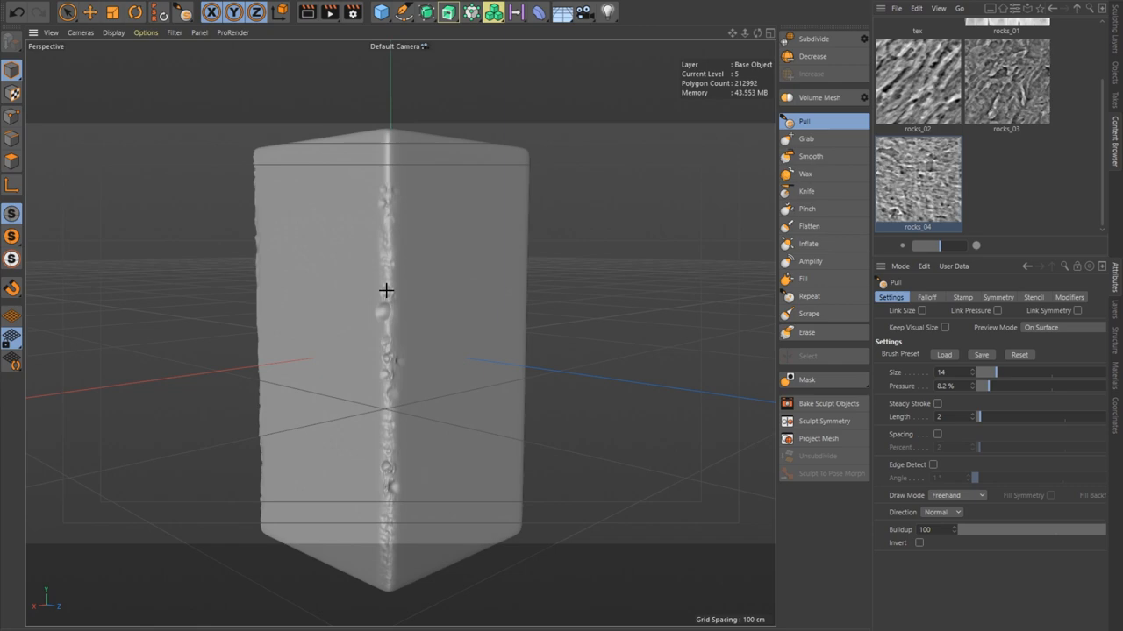
pyautogui.moveTo(386, 291); pyautogui.dragTo(400, 333)
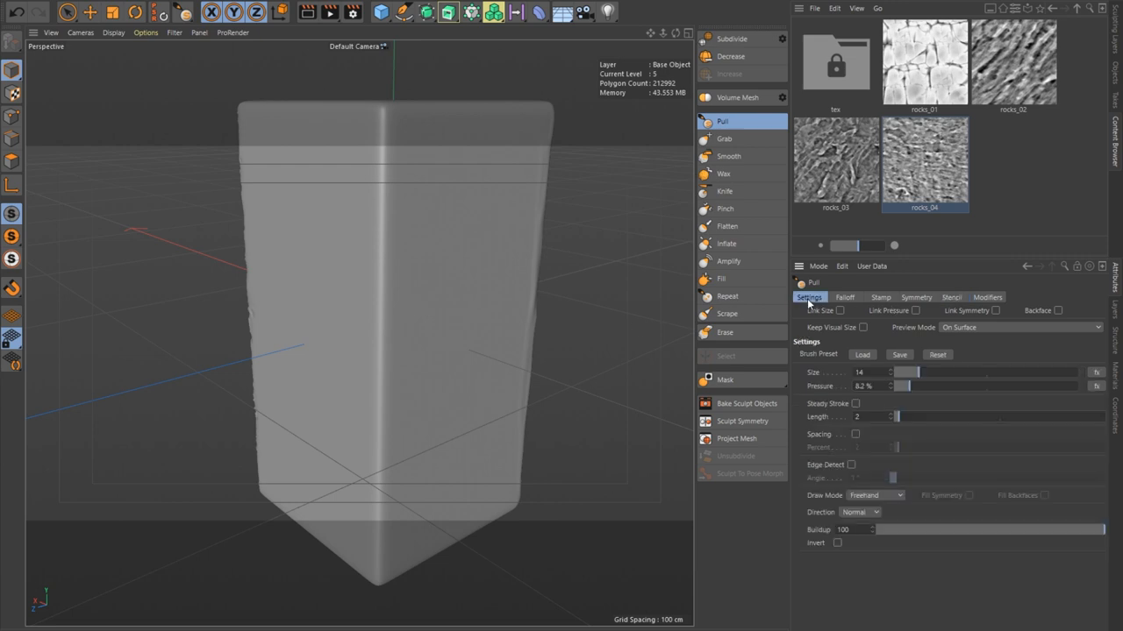
pyautogui.moveTo(965, 371); pyautogui.dragTo(898, 372)
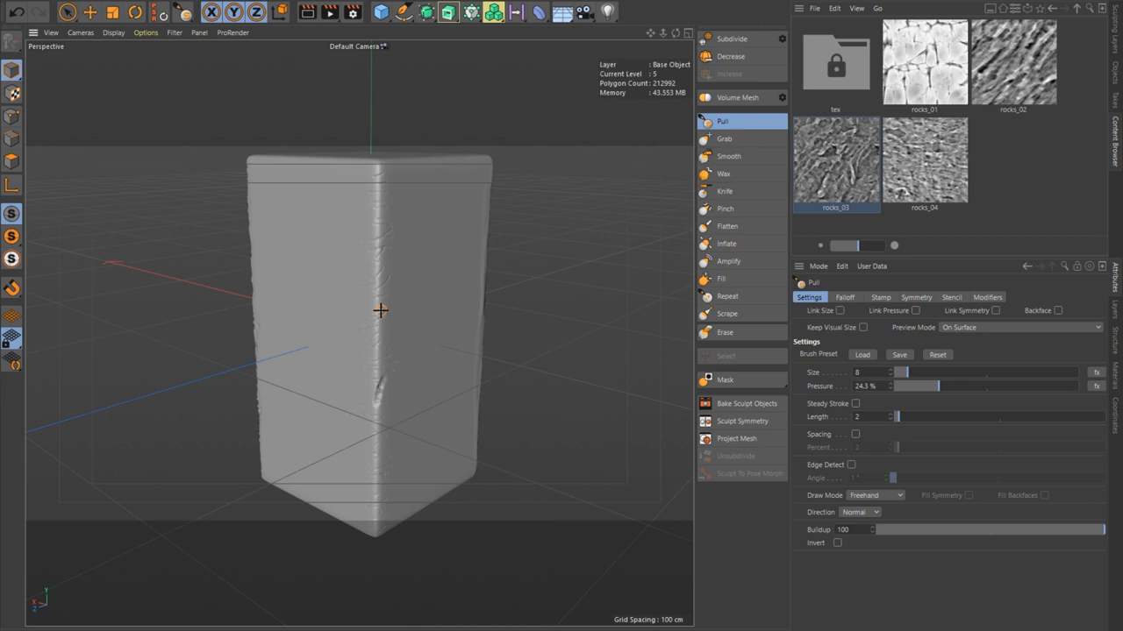
pyautogui.moveTo(379, 309); pyautogui.dragTo(385, 474)
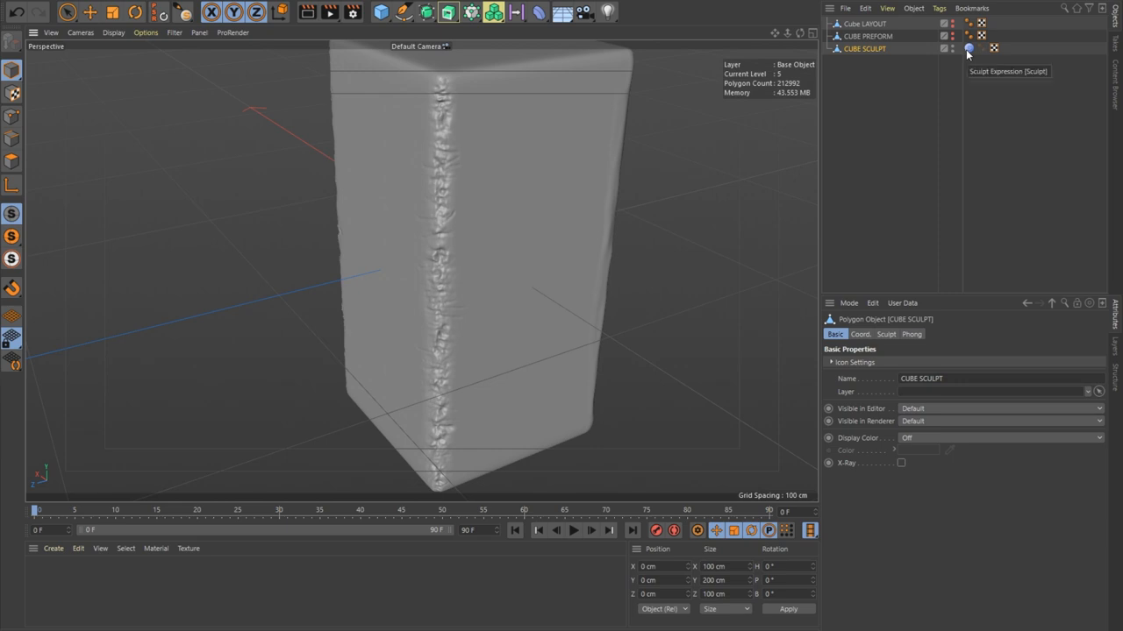
# Freeze the Sculpt tag and enable X-Ray on CUBE PREFORM so it shows see-through.
pyautogui.click(968, 49)
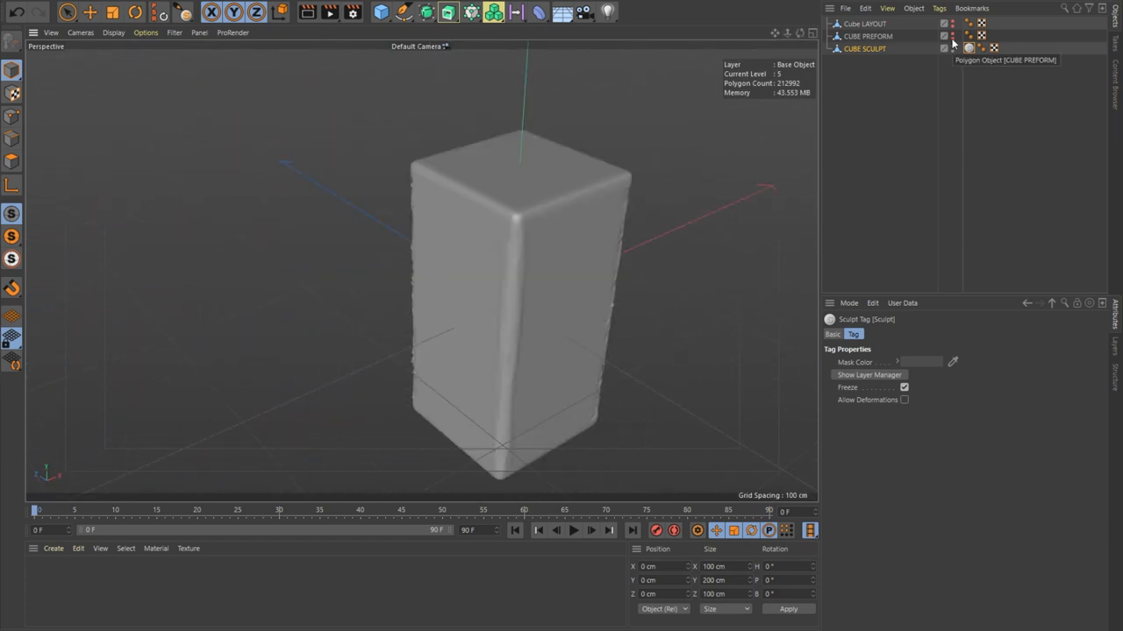
pyautogui.click(868, 35)
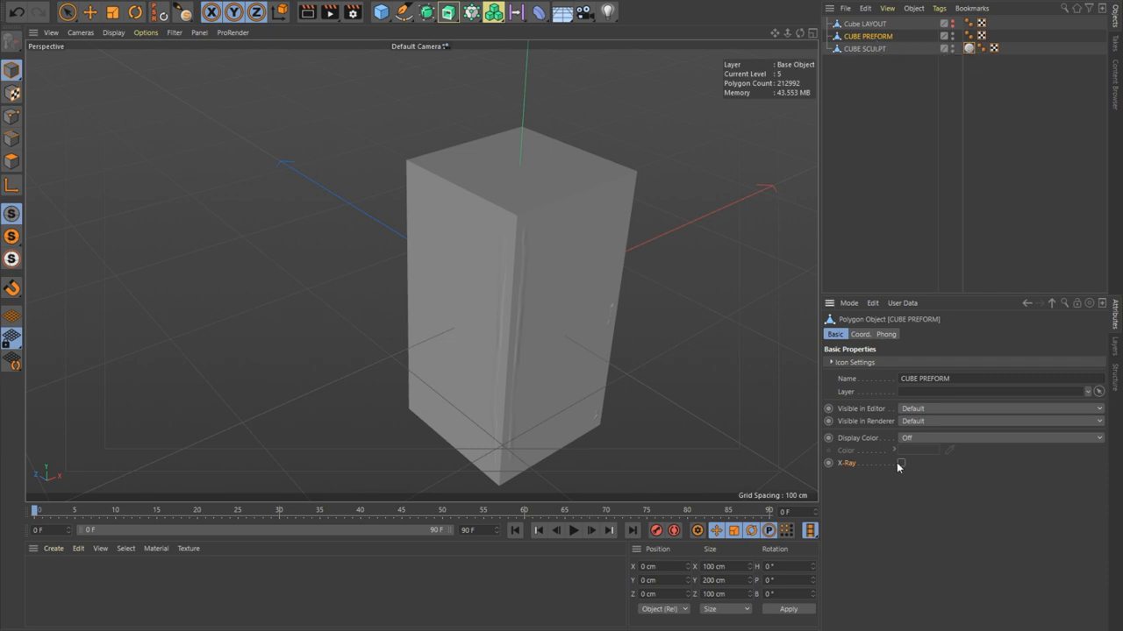
pyautogui.click(901, 463)
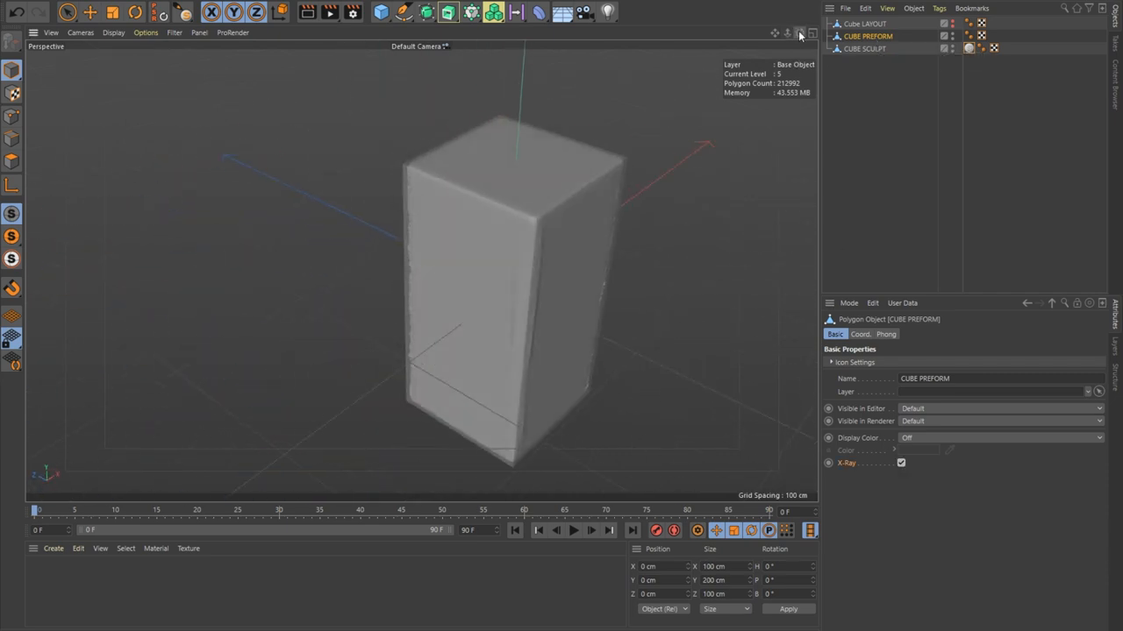
pyautogui.click(912, 7)
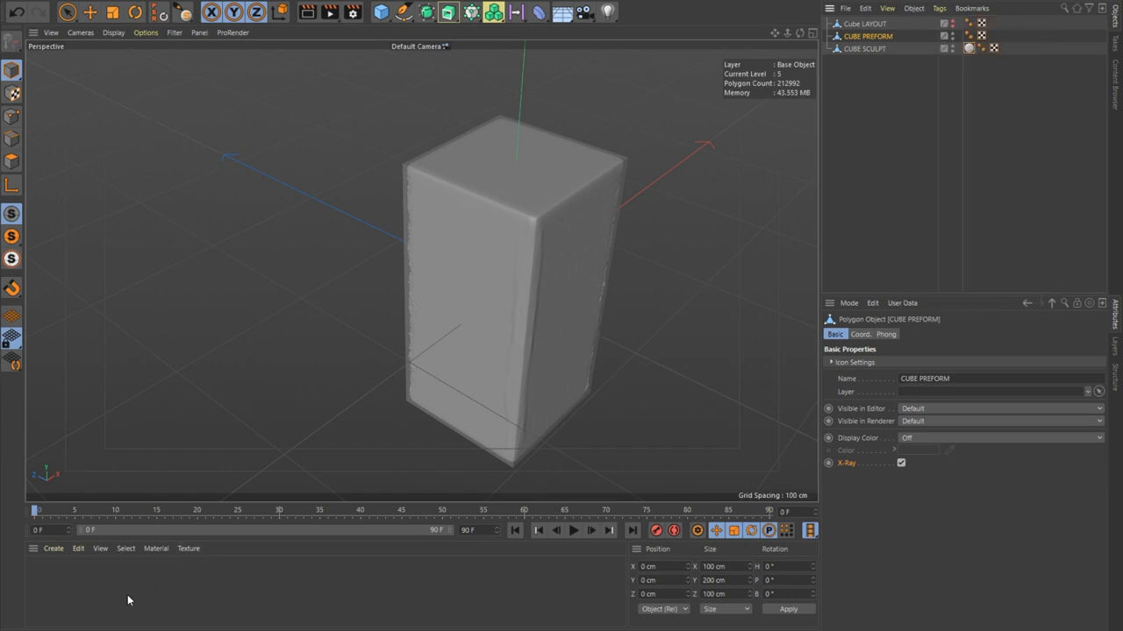
# Set the Bake Texture tag to a 1024×1024 PNG output with the Normal map enabled.
pyautogui.click(993, 35)
pyautogui.write('EDGE W')
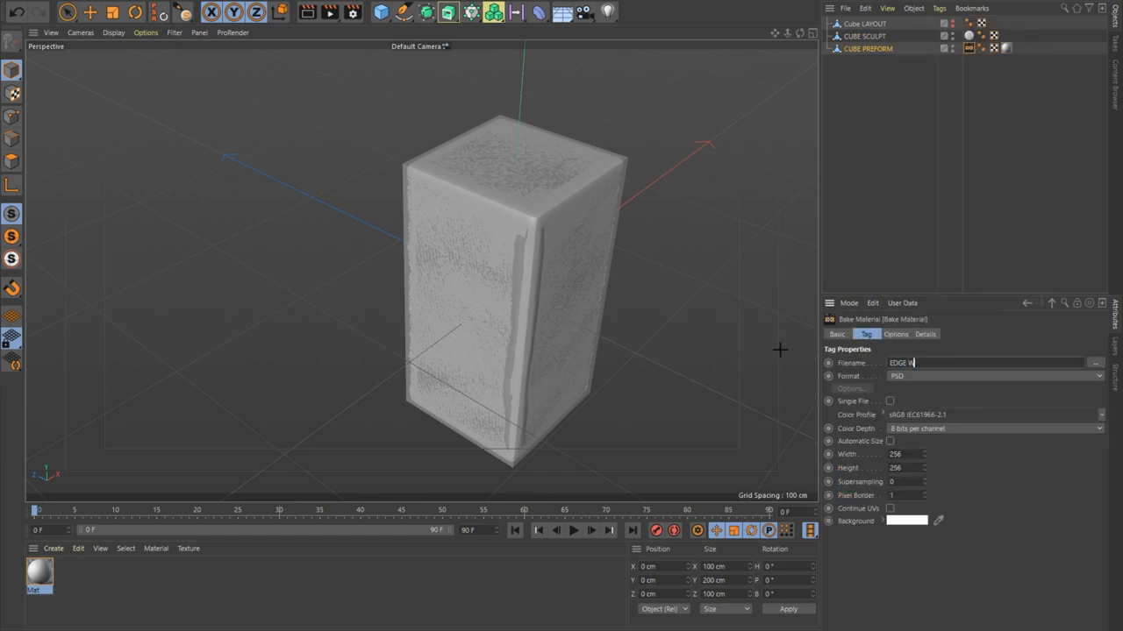
pyautogui.click(997, 376)
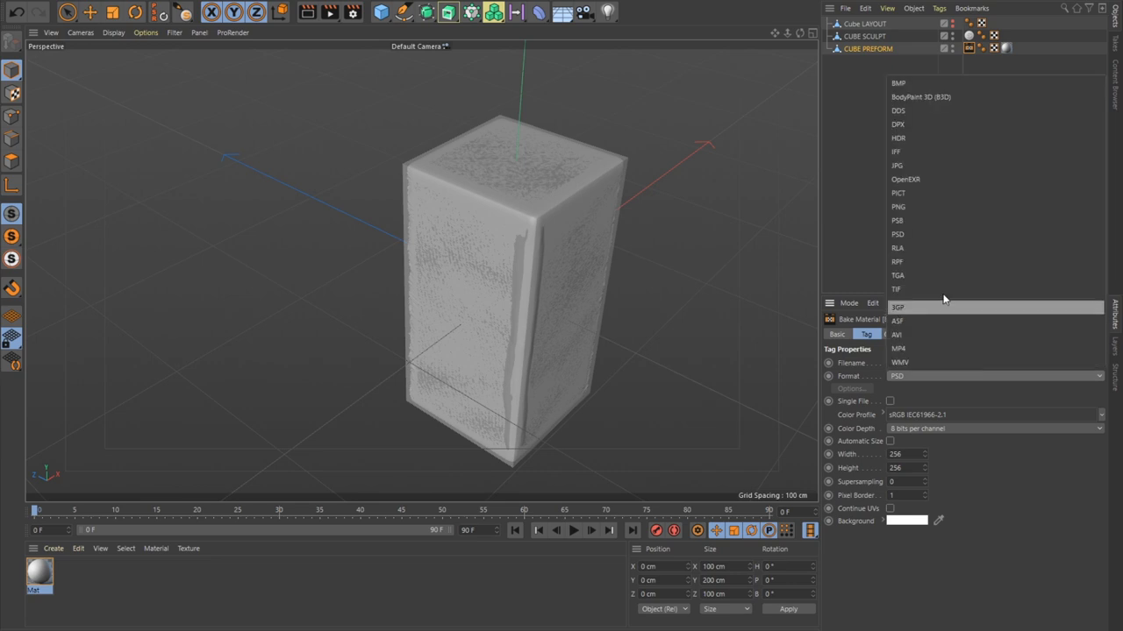
pyautogui.click(898, 207)
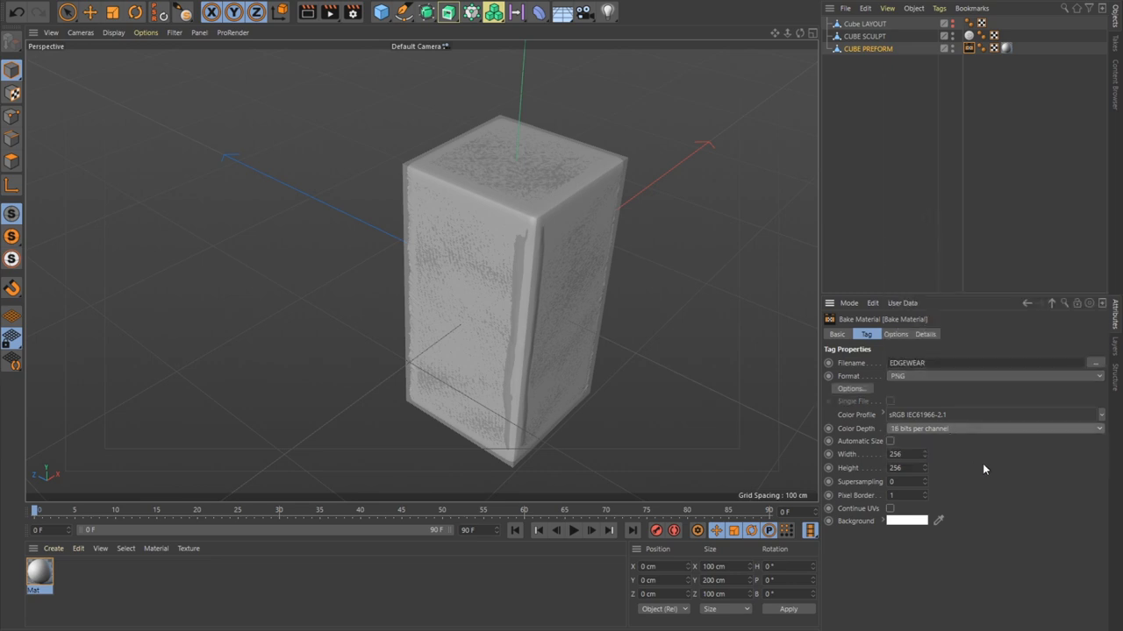
pyautogui.write('1024')
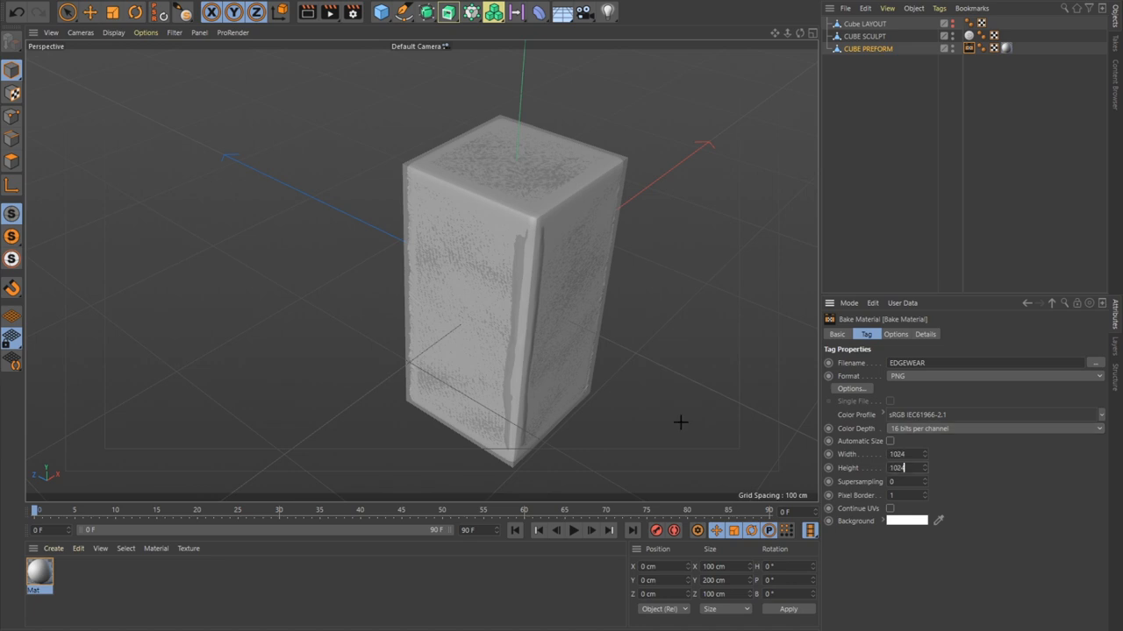
pyautogui.click(894, 333)
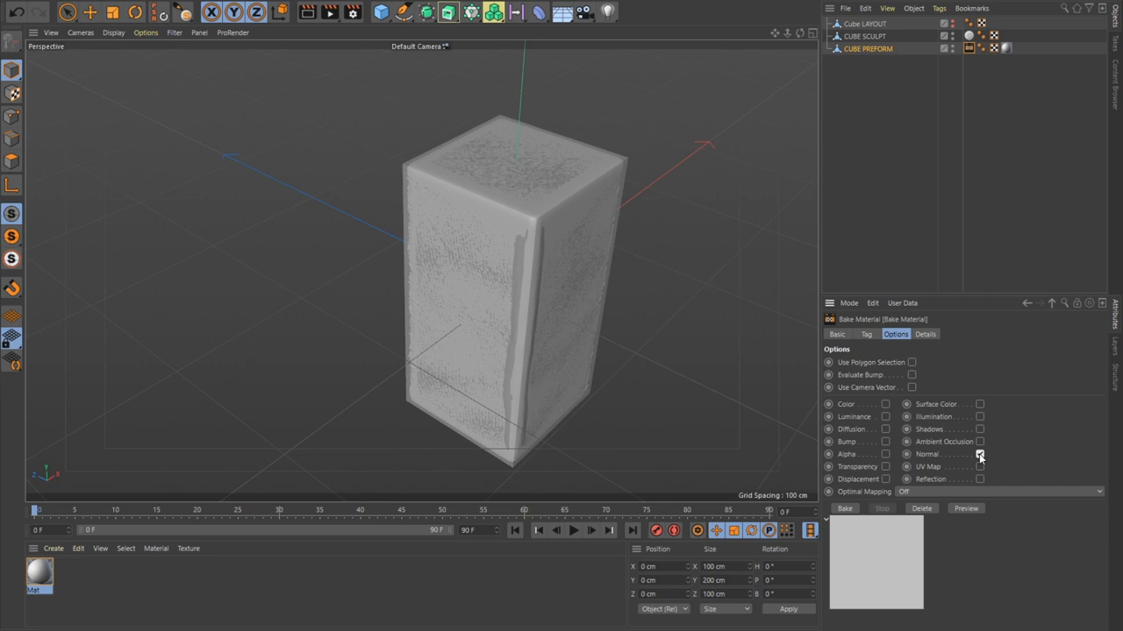
pyautogui.click(979, 454)
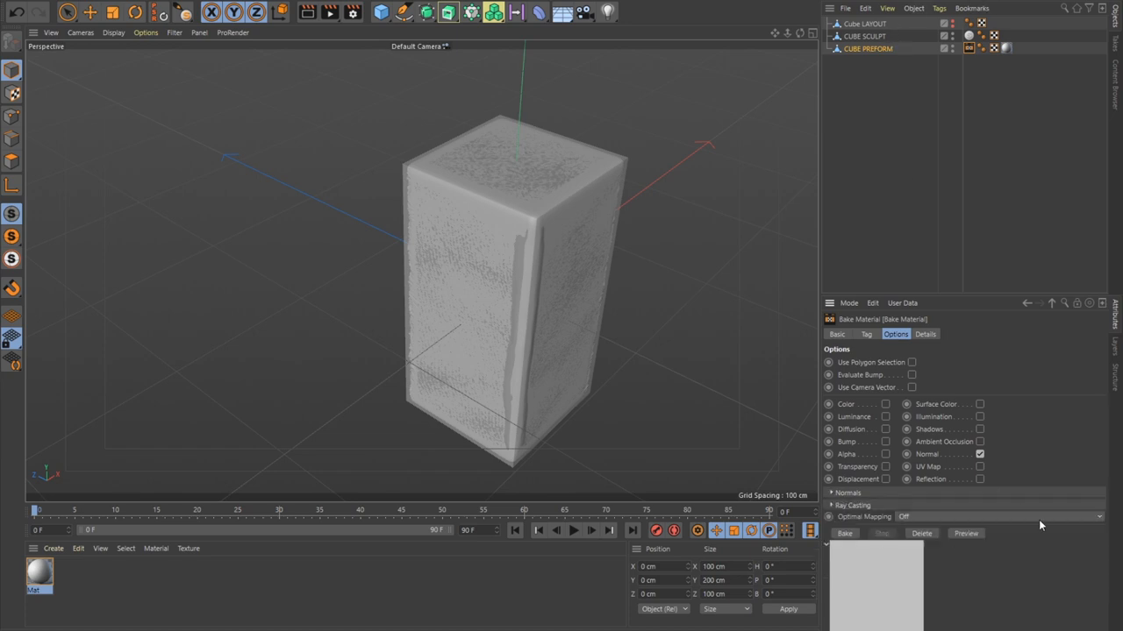
pyautogui.moveTo(825, 522)
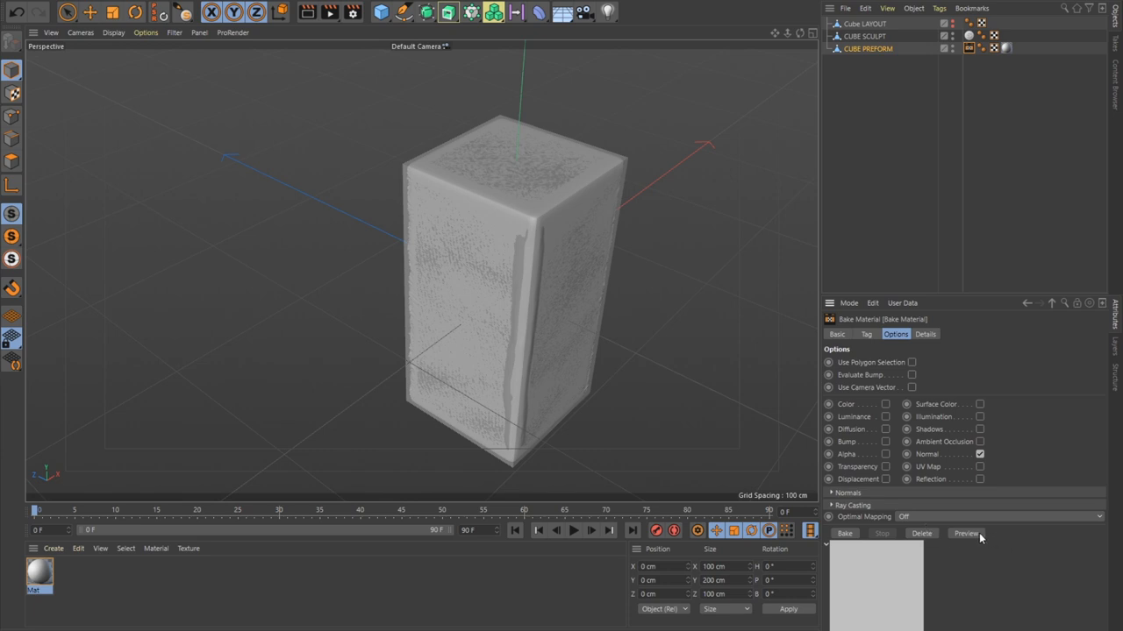
# Preview and bake the EDGEWEAR normal map to file.
pyautogui.click(965, 533)
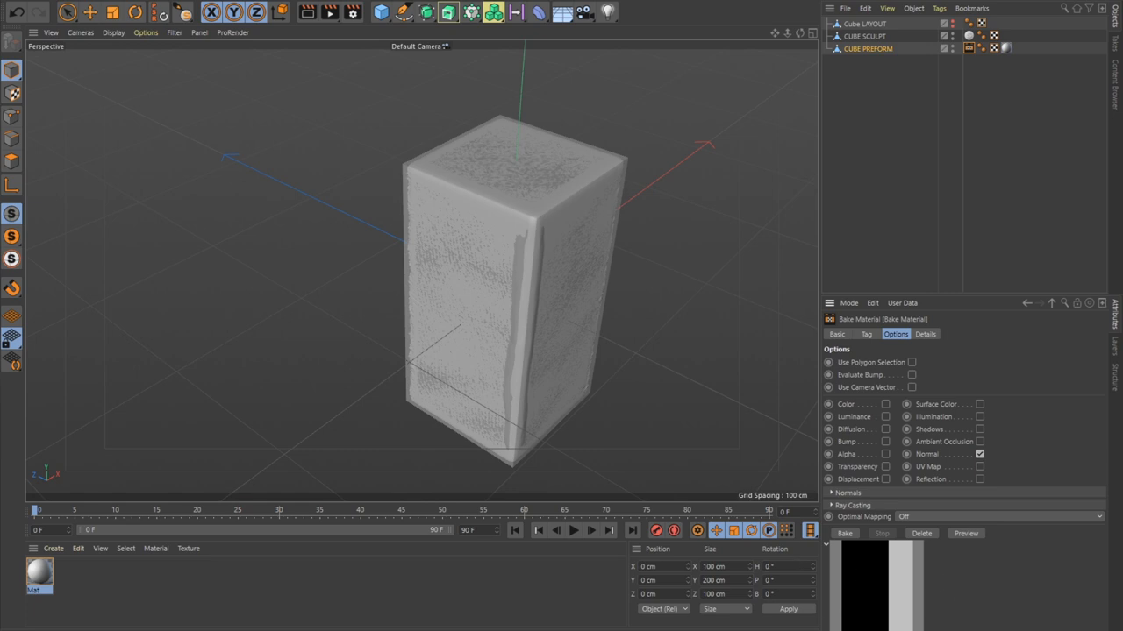
pyautogui.click(845, 533)
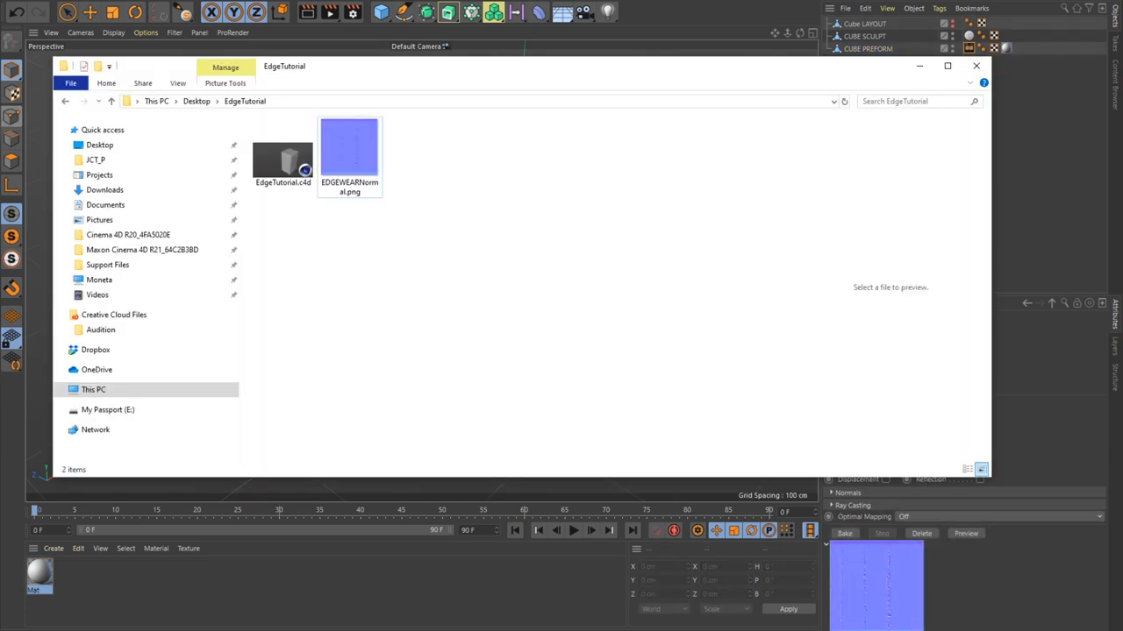
# View the baked EDGEWEARNormal.png from the EdgeTutorial folder in Photos.
pyautogui.doubleClick(349, 149)
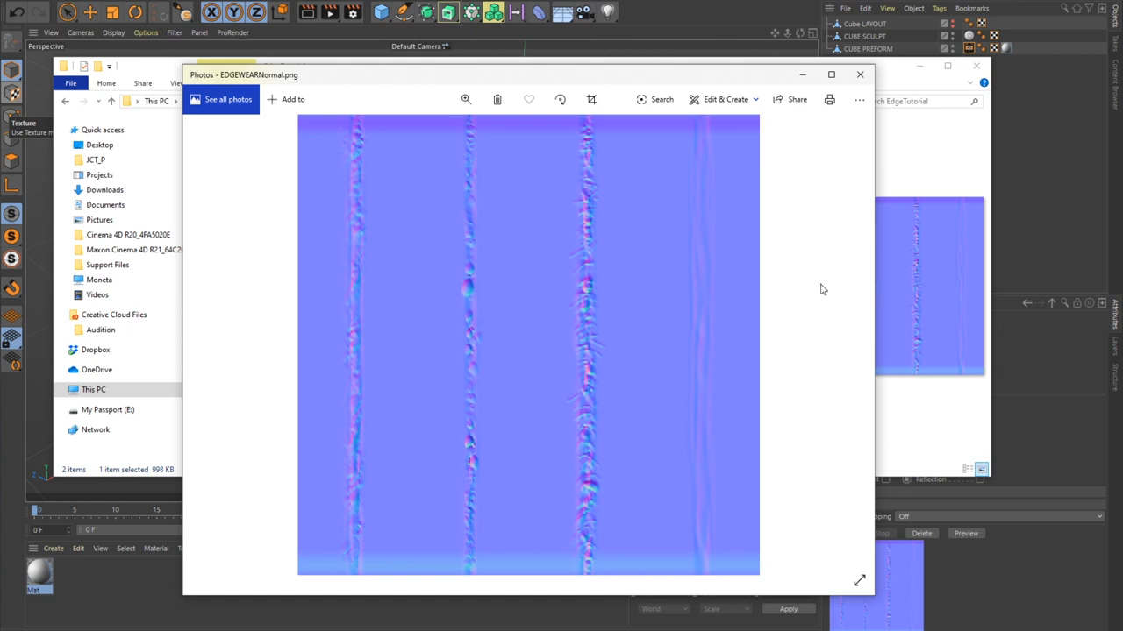
pyautogui.moveTo(623, 537)
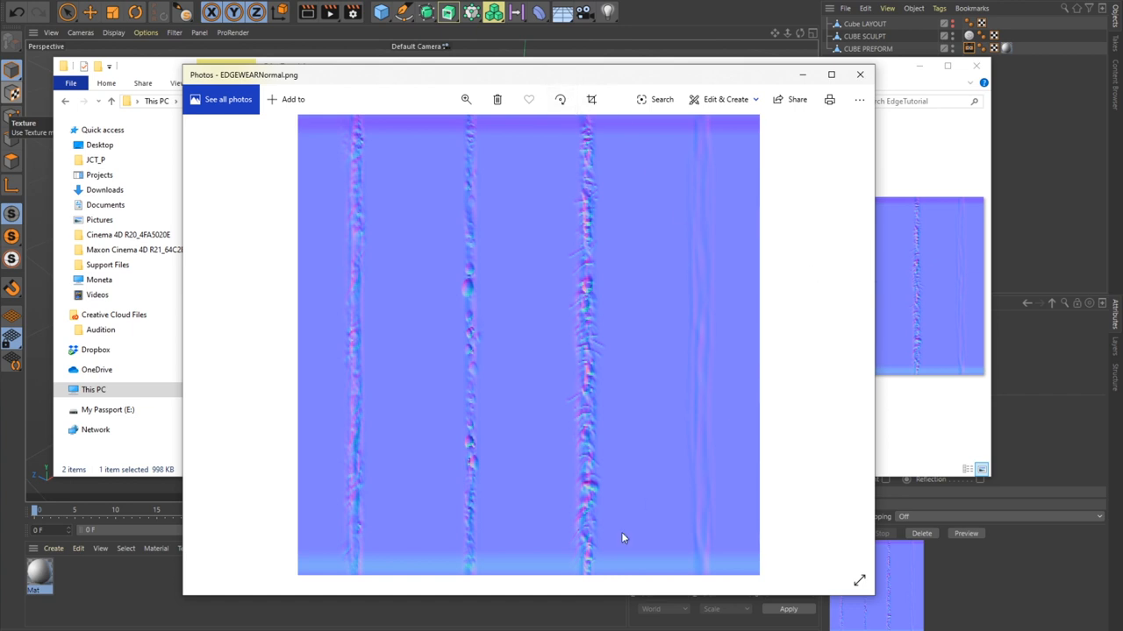
pyautogui.moveTo(800, 526)
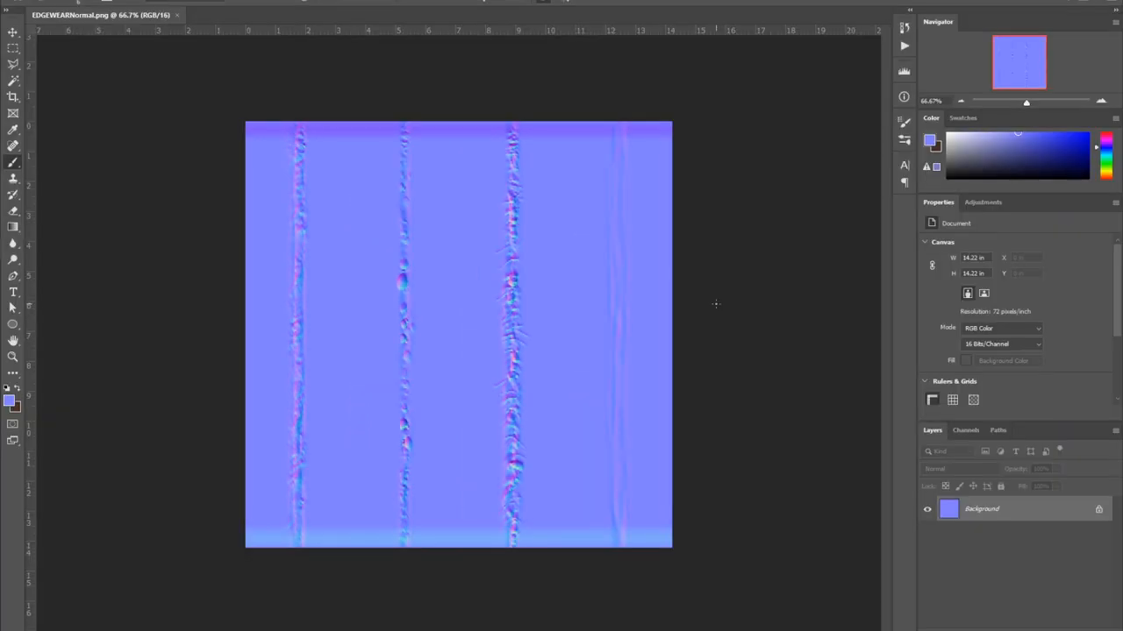
pyautogui.moveTo(424, 523)
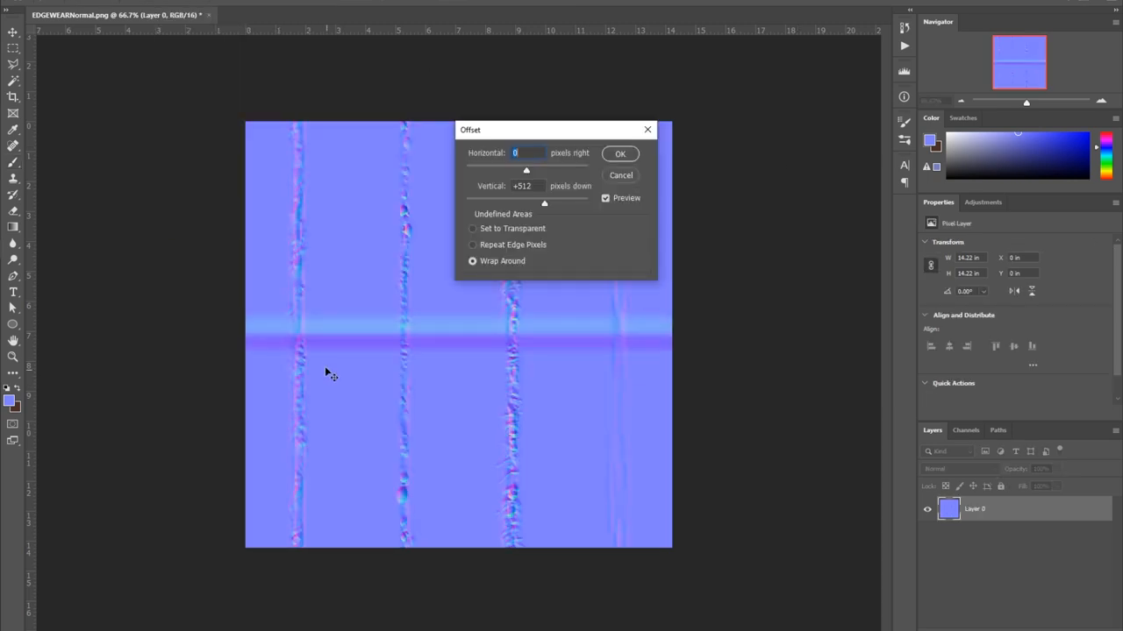
# Apply the 512 px vertical offset and brush out the stripes where the seam was.
pyautogui.click(621, 155)
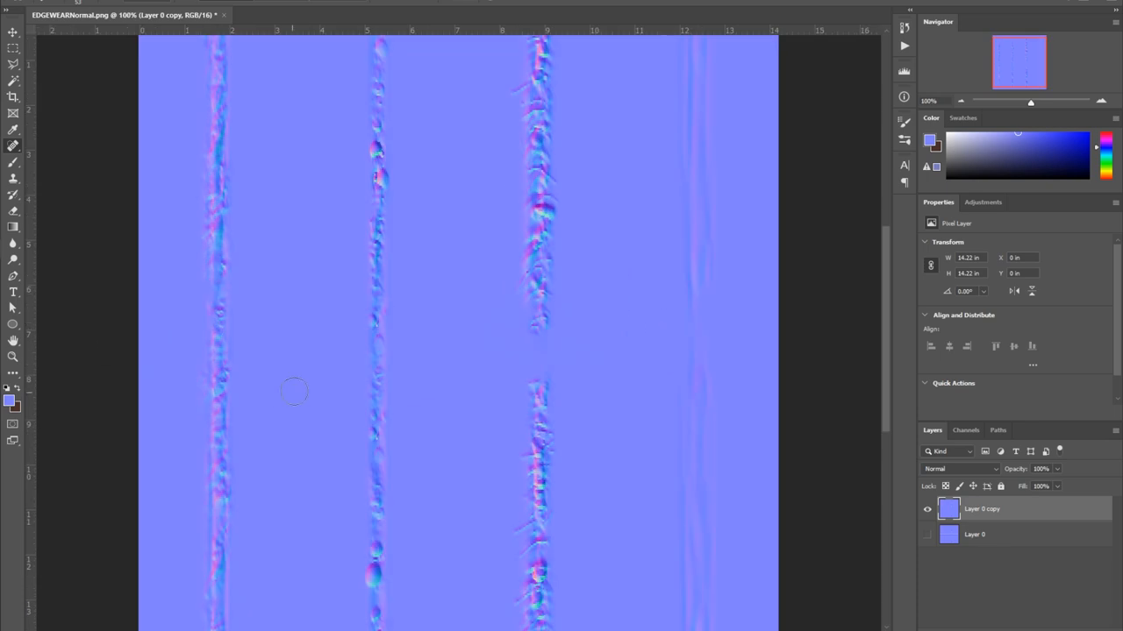
pyautogui.moveTo(698, 144)
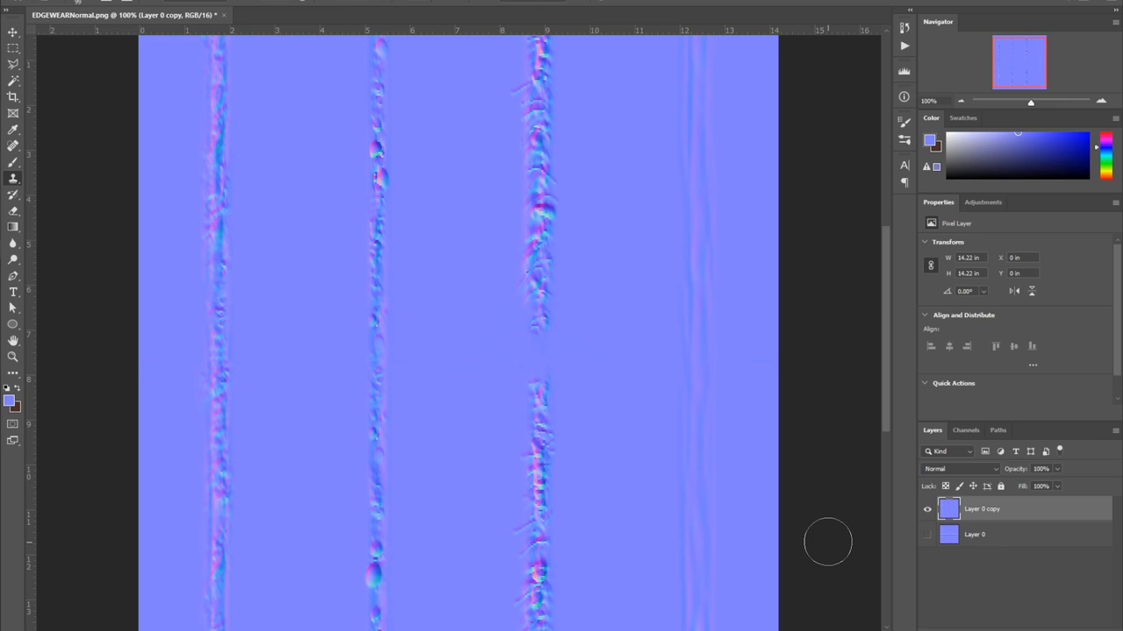
pyautogui.moveTo(828, 542); pyautogui.dragTo(533, 309)
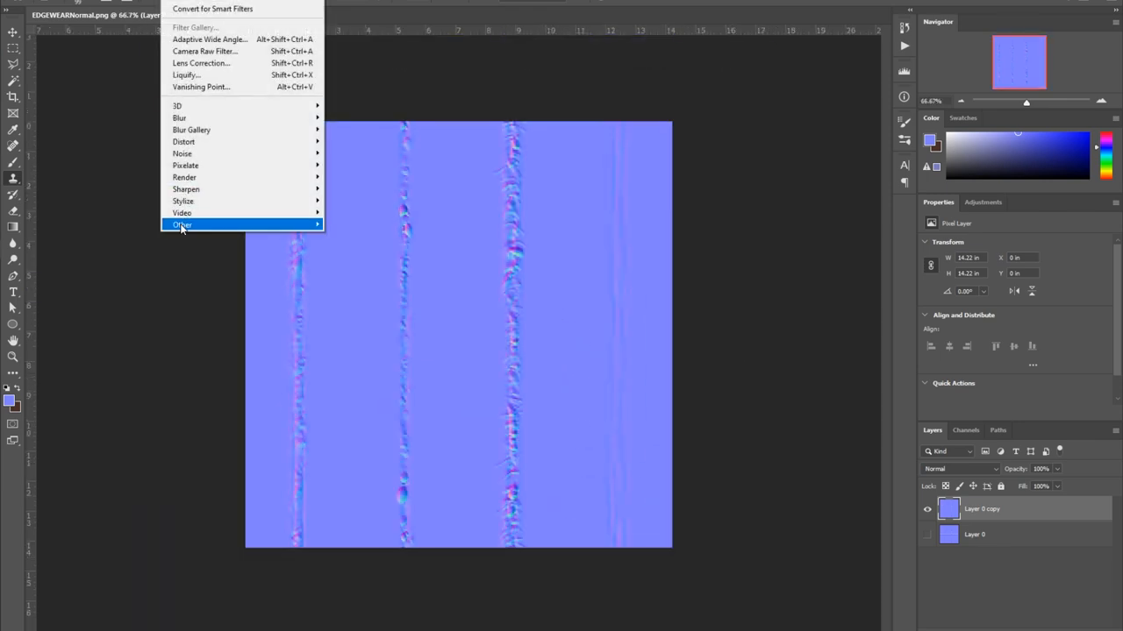
# Offset the copied layer another 512 px vertically back to its original alignment.
pyautogui.click(183, 225)
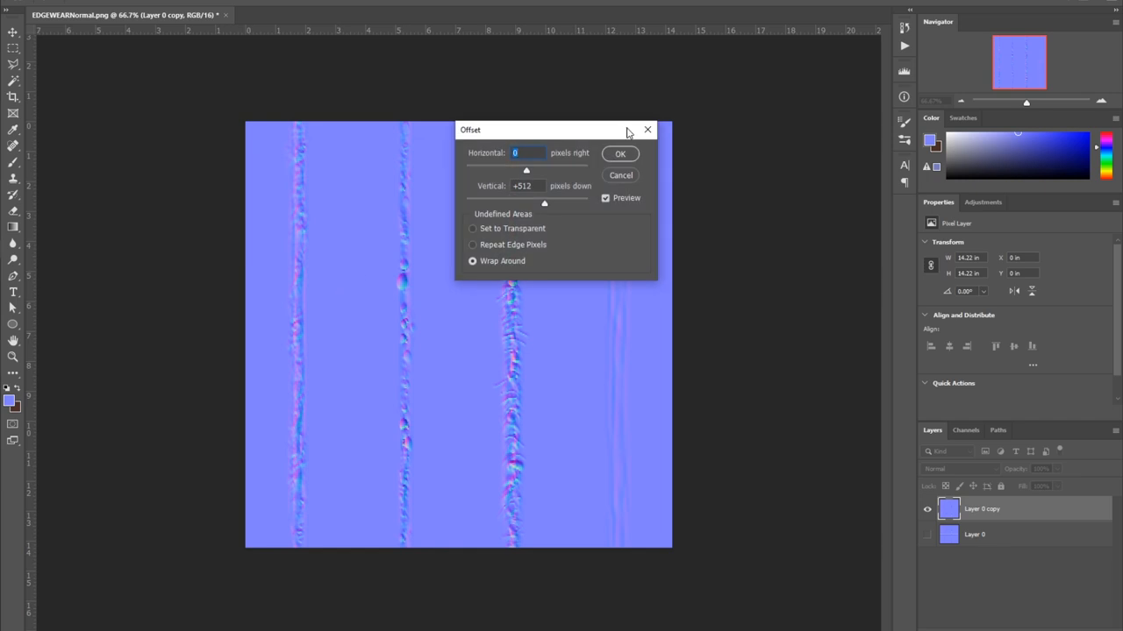
pyautogui.click(621, 154)
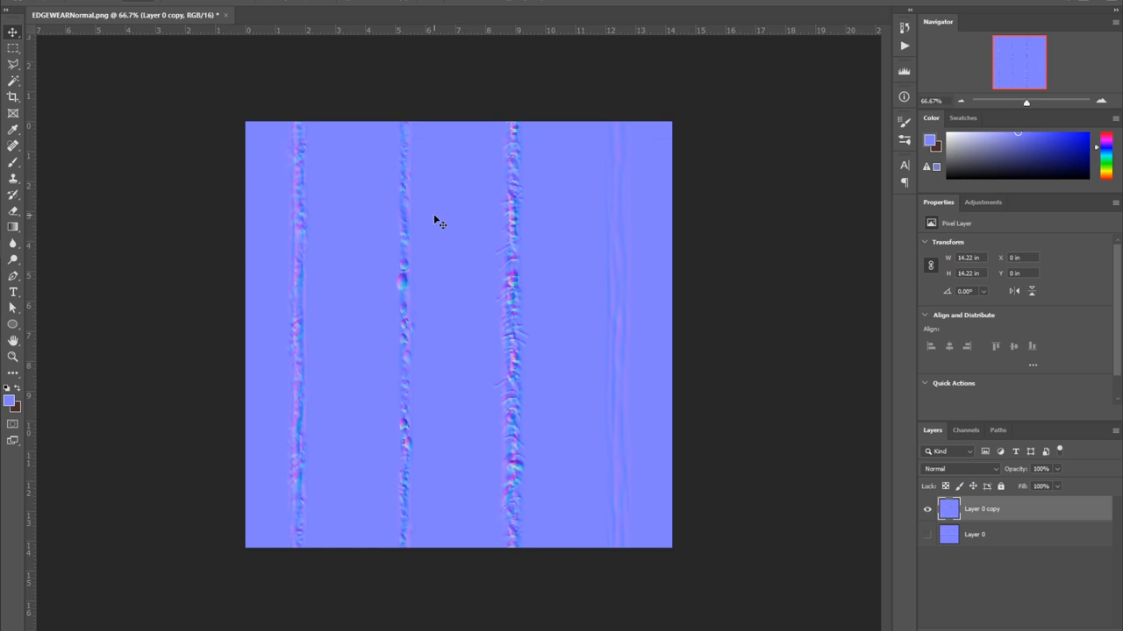
pyautogui.moveTo(1025, 625)
pyautogui.write('MATTE')
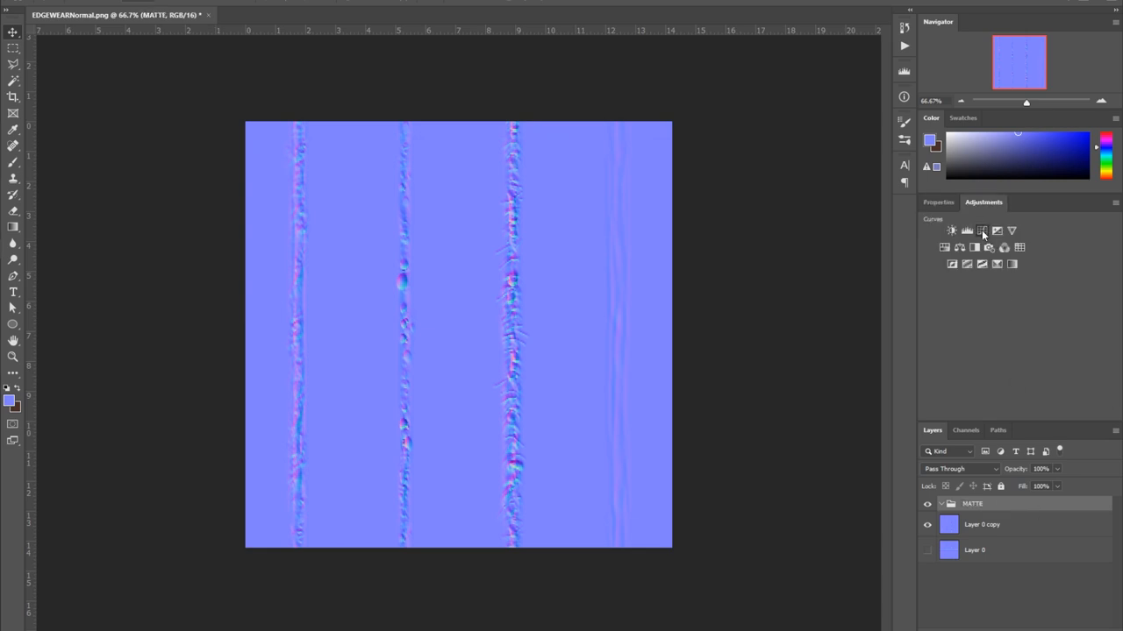
# Add a Curves adjustment and a Hue/Saturation adjustment inside the MATTE group.
pyautogui.click(982, 232)
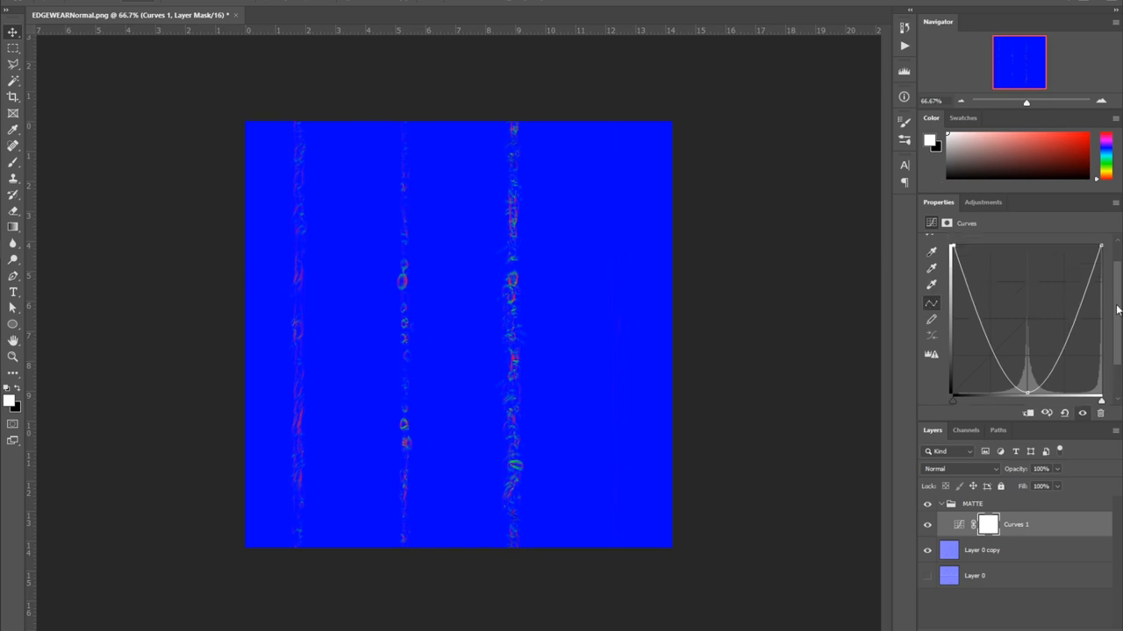
pyautogui.moveTo(1060, 357)
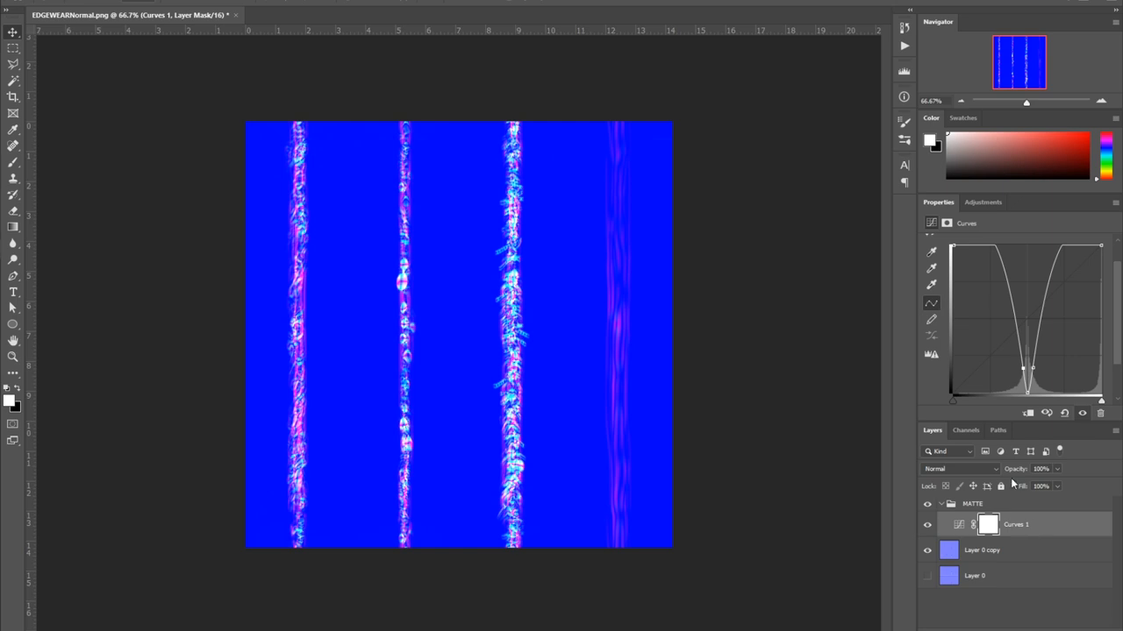
pyautogui.click(982, 202)
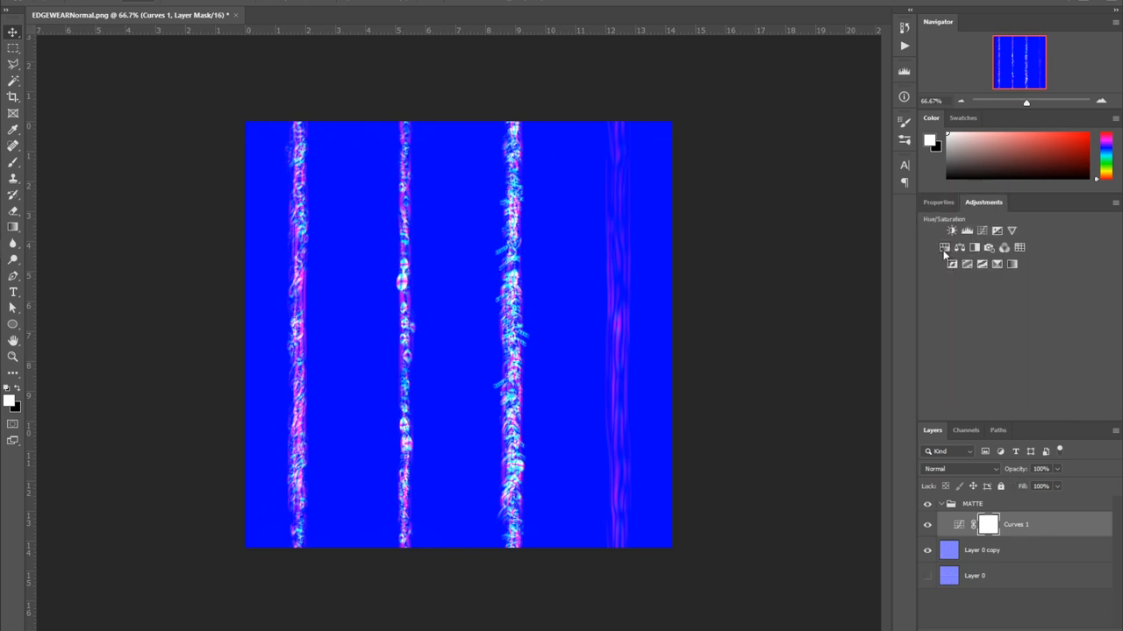
pyautogui.click(964, 231)
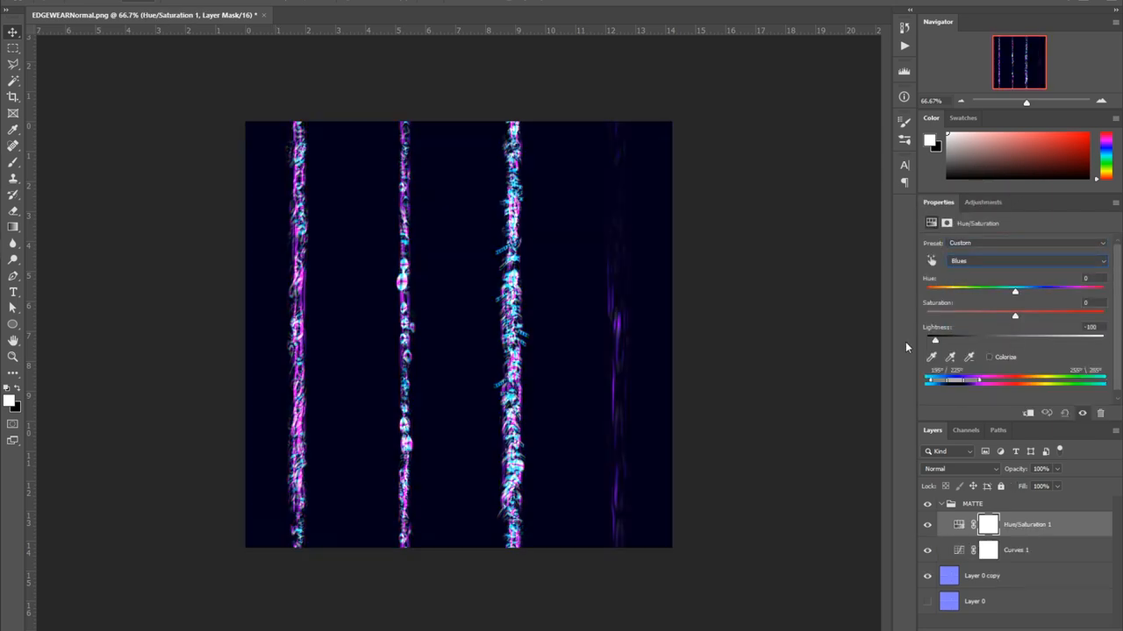
pyautogui.click(983, 202)
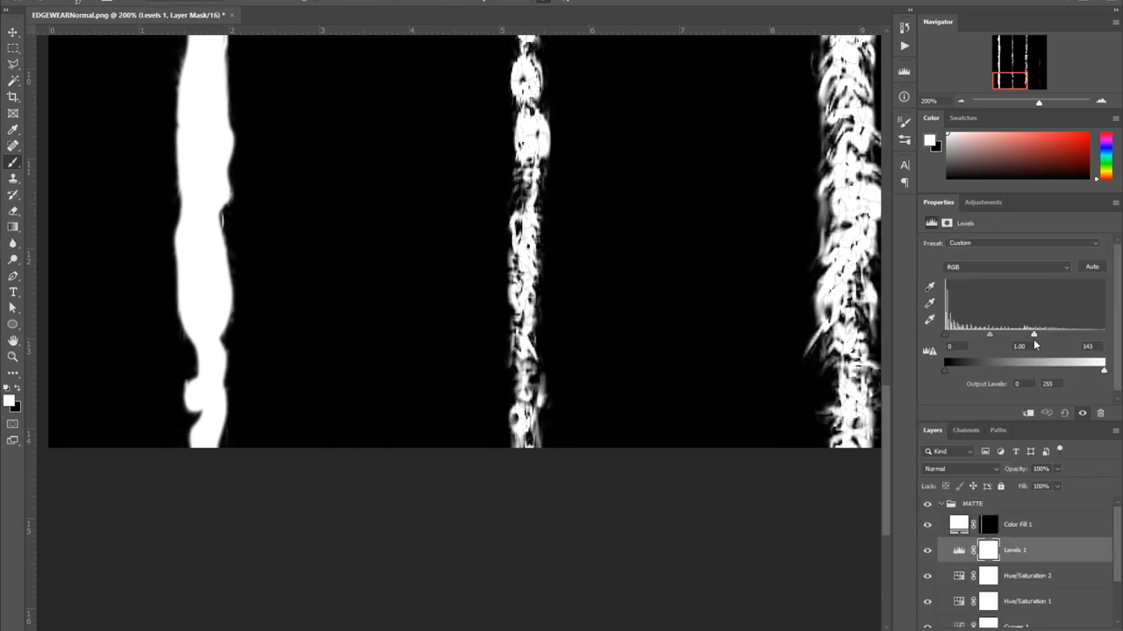
# Harden the wear mask by pulling the Levels input sliders, then add the black Color Fill.
pyautogui.moveTo(1033, 335); pyautogui.dragTo(1007, 335)
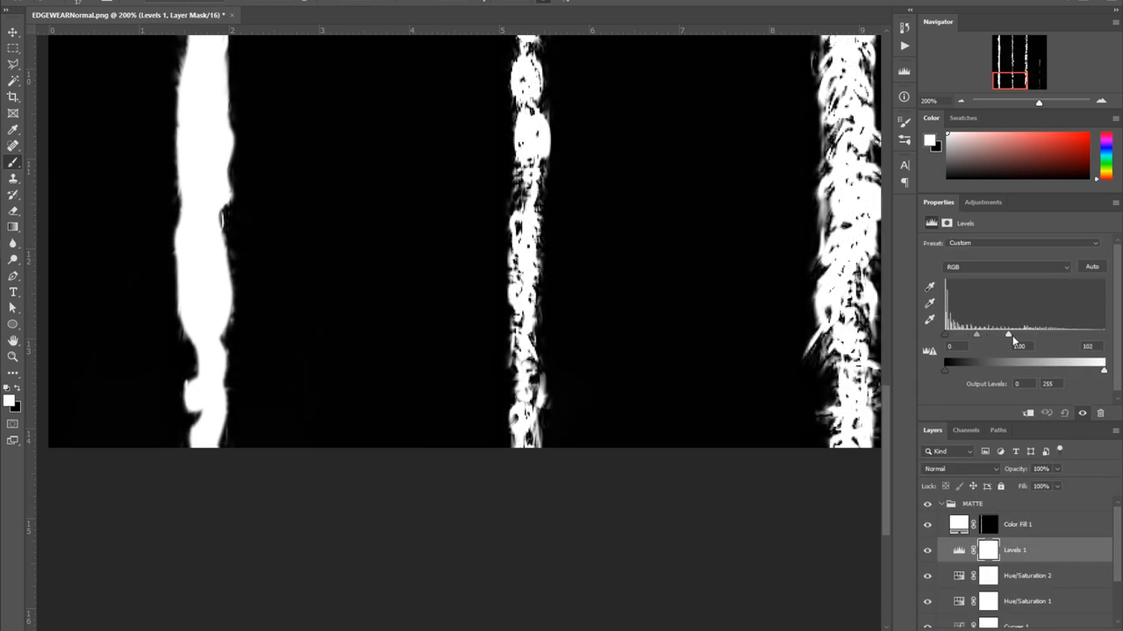
pyautogui.moveTo(1007, 335); pyautogui.dragTo(1015, 335)
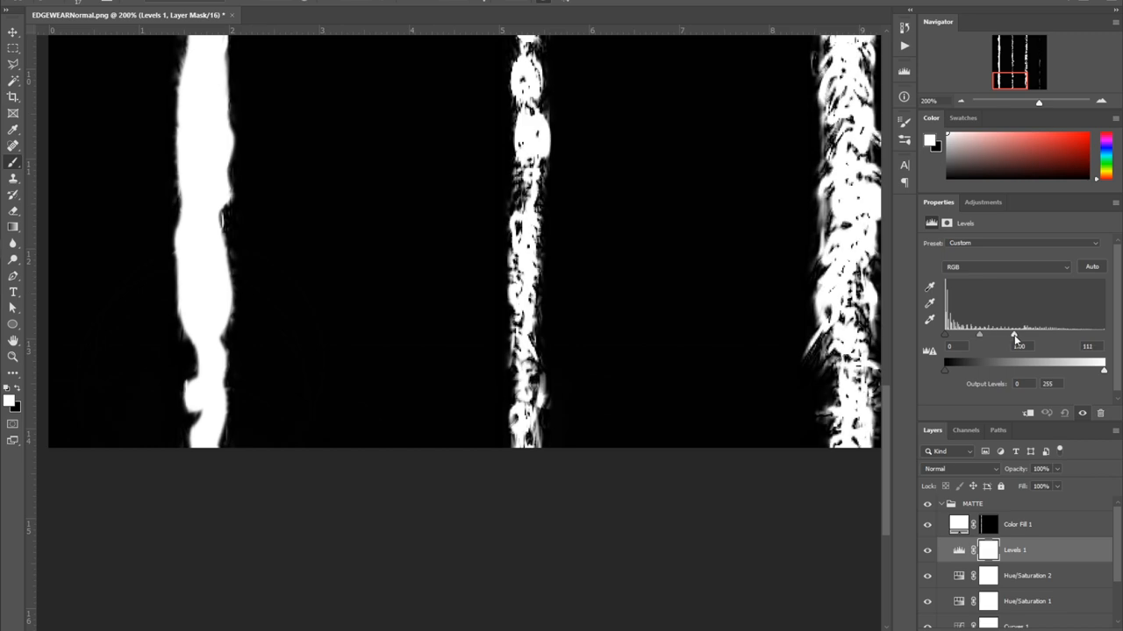
pyautogui.click(990, 524)
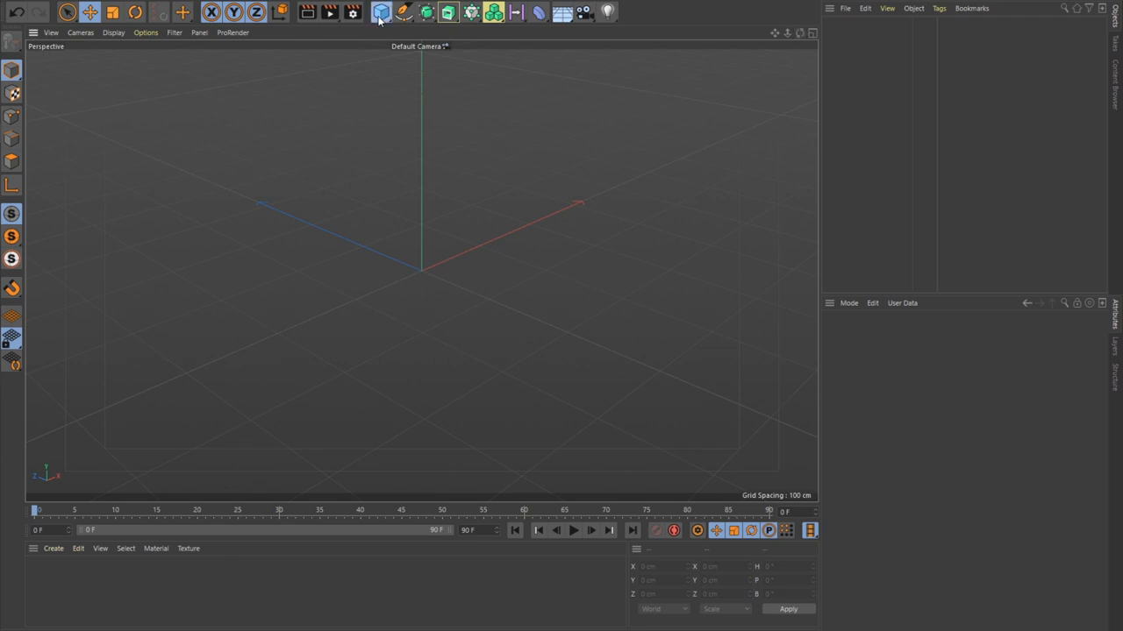
# Set the cube's Size X to 10 and texture it with EDGEWEARNormalALPHA.png copied into the project.
pyautogui.click(381, 12)
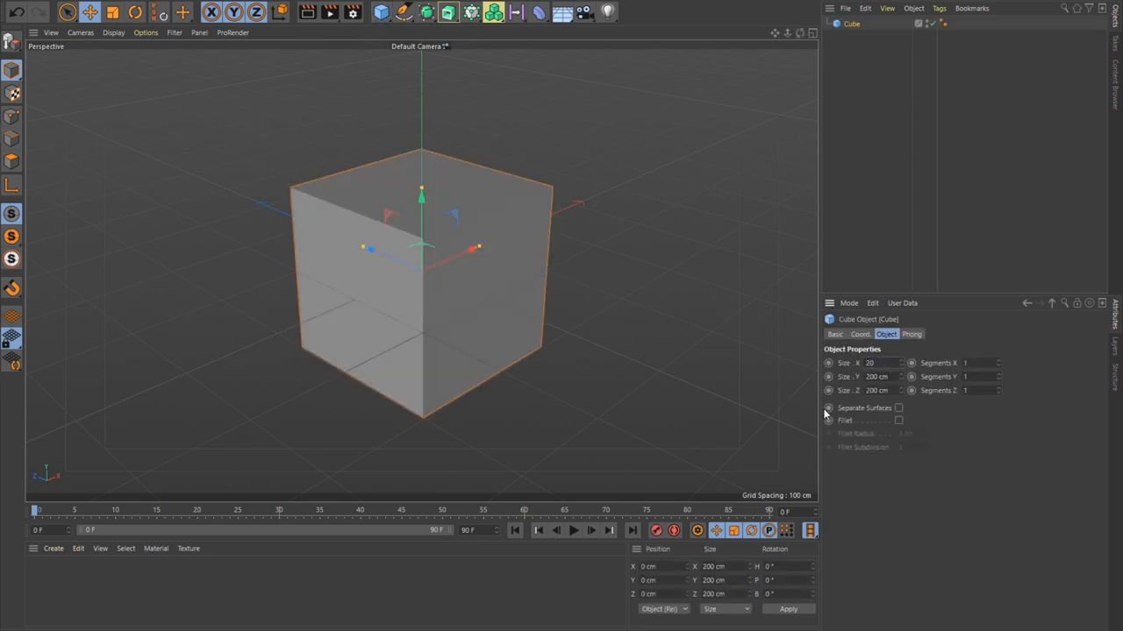
pyautogui.write('10')
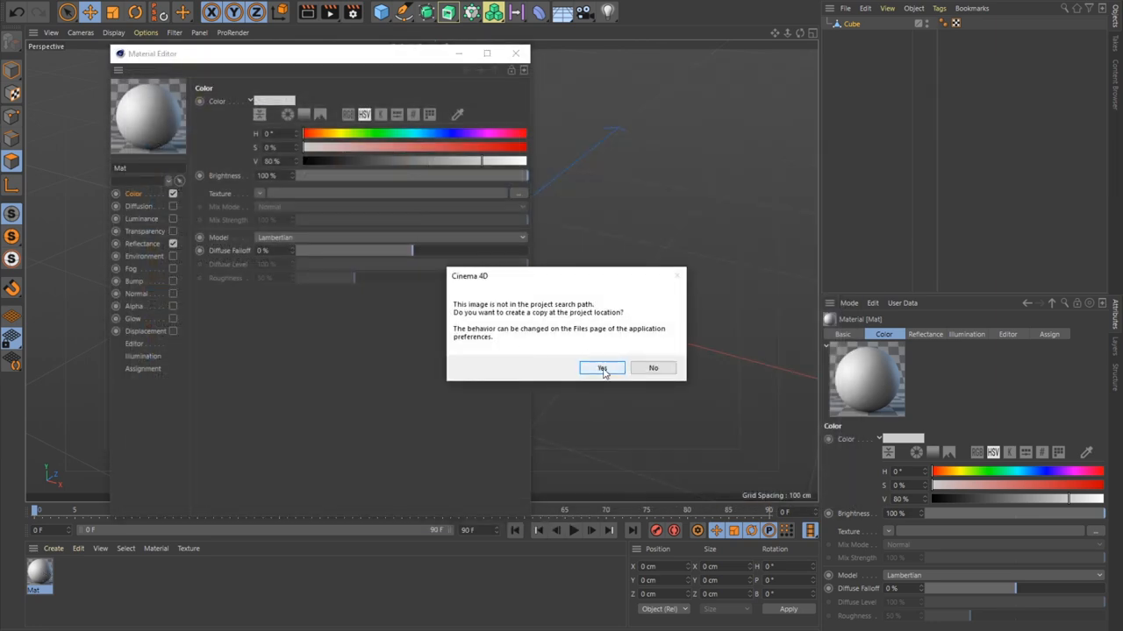
pyautogui.click(600, 368)
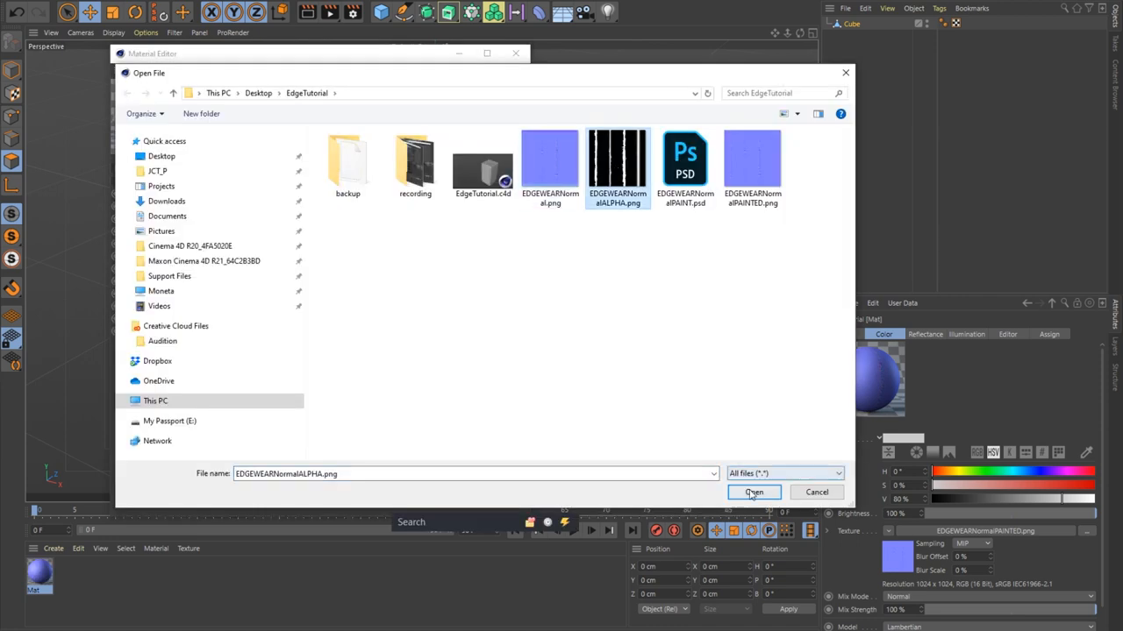
pyautogui.click(755, 491)
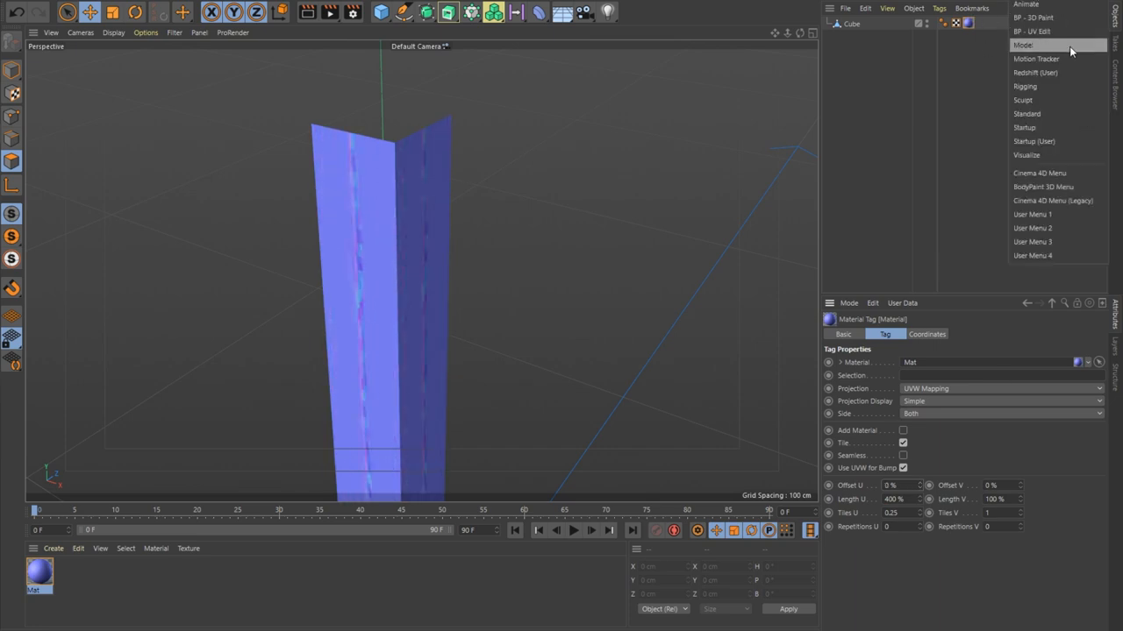
# In the UV Edit layout, scale the strip's UVs by 0.5 in X and apply.
pyautogui.click(1031, 32)
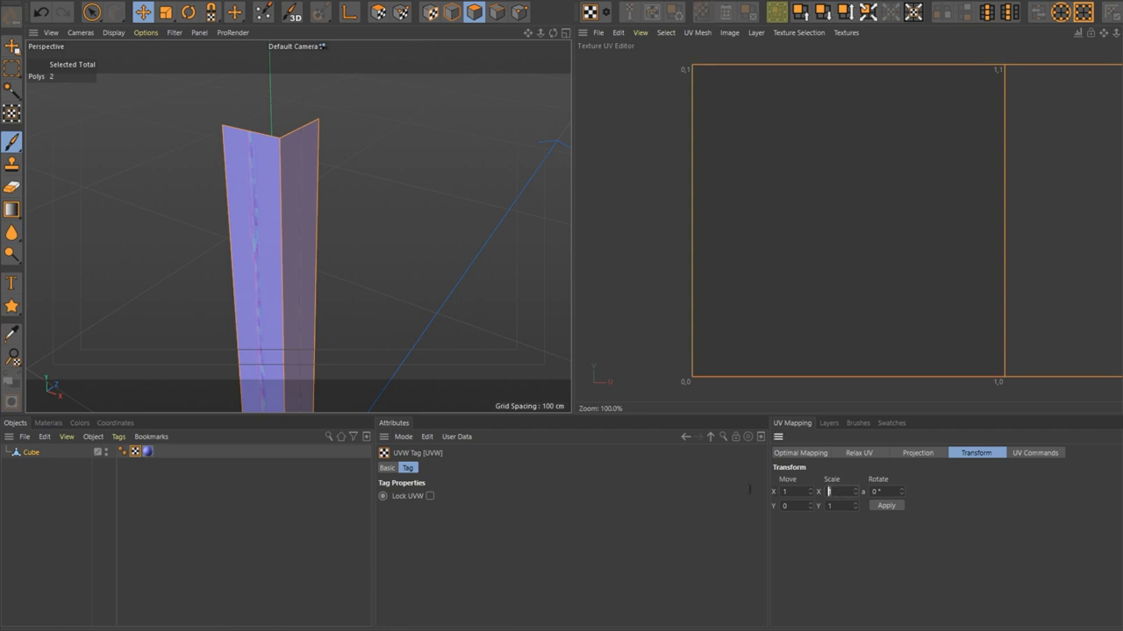
pyautogui.write('0.5')
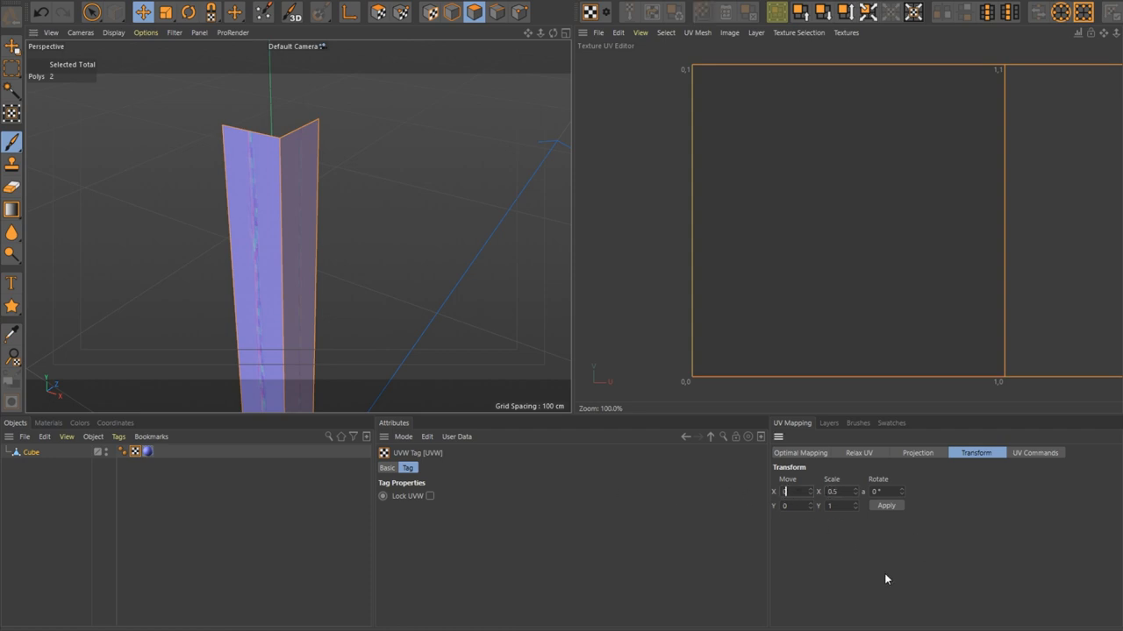
pyautogui.click(884, 505)
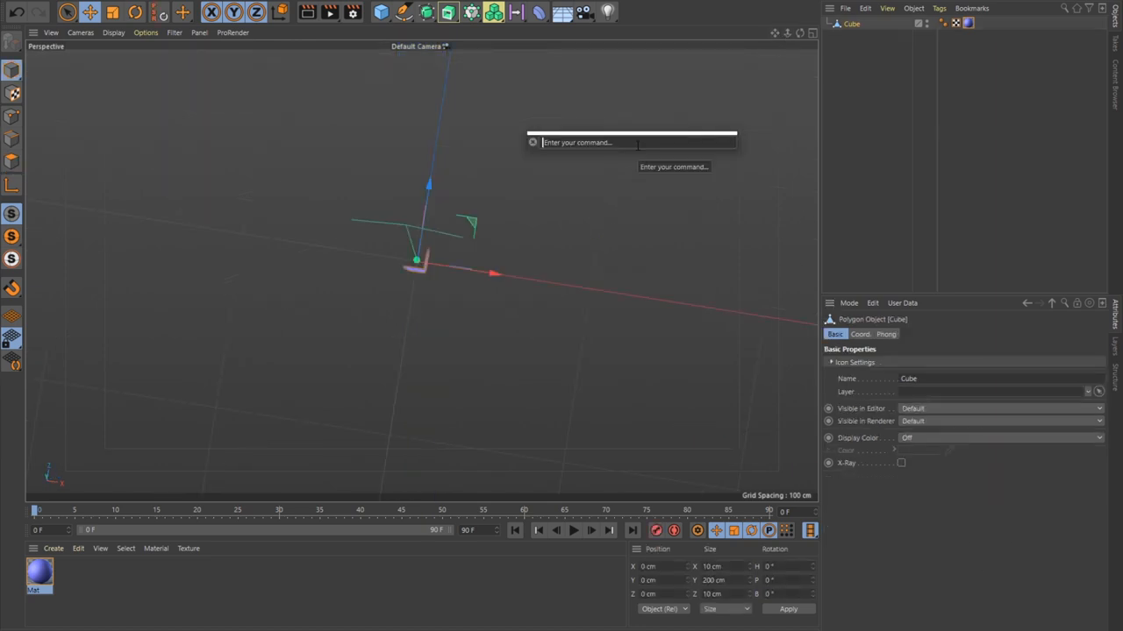
# Run Axis Center to shift the strip's axis along its height and rename the object TRIM.
pyautogui.write('axis')
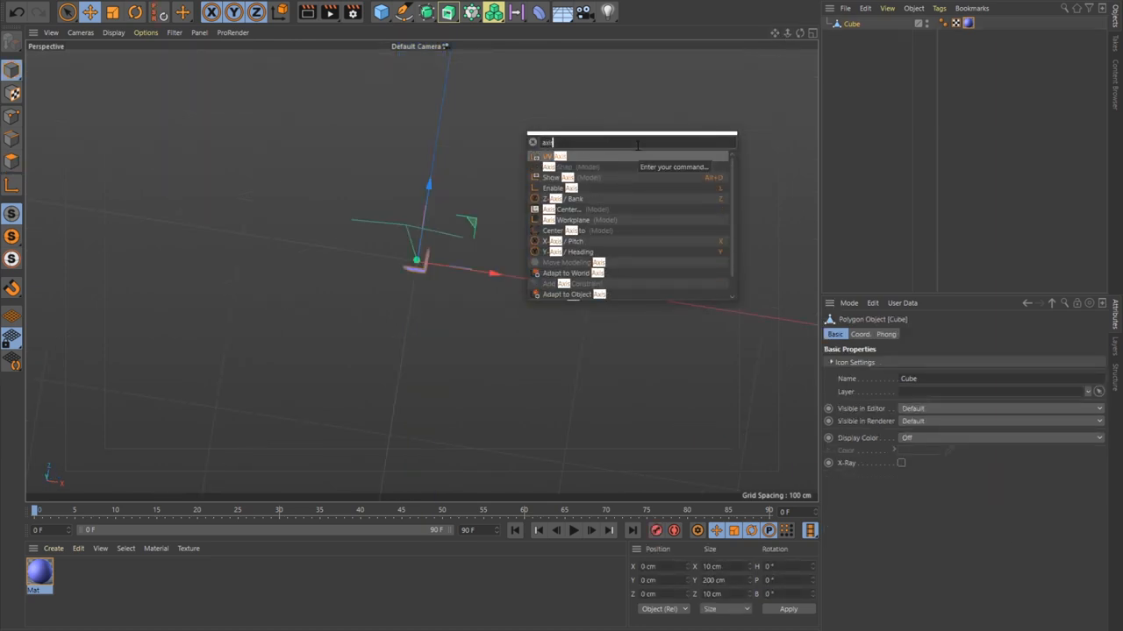
pyautogui.click(561, 208)
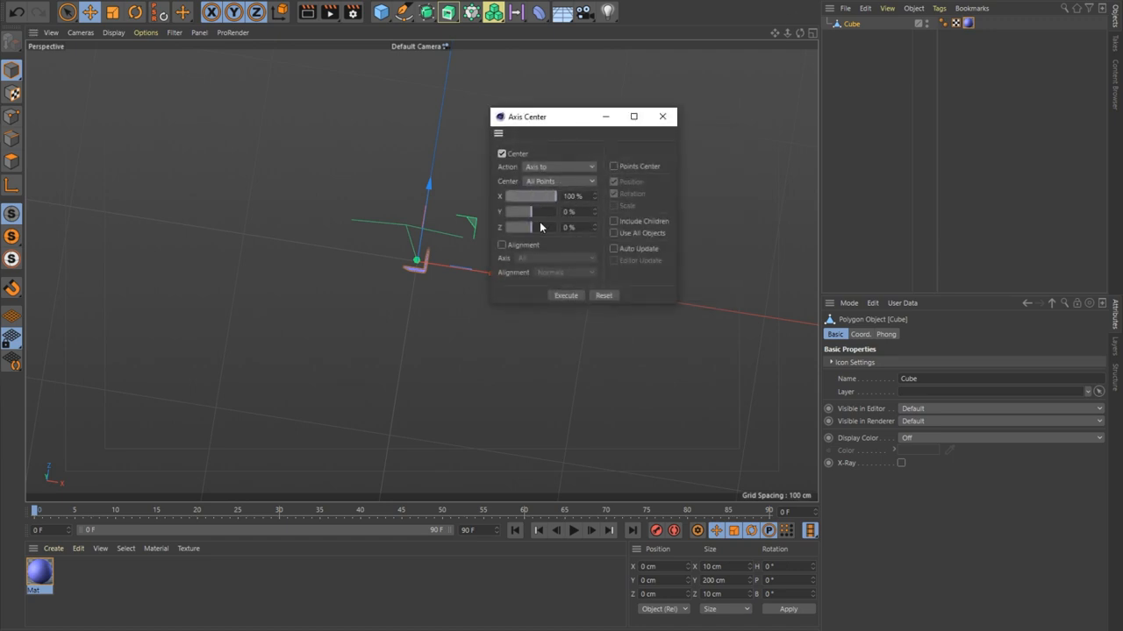
pyautogui.moveTo(535, 228); pyautogui.dragTo(517, 228)
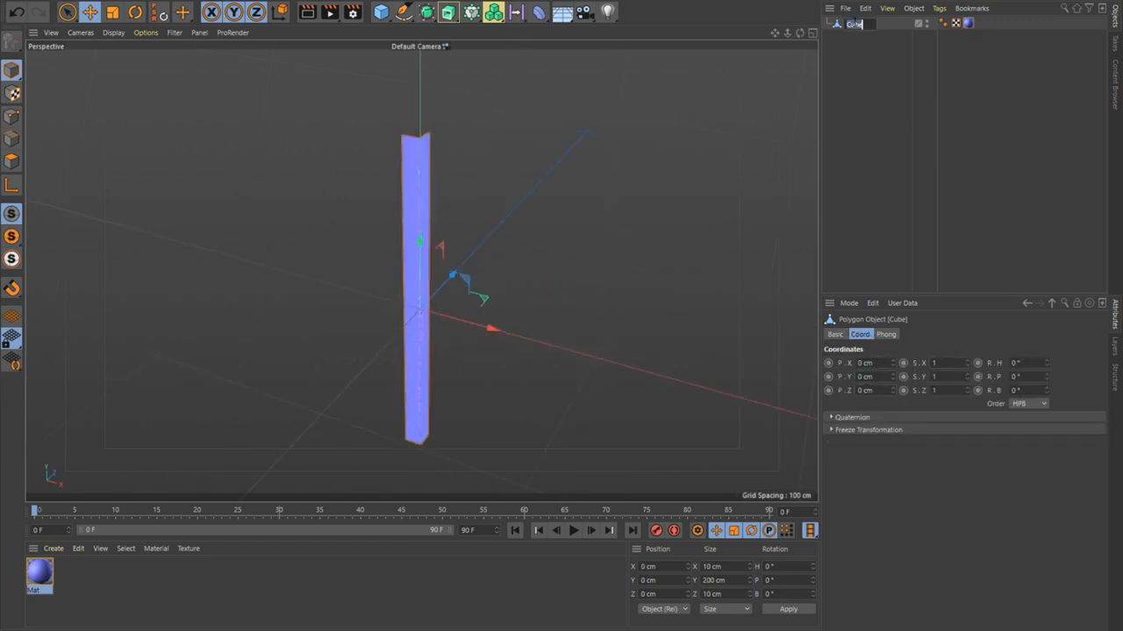
pyautogui.write('TRIM')
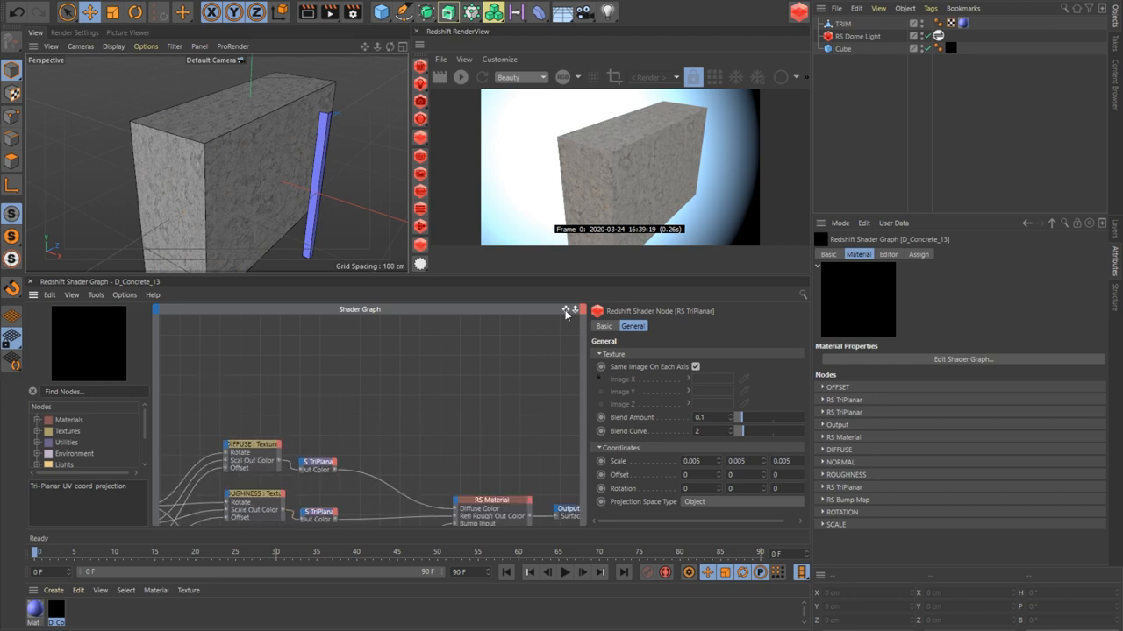
# Clone the TRIM mesh onto the cube's edges and set the cloner's distribution to Edge.
pyautogui.click(459, 77)
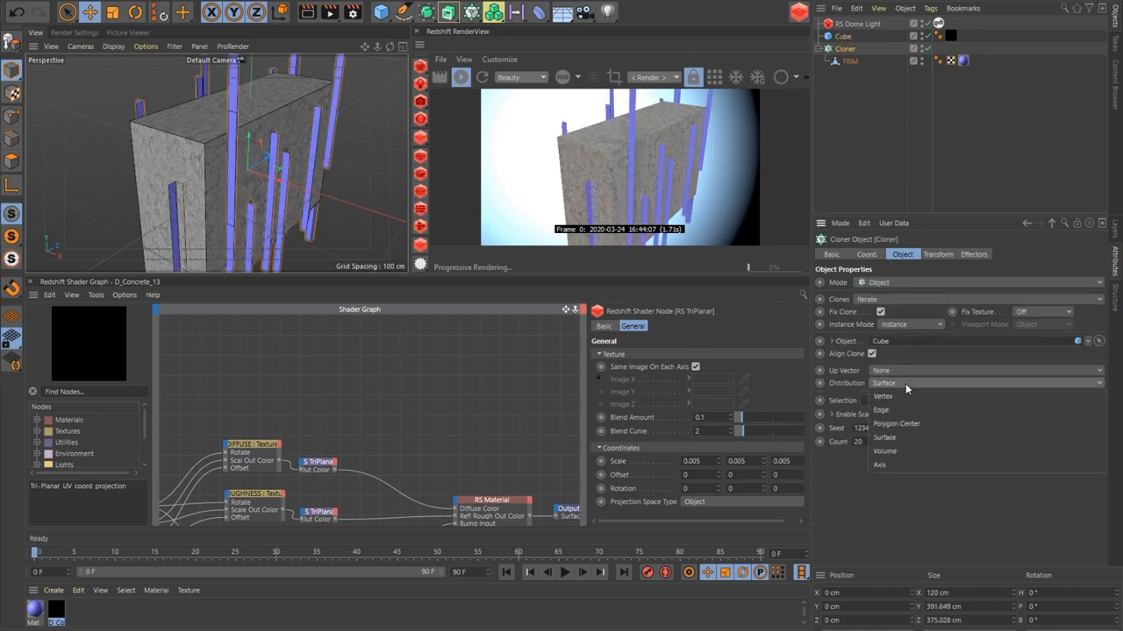
pyautogui.moveTo(880, 411)
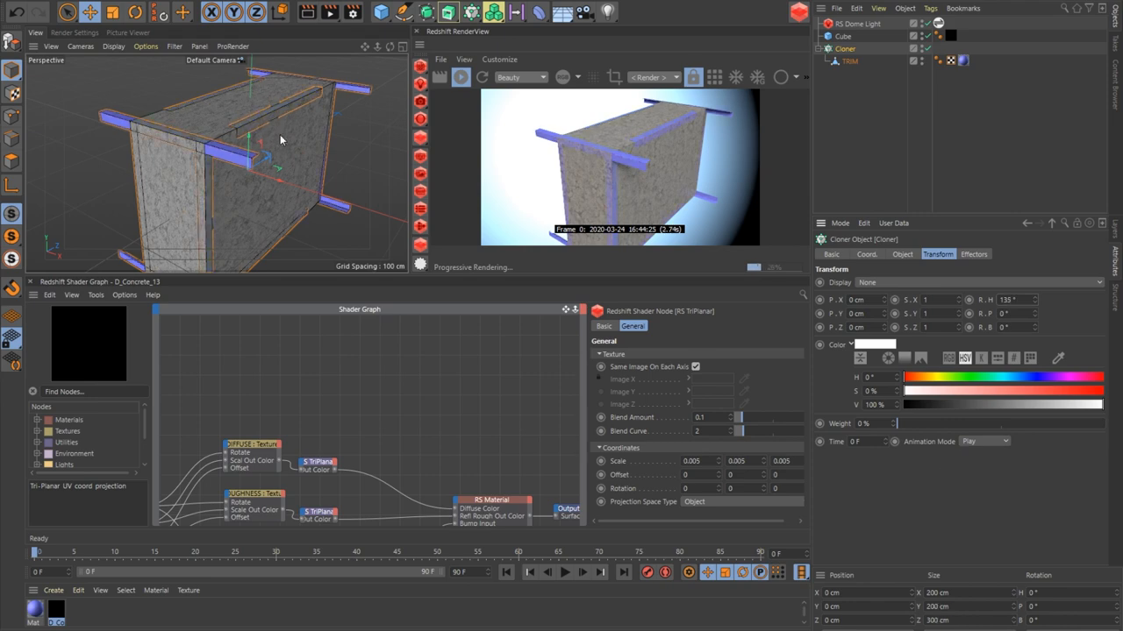
pyautogui.moveTo(281, 140); pyautogui.dragTo(217, 161)
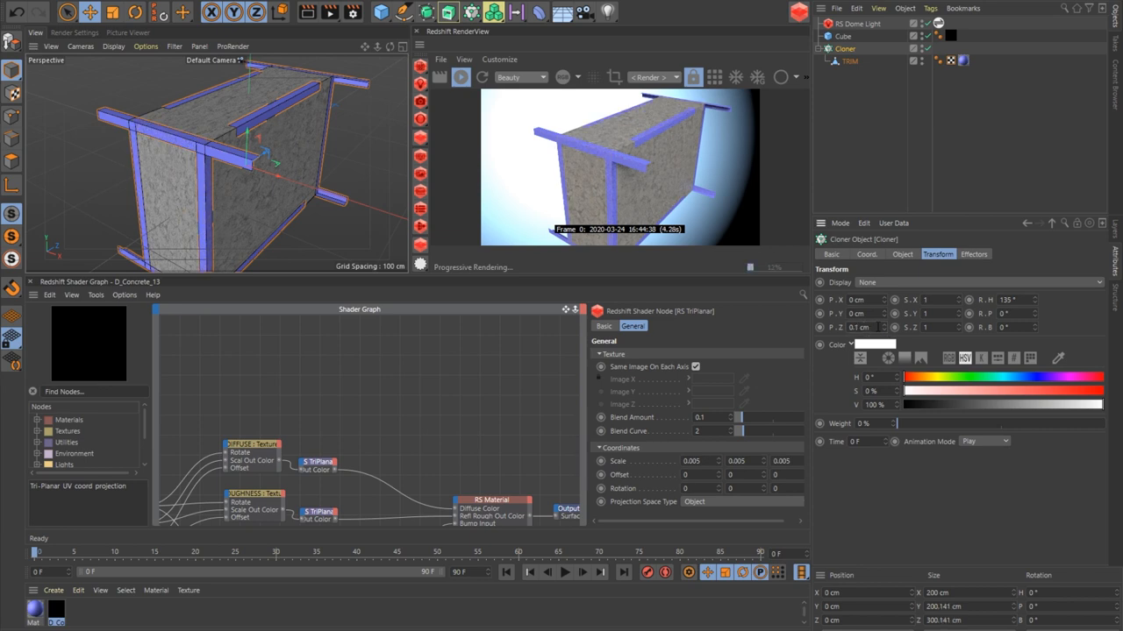
pyautogui.click(902, 254)
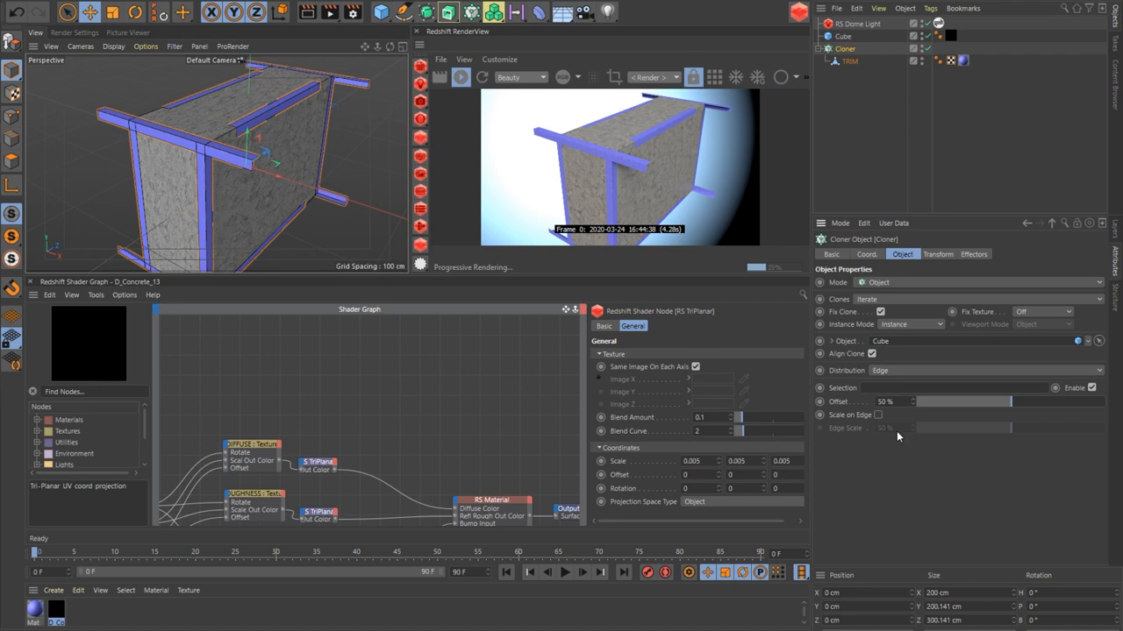
pyautogui.click(877, 414)
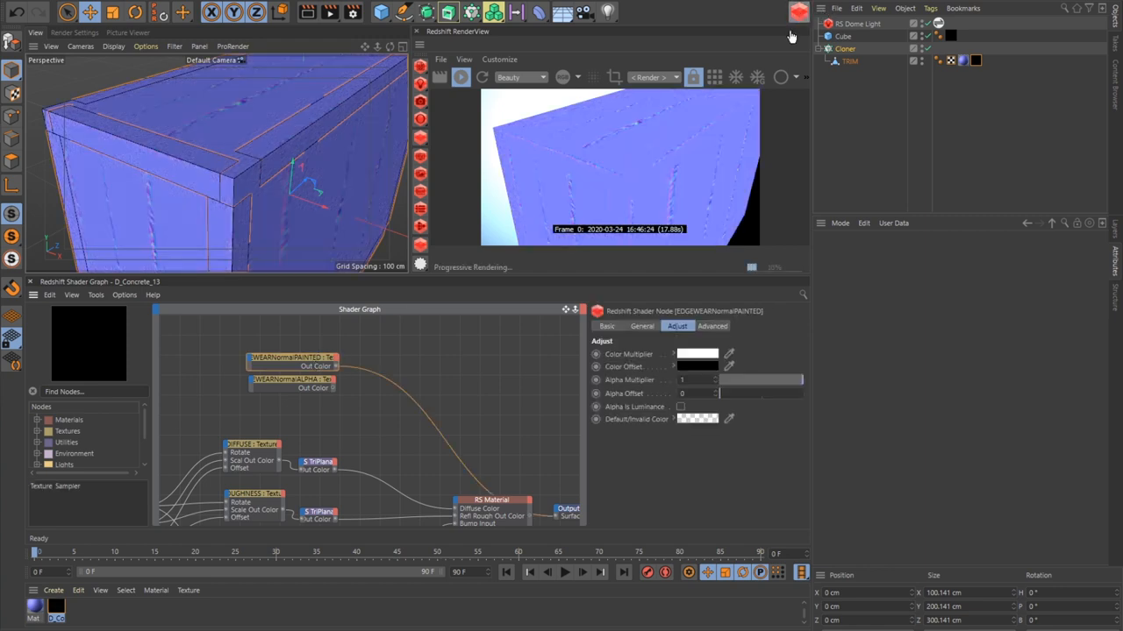
pyautogui.moveTo(723, 133)
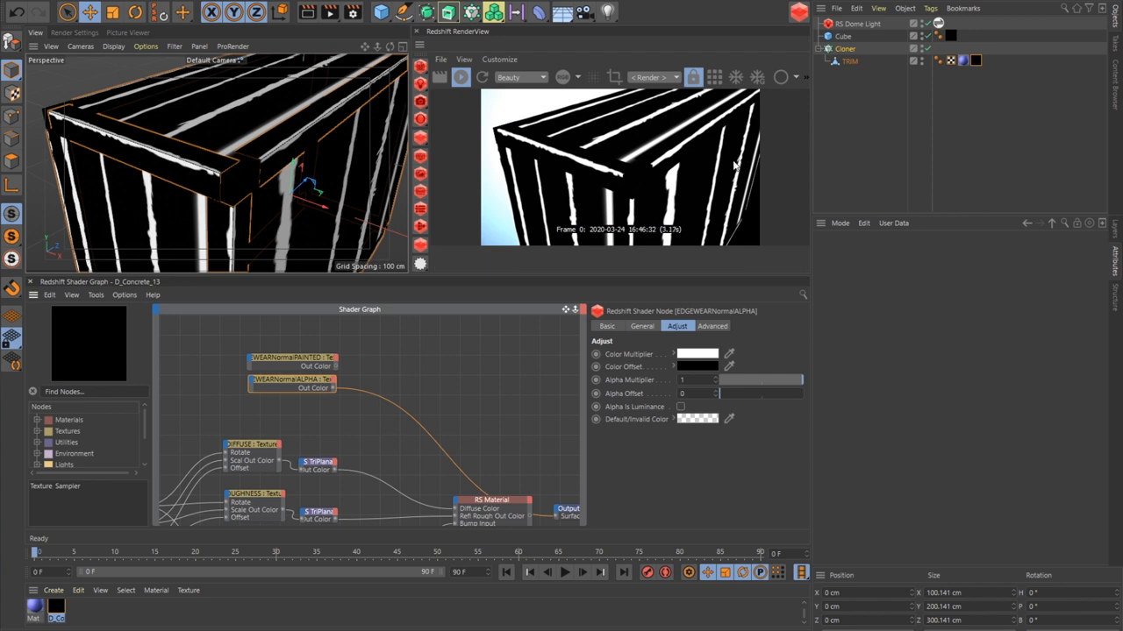
# Select the TRIM object after wiring the alpha texture into Diffuse Color.
pyautogui.click(849, 60)
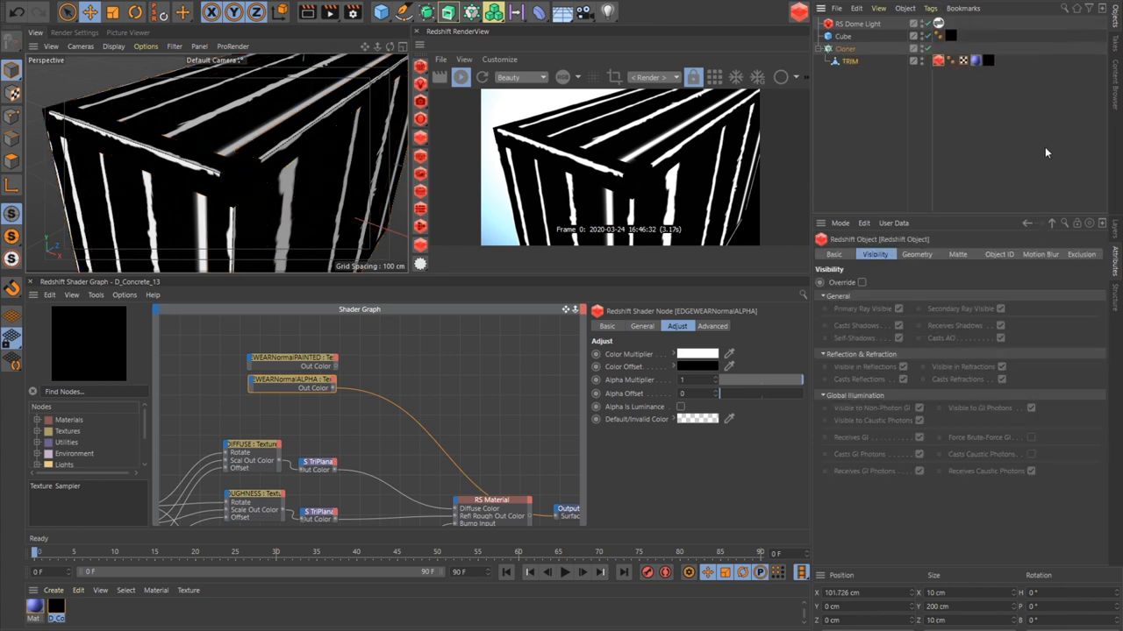
# Enable Object ID Override on TRIM's Redshift Object tag.
pyautogui.click(998, 254)
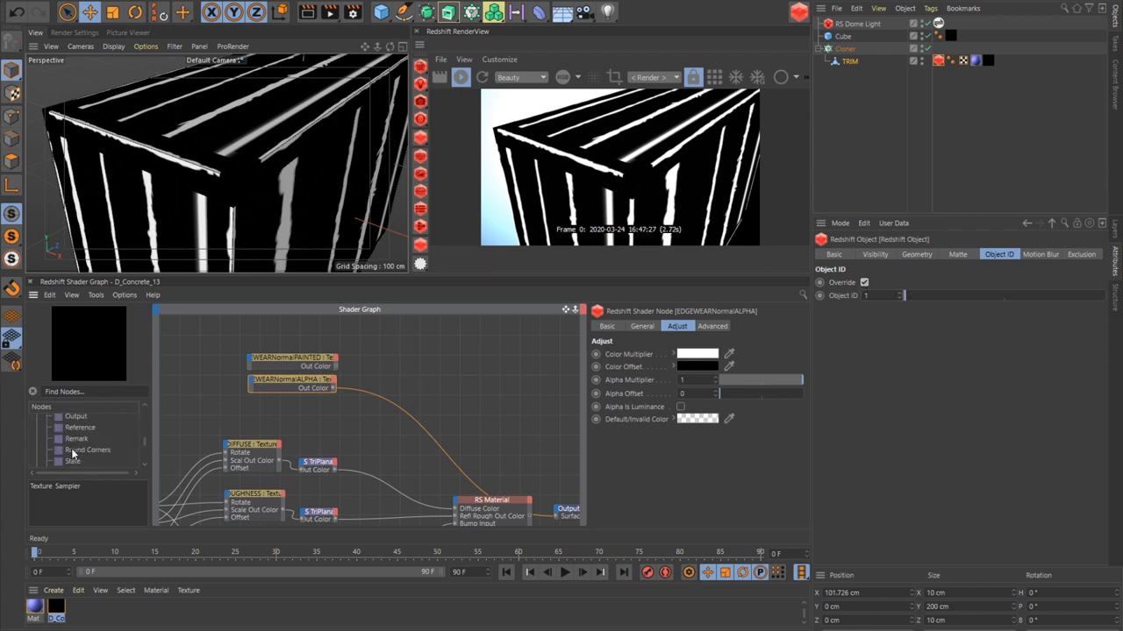
pyautogui.scroll(-3)
pyautogui.write('mul')
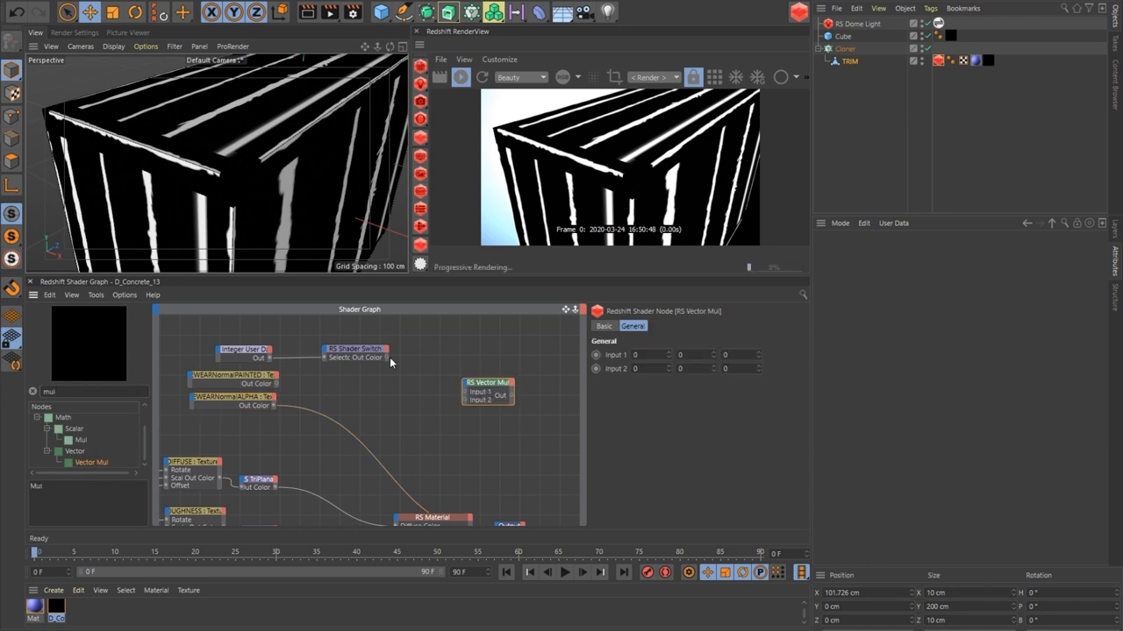
# Wire the object-ID lookup and vector multiply into bump map nodes fed by the EDGEWEAR normal texture.
pyautogui.click(354, 349)
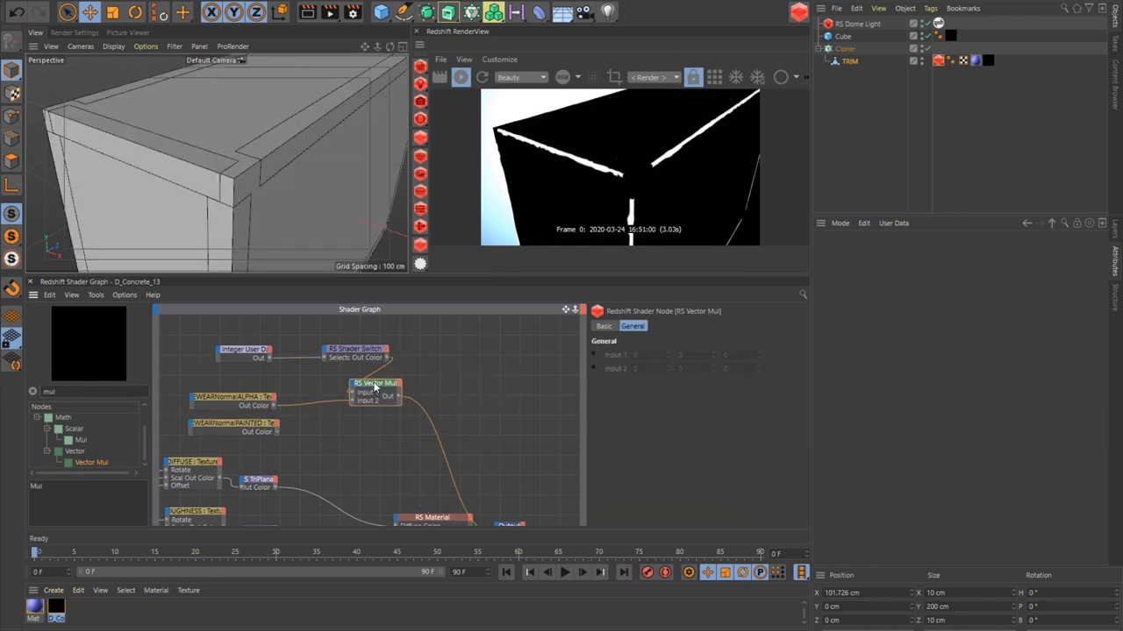
pyautogui.click(235, 351)
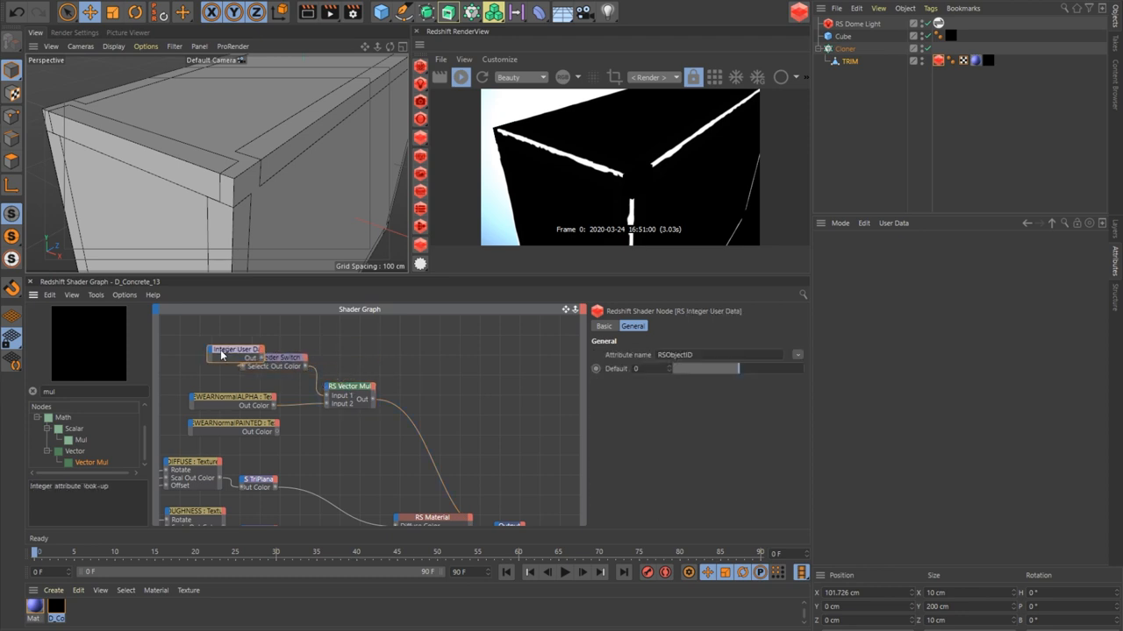
pyautogui.click(349, 388)
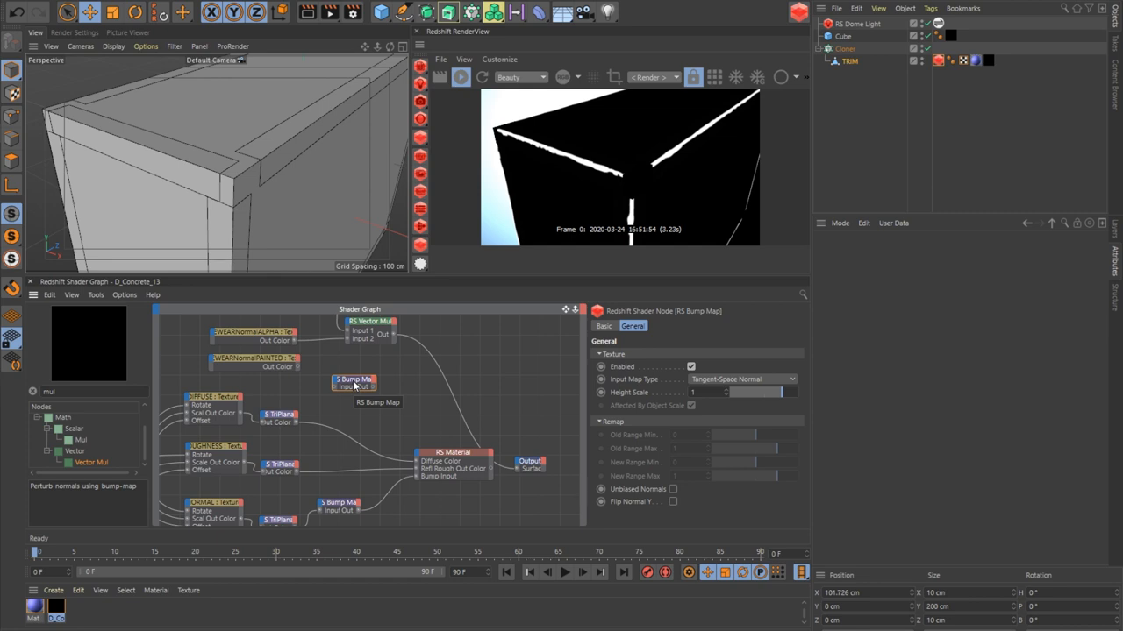
pyautogui.click(252, 362)
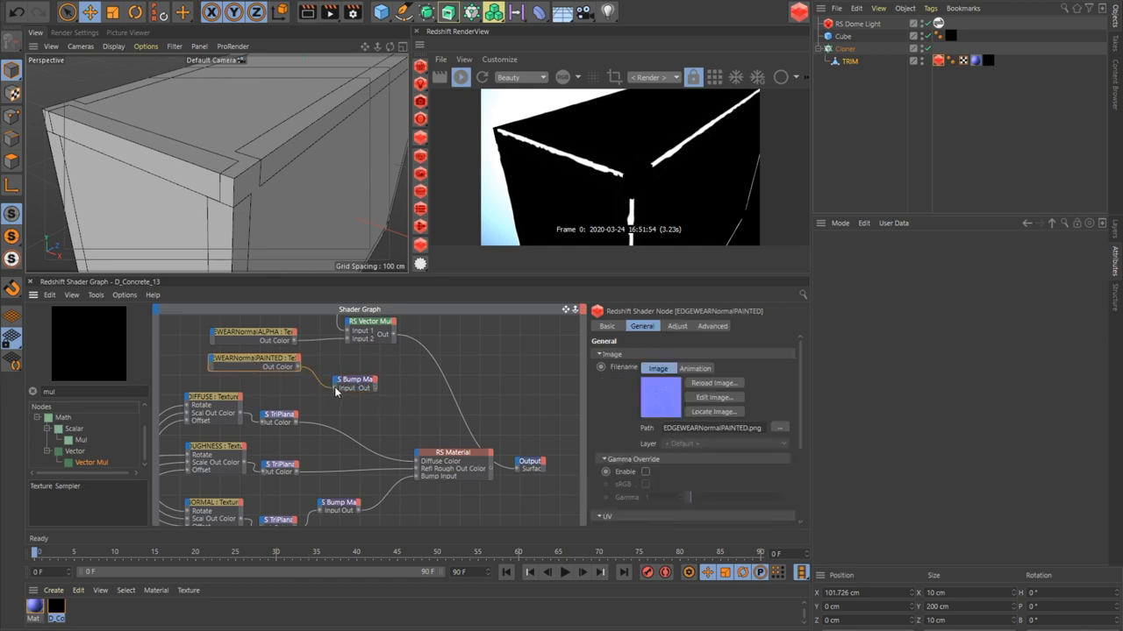
pyautogui.click(354, 377)
pyautogui.write('bump')
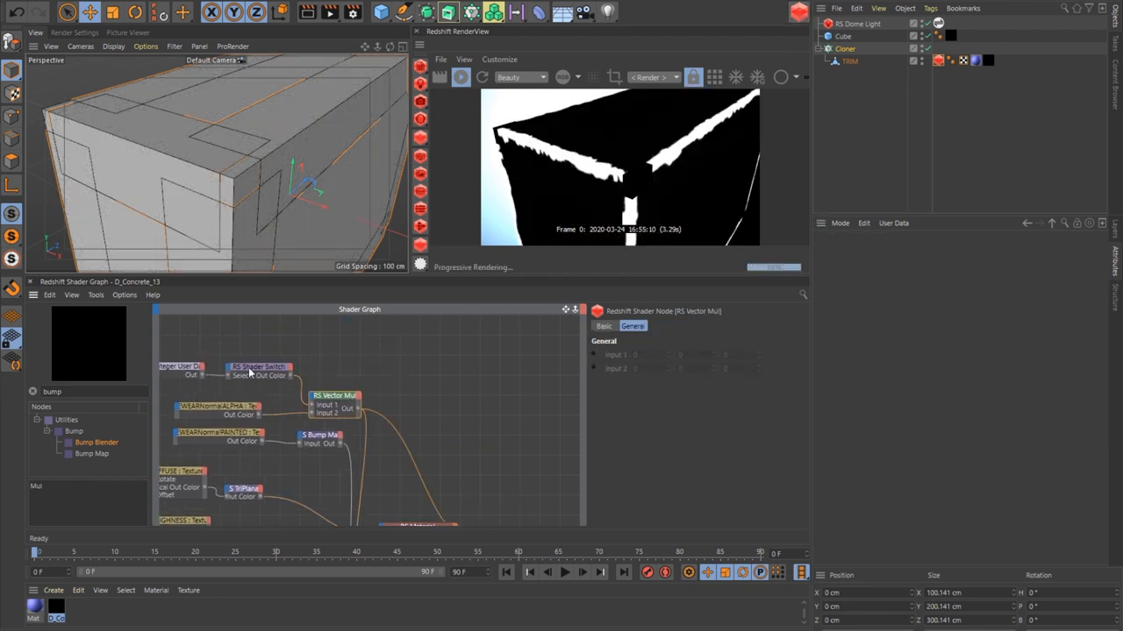
# Combine both bump maps through a vector add and bump blender into the RS Material, checking the trim's smoothing tag.
pyautogui.click(258, 368)
pyautogui.write('add')
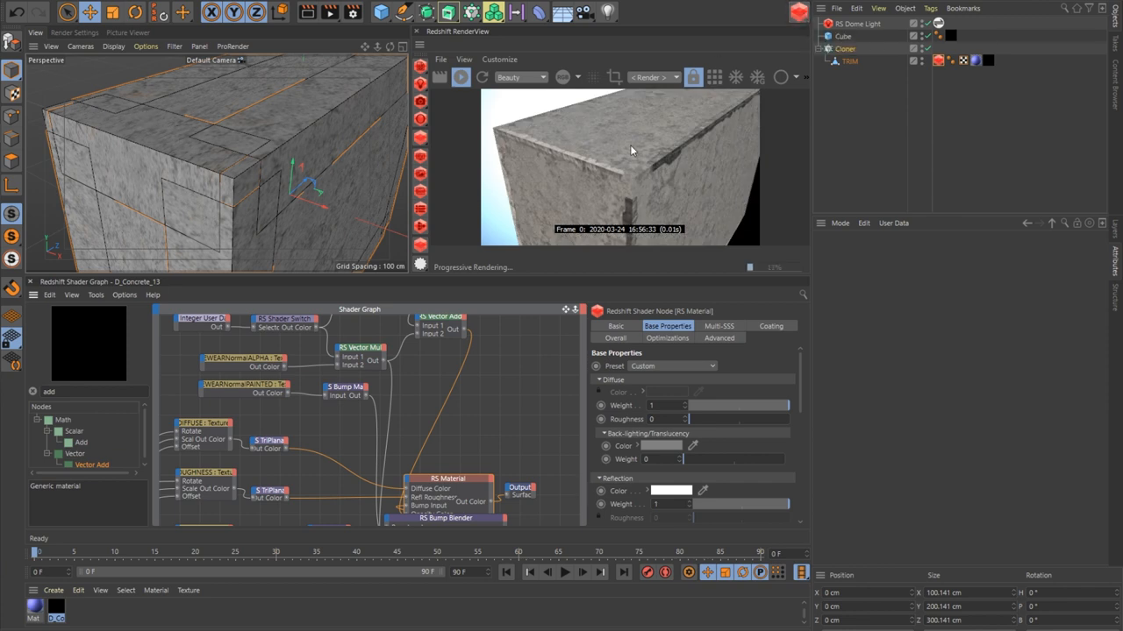
pyautogui.moveTo(565, 160)
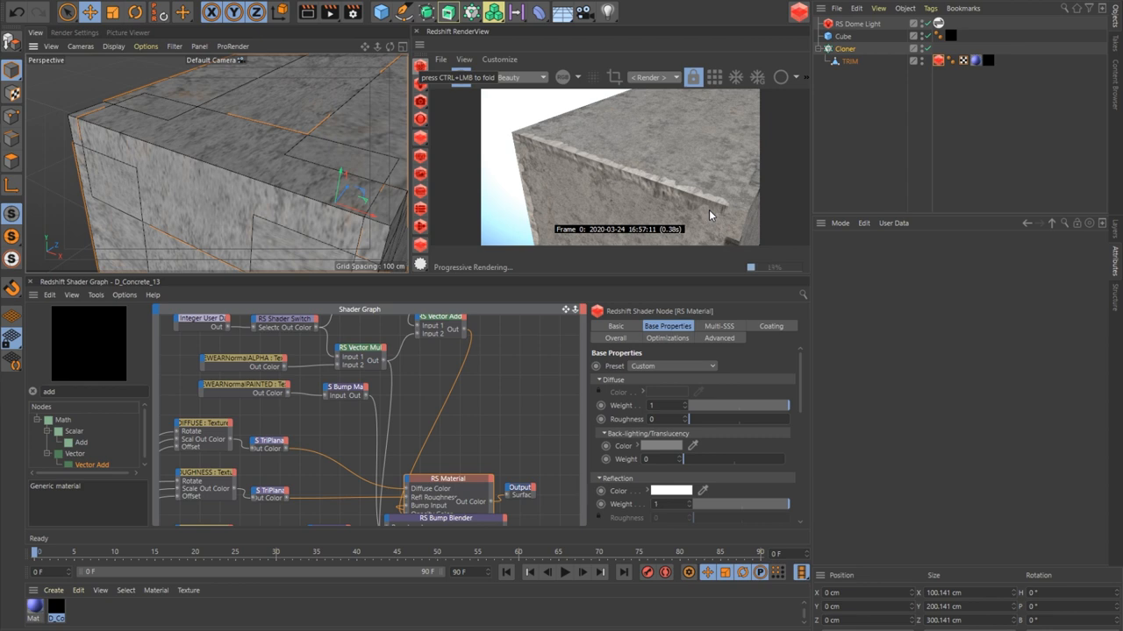
pyautogui.click(951, 59)
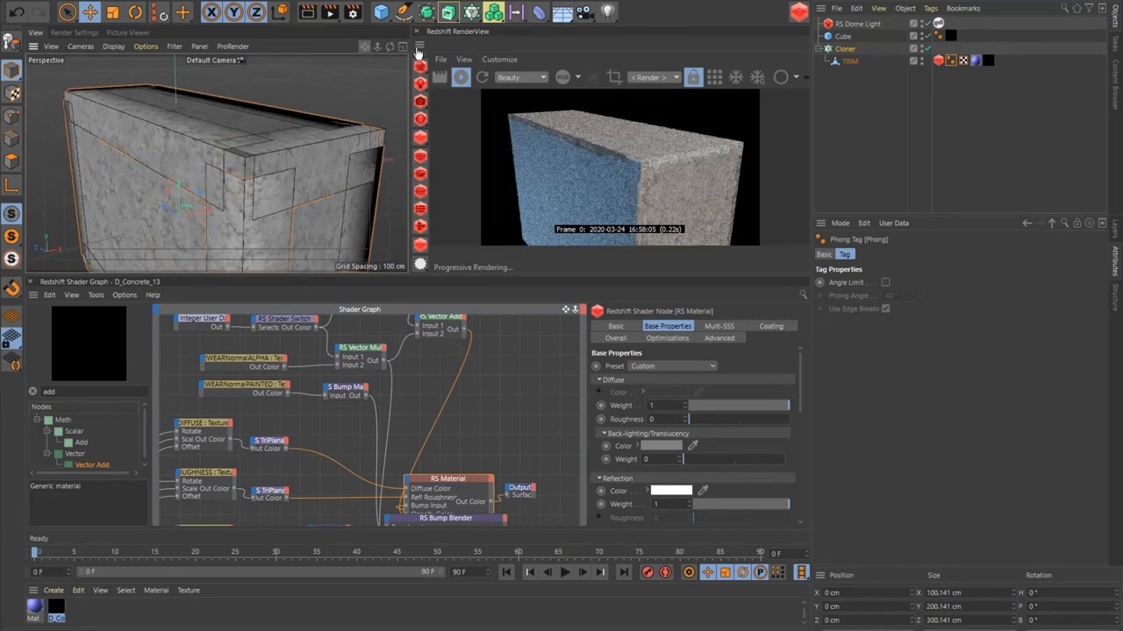
pyautogui.click(857, 24)
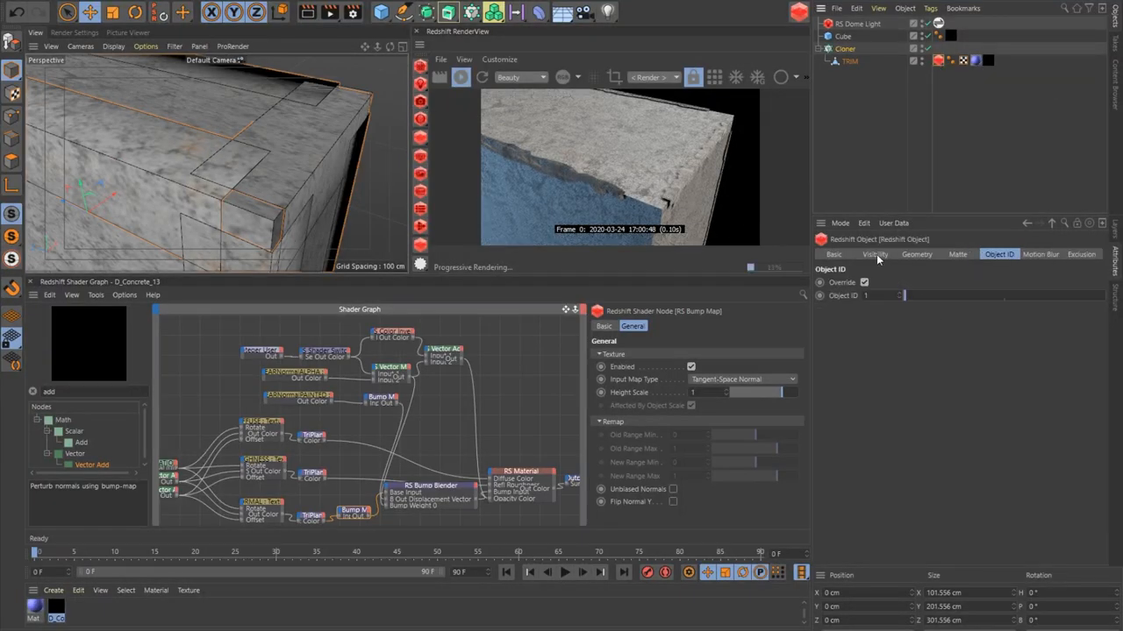
# Drive the Cloner with a Random effector and set the trim material tag's tiling Length to 100.
pyautogui.click(873, 254)
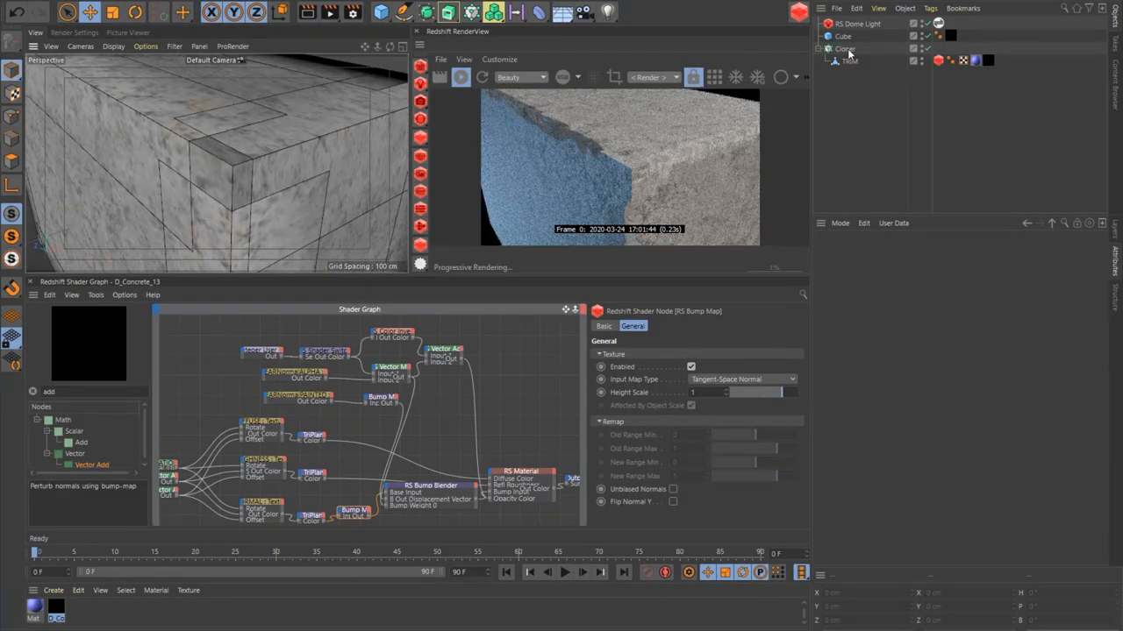
pyautogui.click(846, 49)
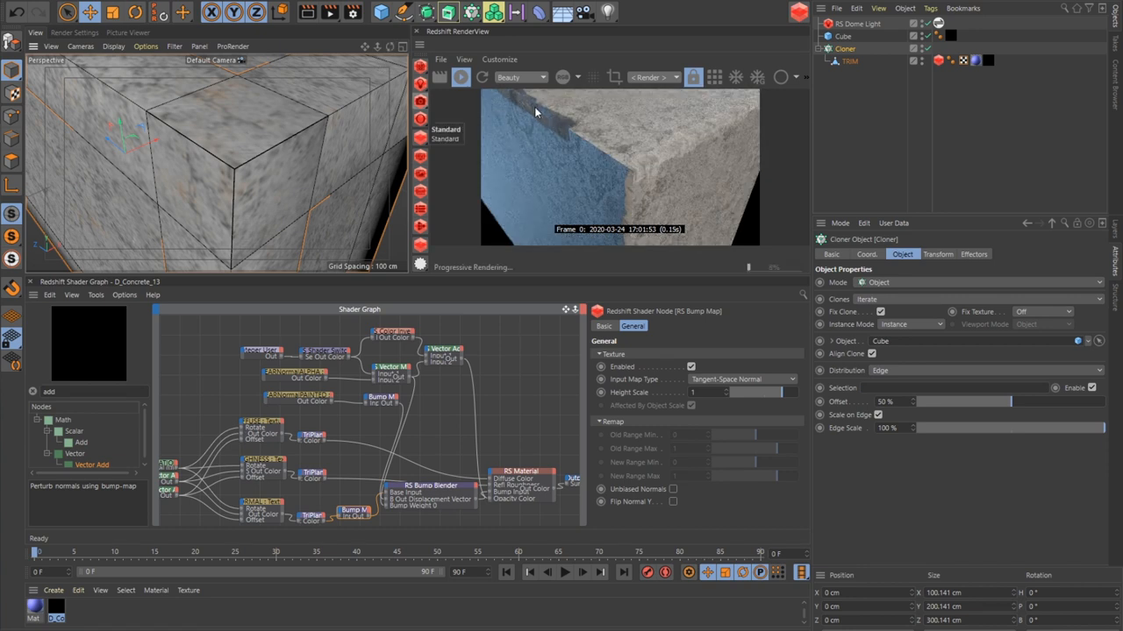
pyautogui.moveTo(740, 175)
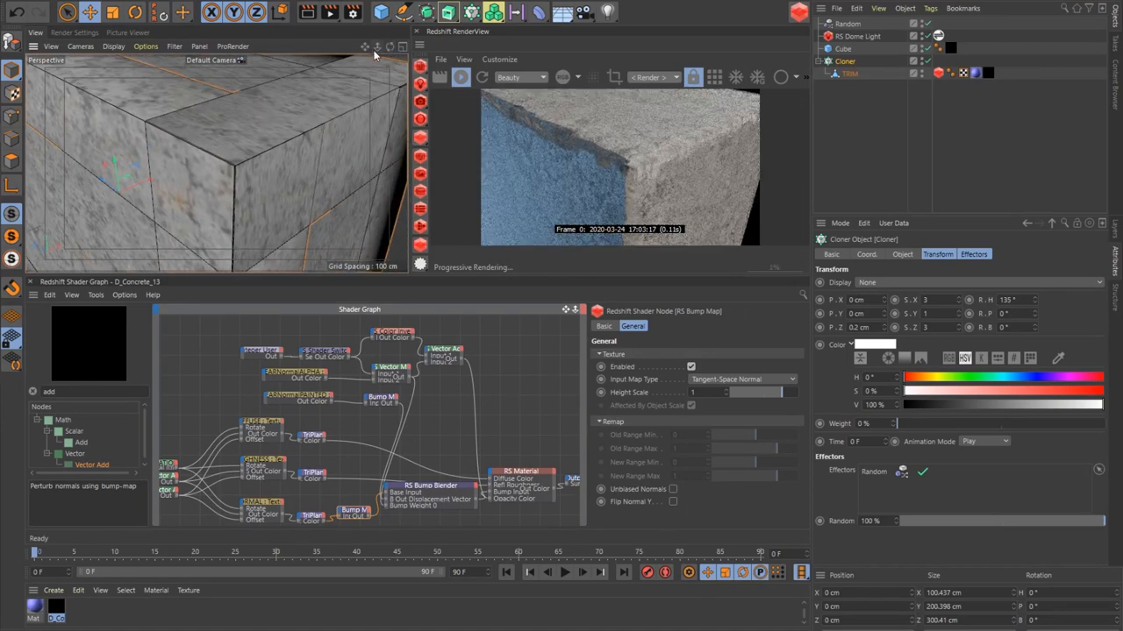
pyautogui.click(989, 73)
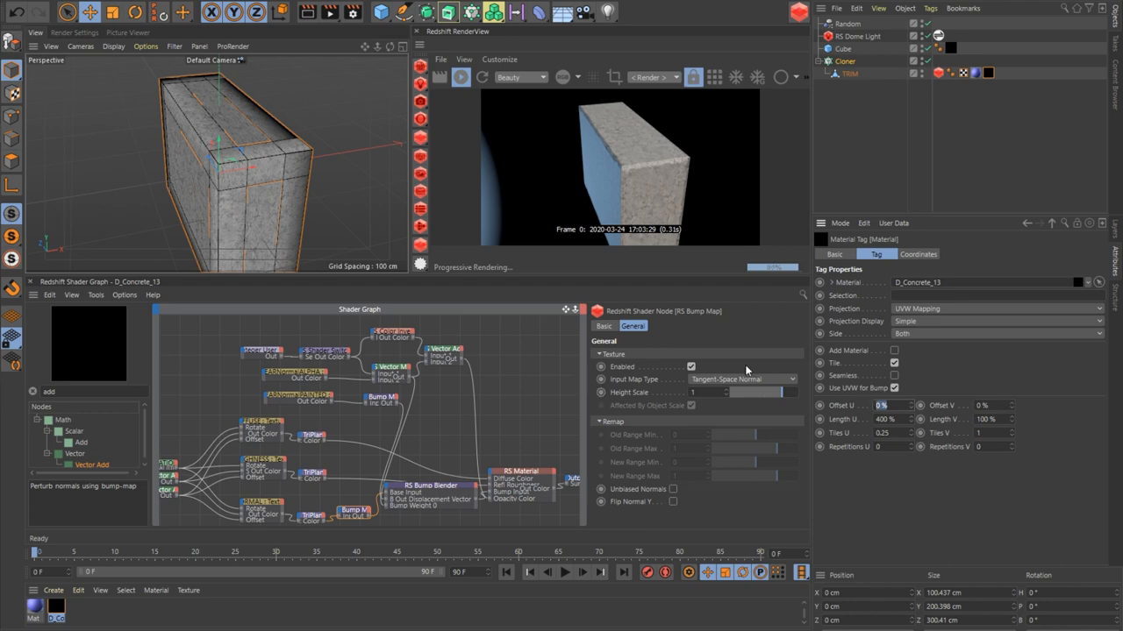
pyautogui.write('100')
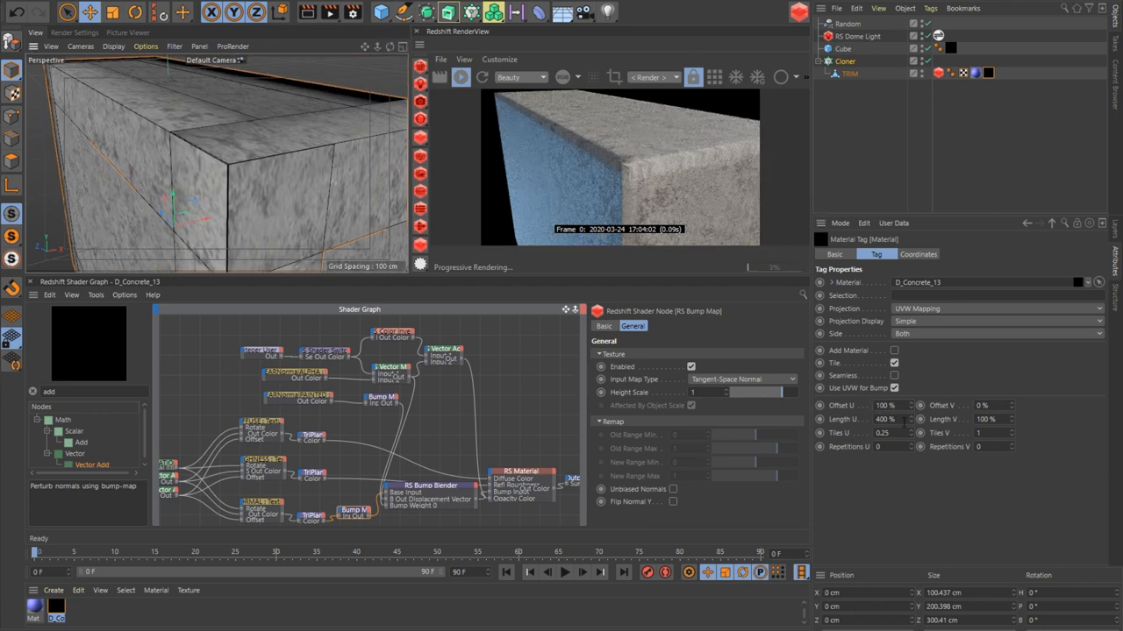